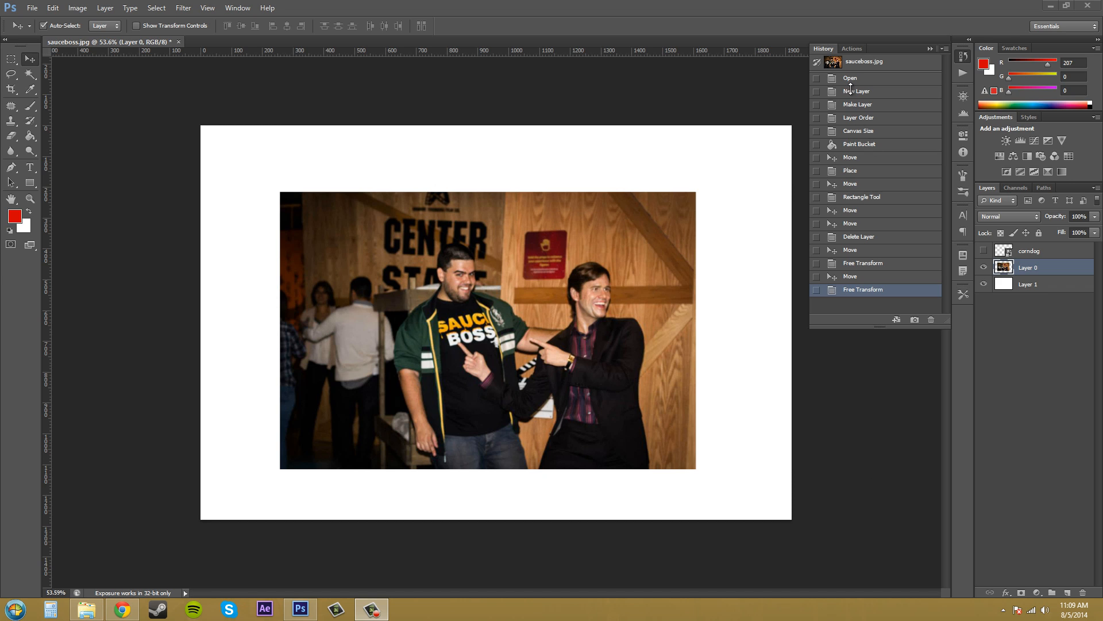
{"action": "mouse_move", "coordinate": [847, 315]}
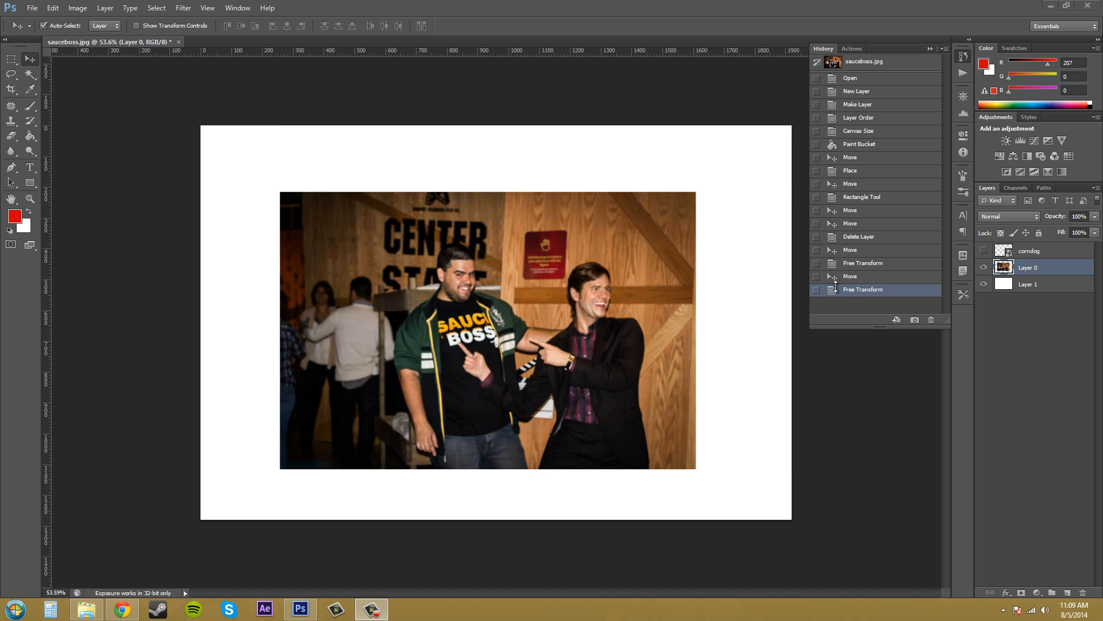
{"action": "mouse_move", "coordinate": [773, 420]}
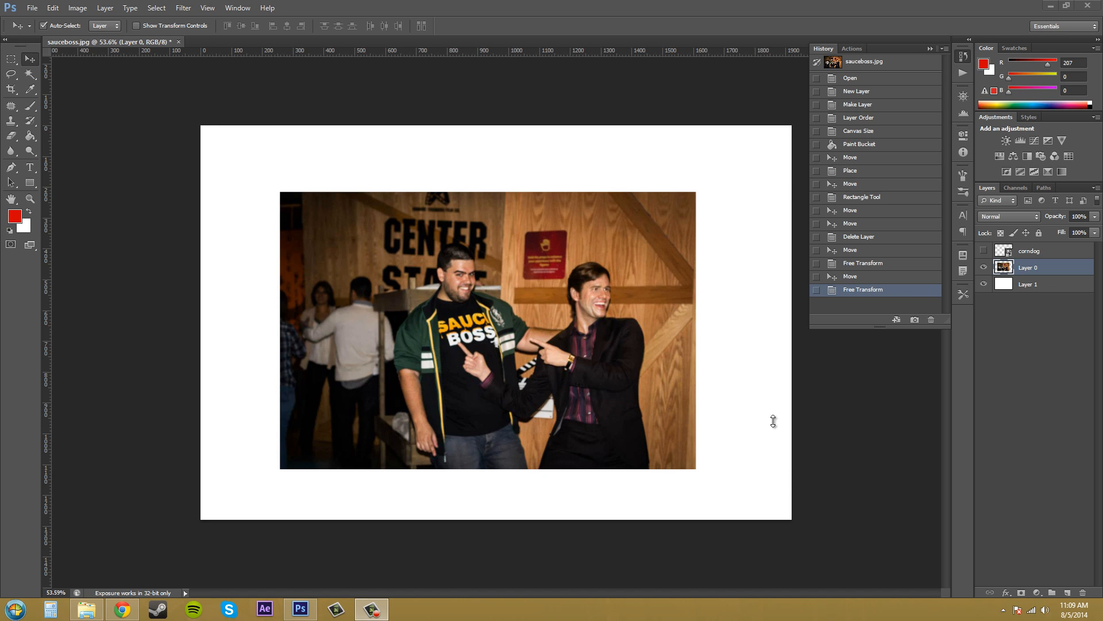
{"action": "mouse_move", "coordinate": [560, 252]}
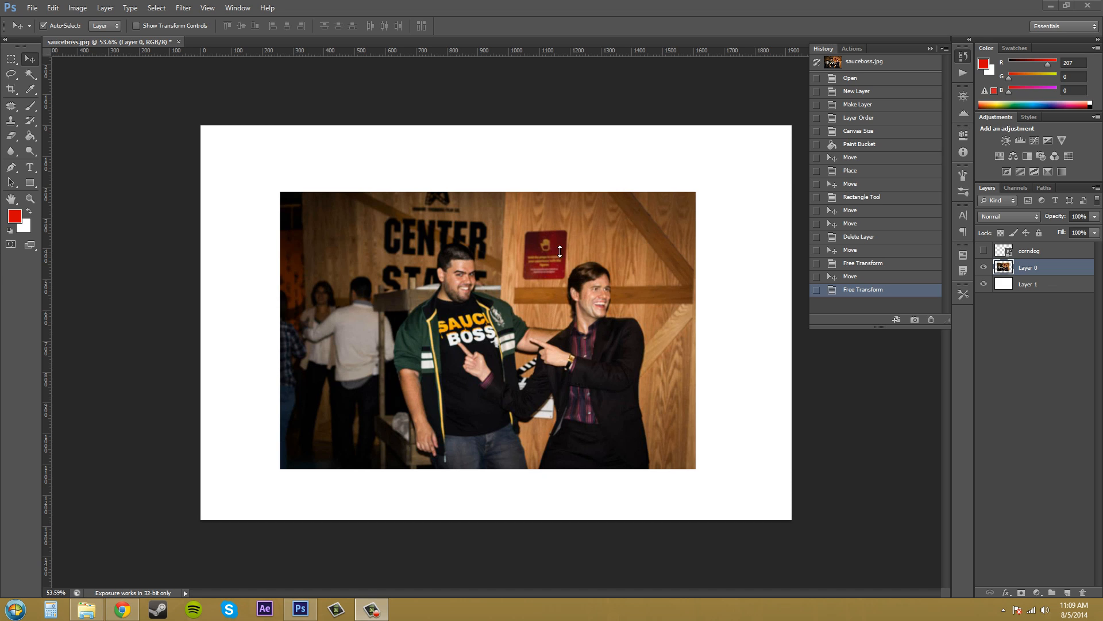
{"action": "mouse_move", "coordinate": [577, 221]}
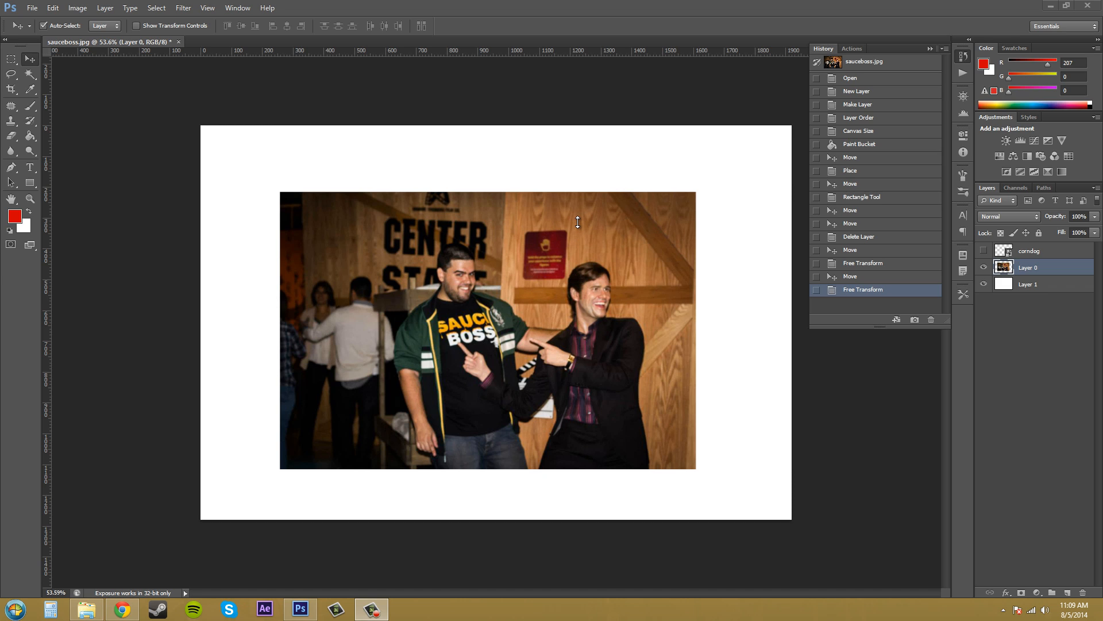
{"action": "mouse_move", "coordinate": [625, 230]}
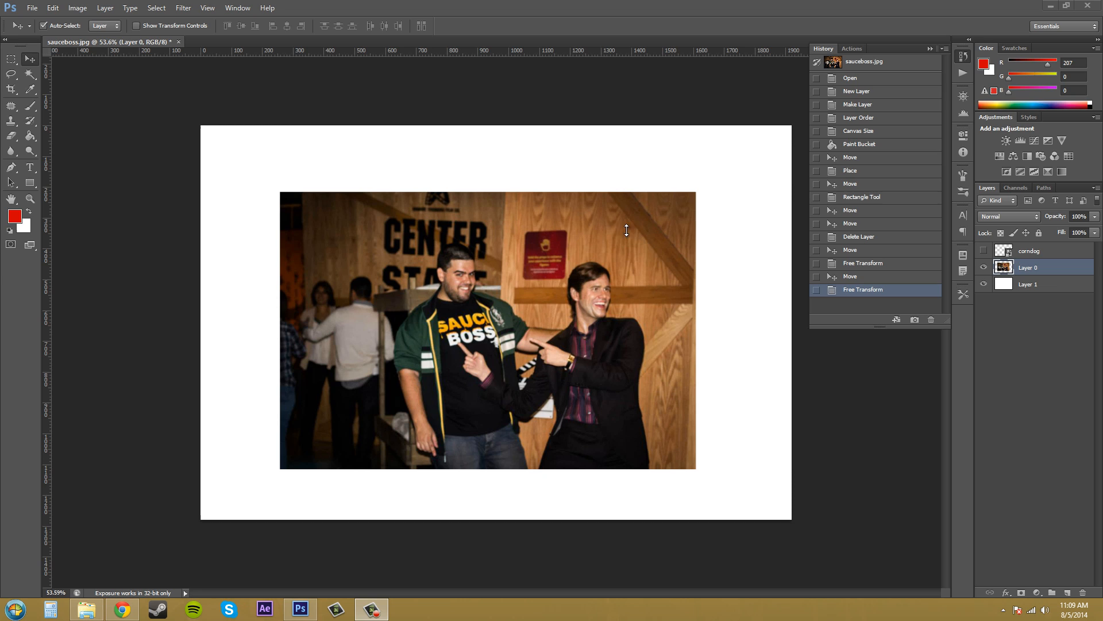
{"action": "mouse_move", "coordinate": [850, 170]}
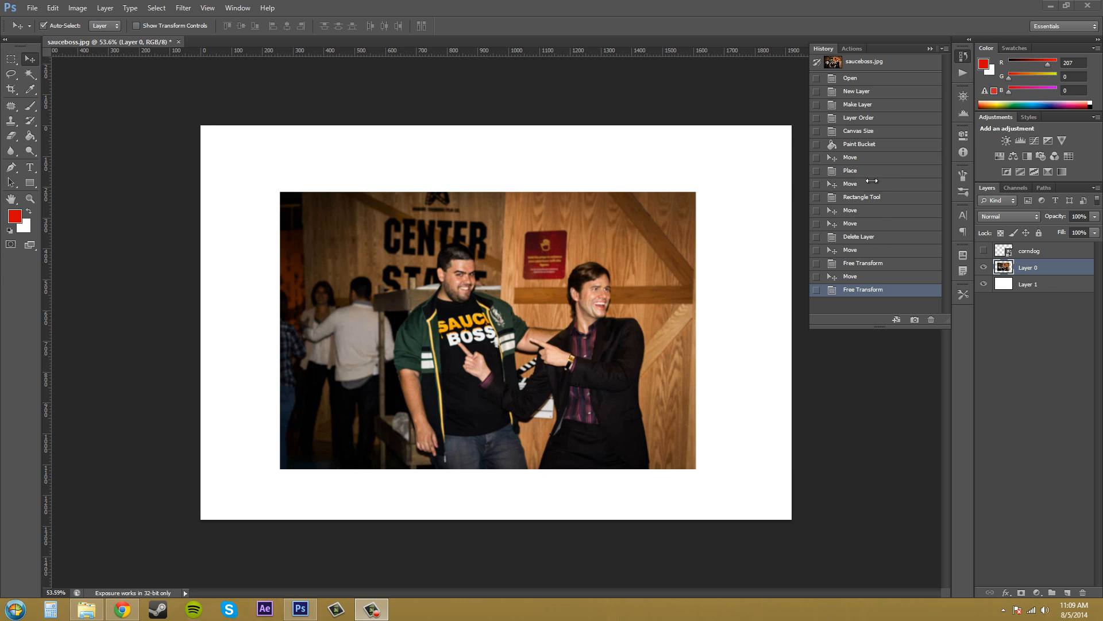
{"action": "mouse_move", "coordinate": [878, 183]}
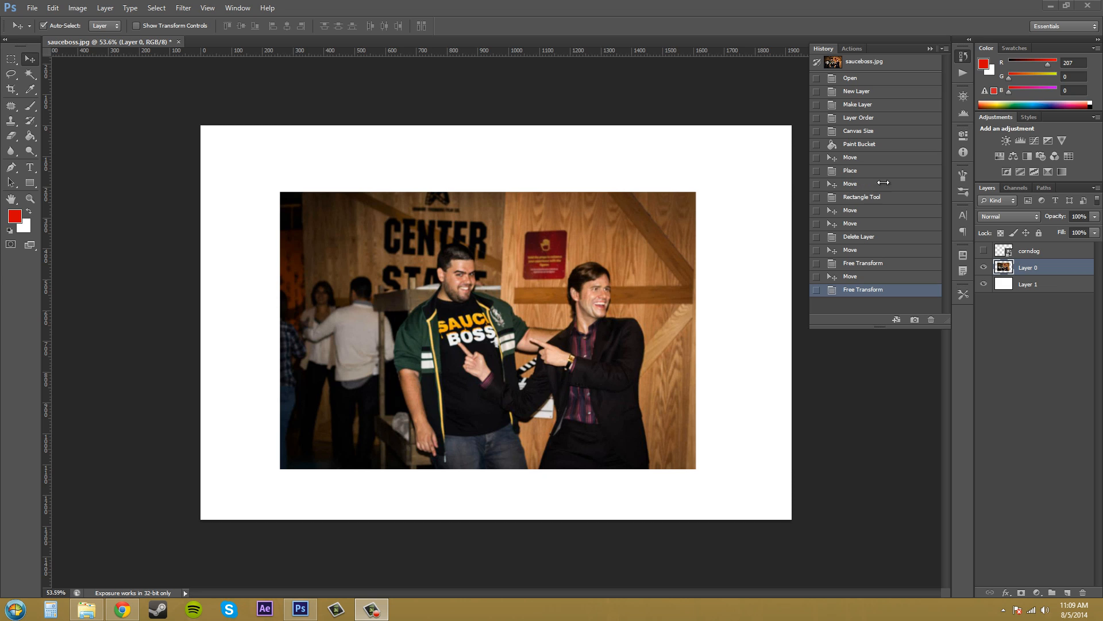
{"action": "mouse_move", "coordinate": [852, 211]}
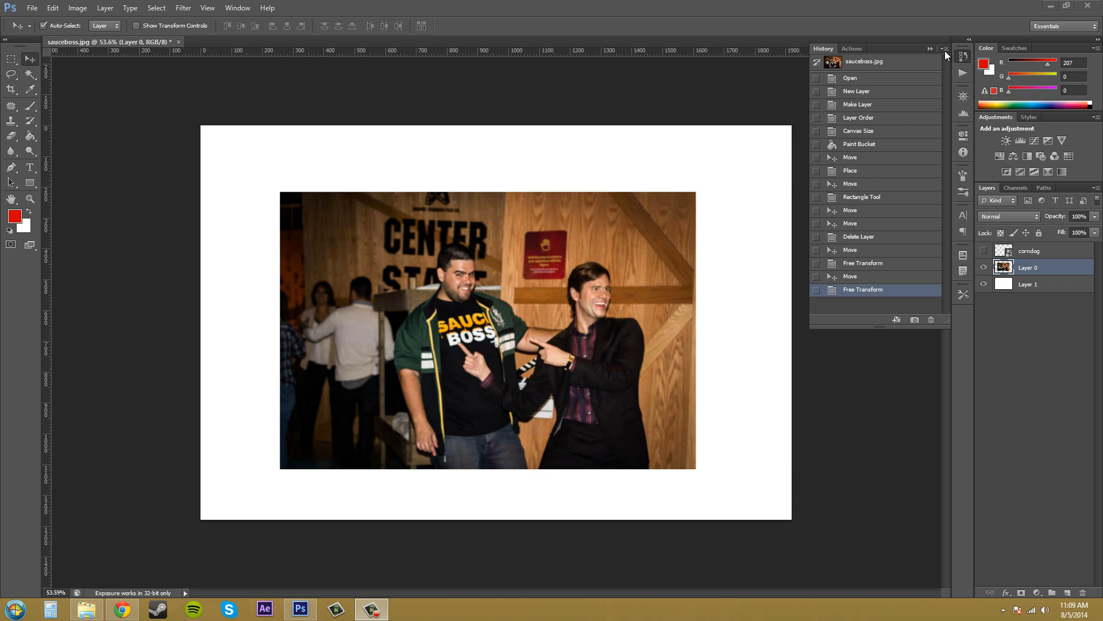
Step: Confirm History Options with Allow Non-Linear History left unchecked
{"action": "left_click", "coordinate": [946, 49]}
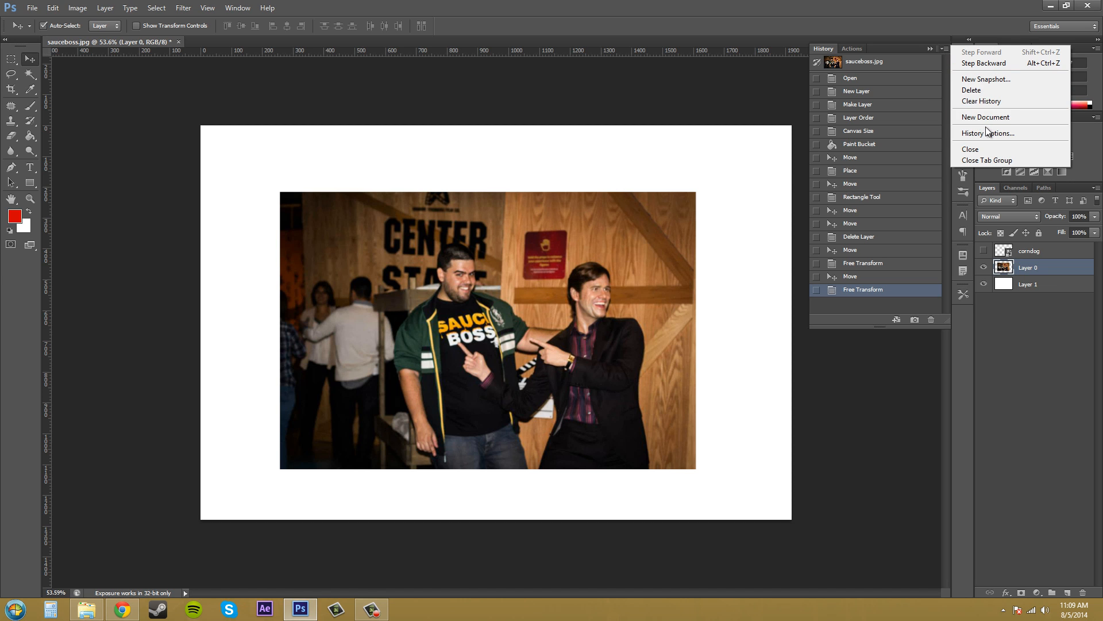
{"action": "left_click", "coordinate": [988, 134]}
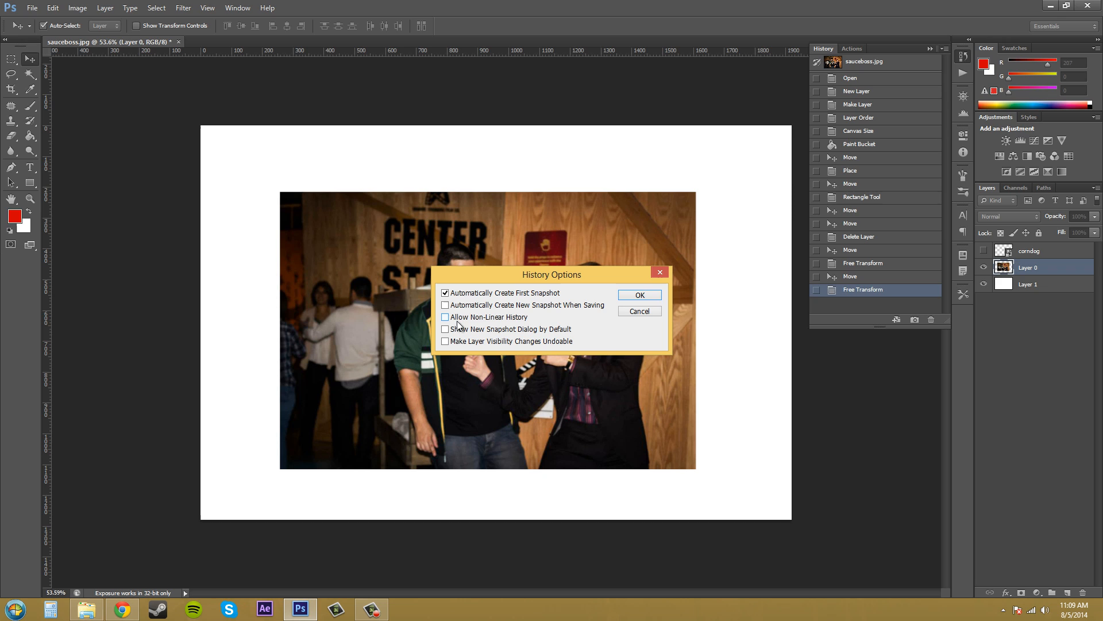
{"action": "mouse_move", "coordinate": [511, 325]}
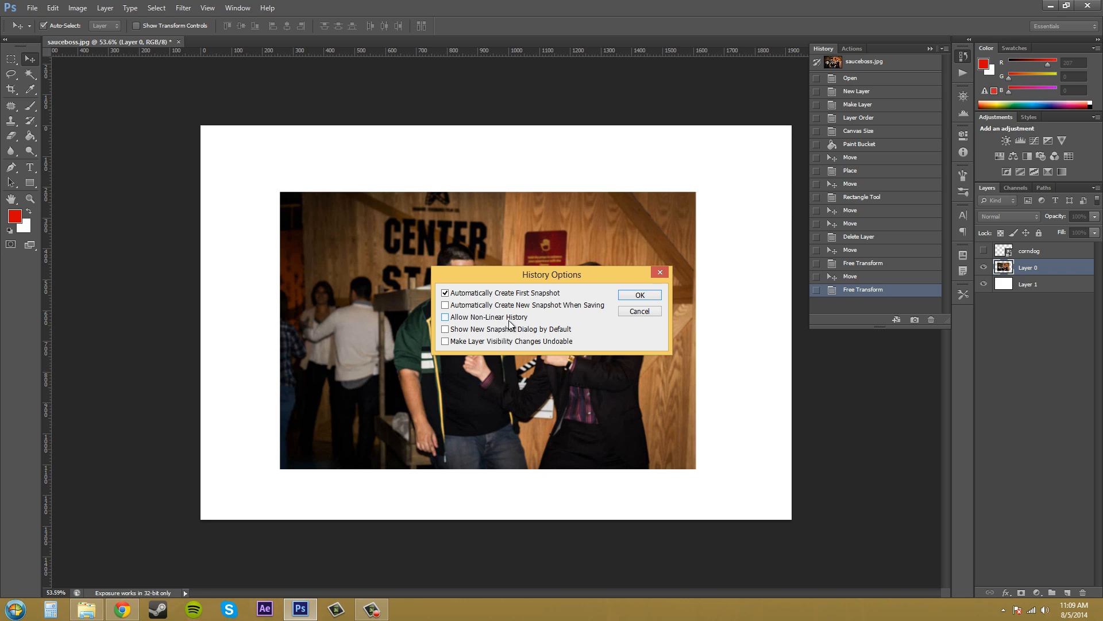
{"action": "mouse_move", "coordinate": [657, 325]}
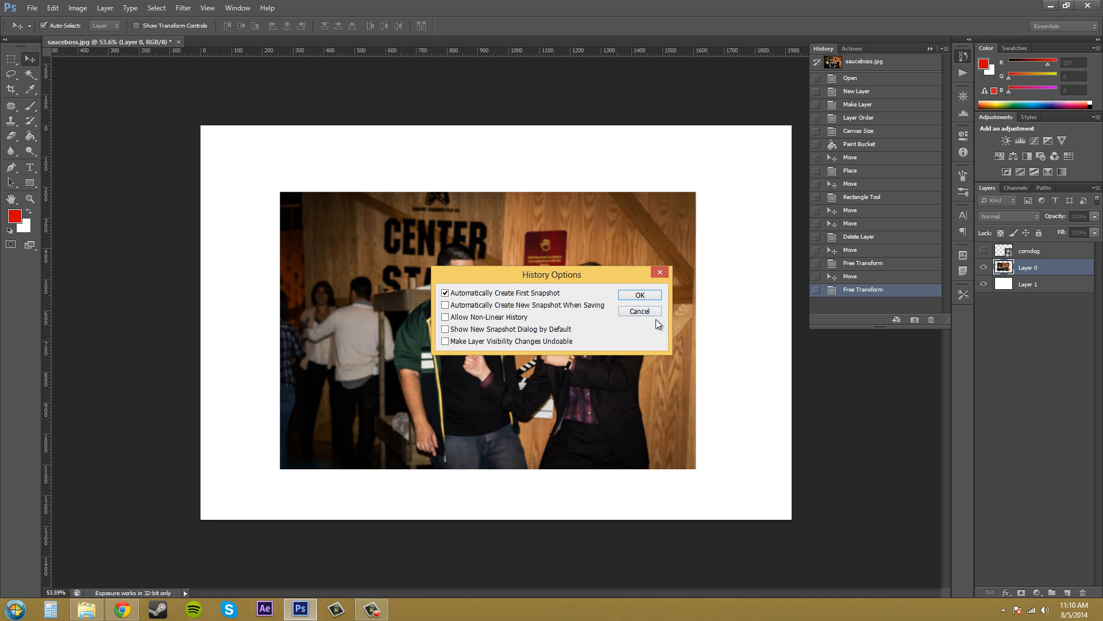
{"action": "left_click", "coordinate": [638, 311]}
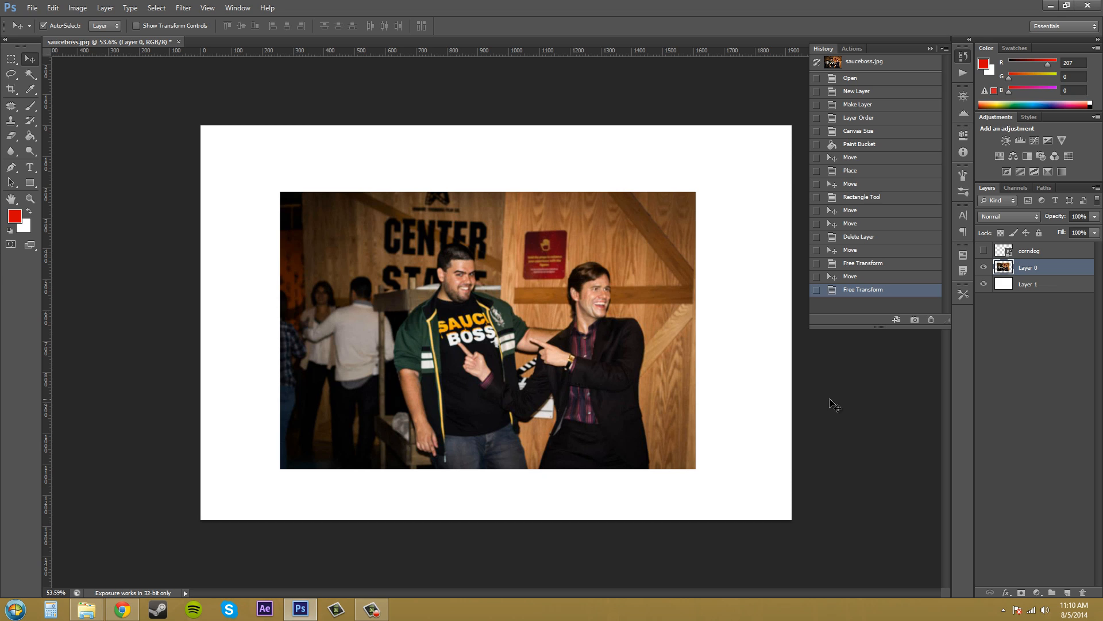
{"action": "mouse_move", "coordinate": [823, 202]}
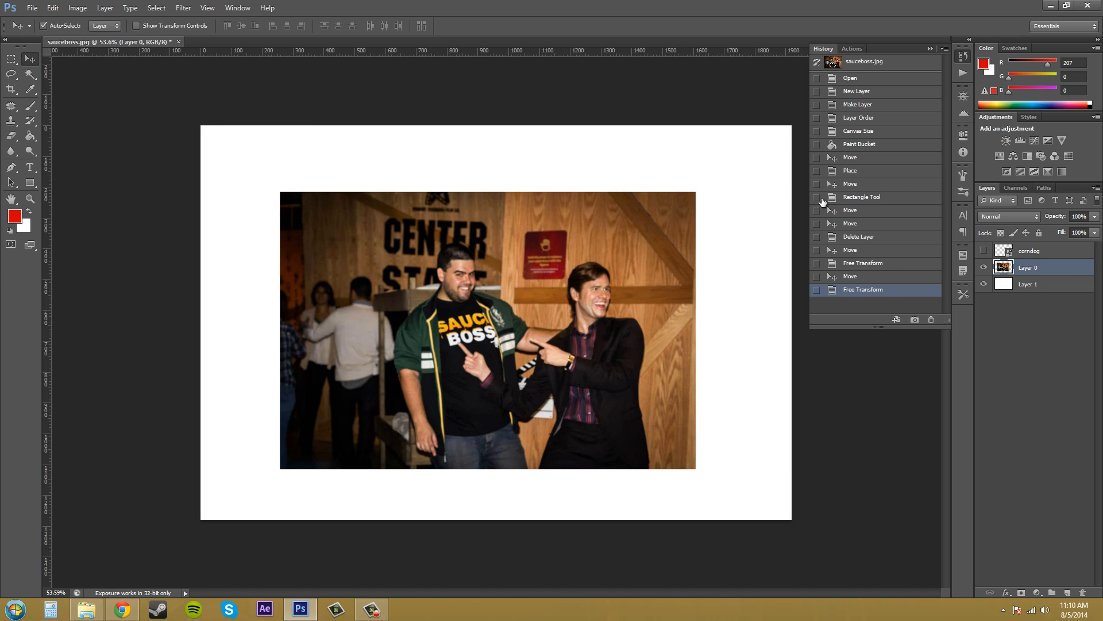
{"action": "mouse_move", "coordinate": [864, 145]}
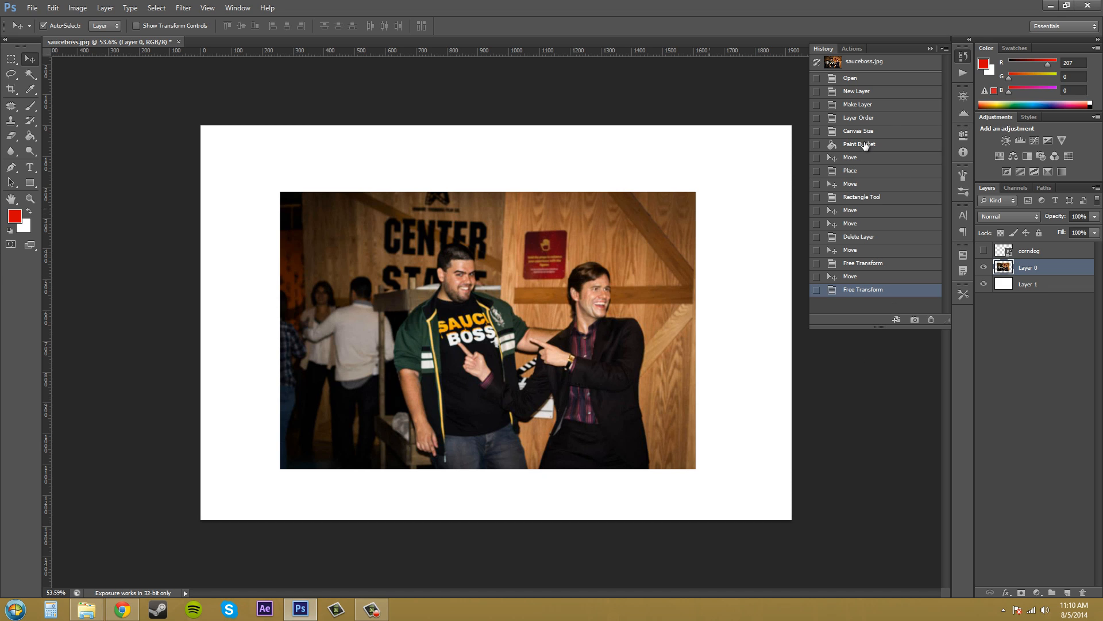
{"action": "mouse_move", "coordinate": [894, 171]}
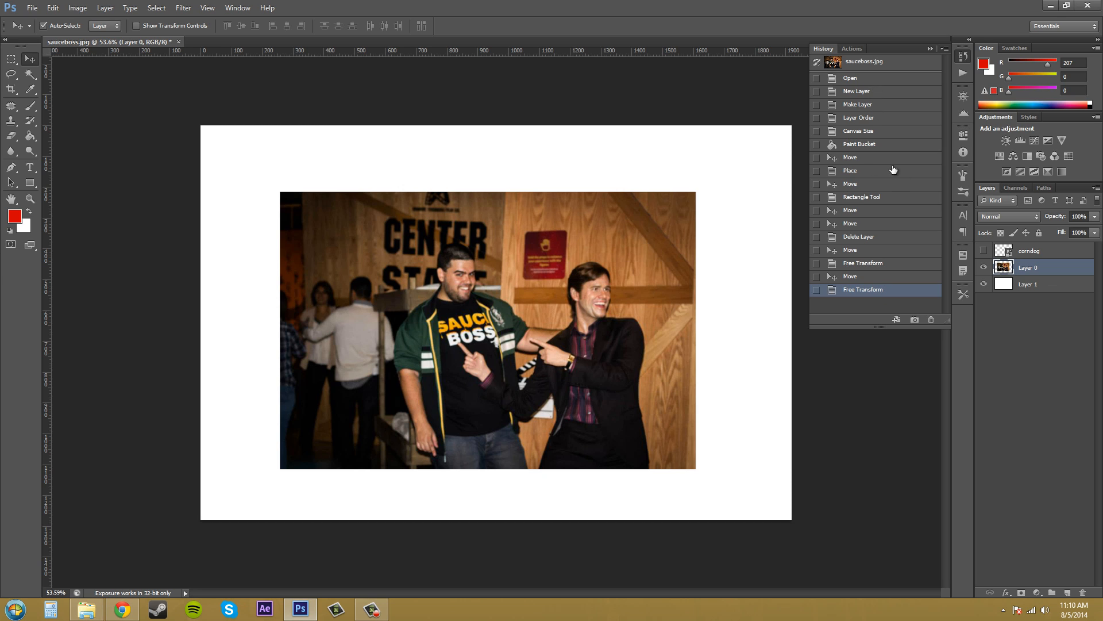
{"action": "mouse_move", "coordinate": [825, 434]}
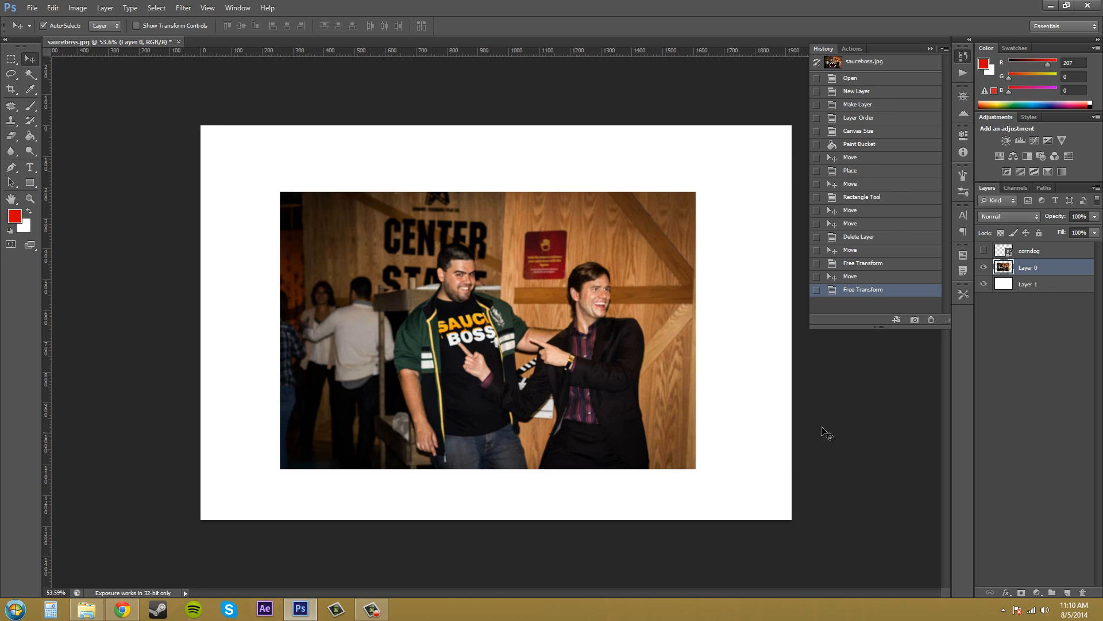
{"action": "mouse_move", "coordinate": [848, 170]}
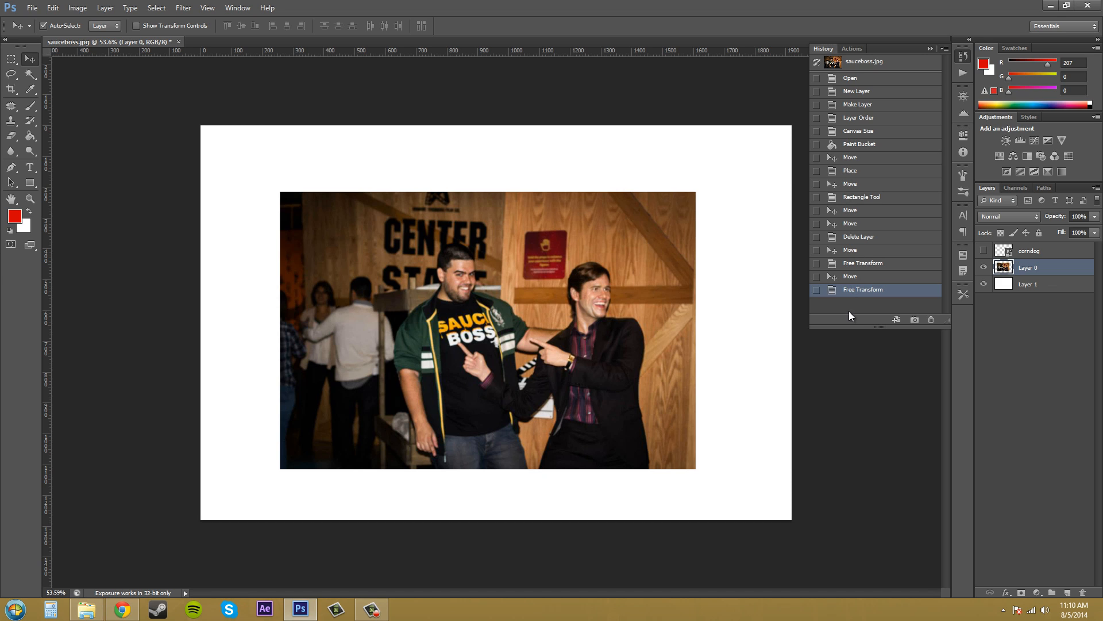
{"action": "mouse_move", "coordinate": [875, 202]}
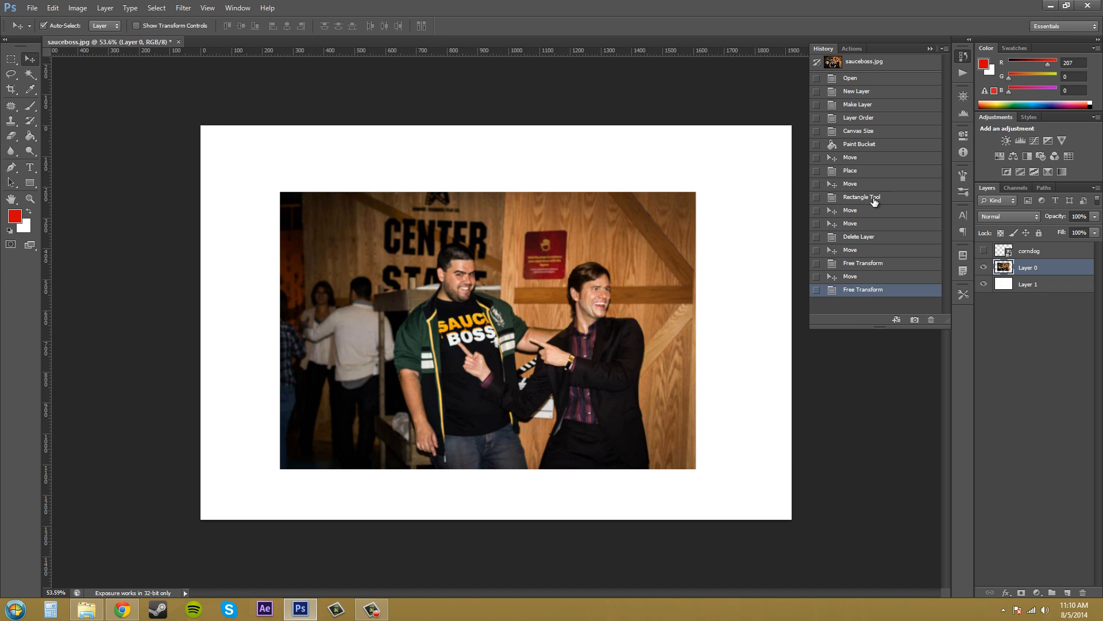
{"action": "mouse_move", "coordinate": [872, 200]}
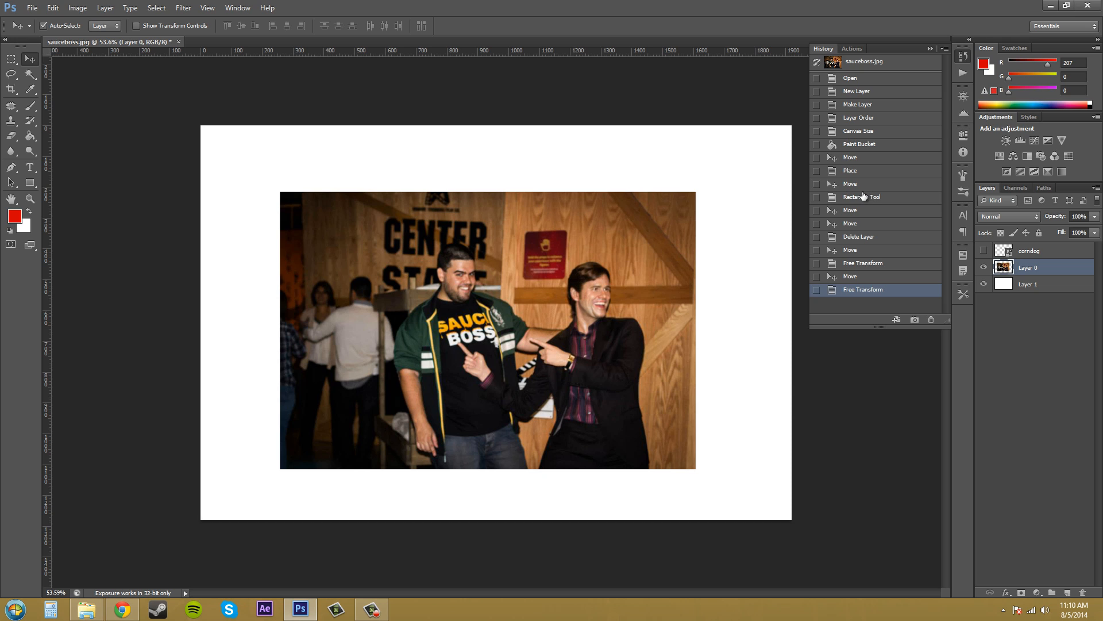
{"action": "mouse_move", "coordinate": [863, 199]}
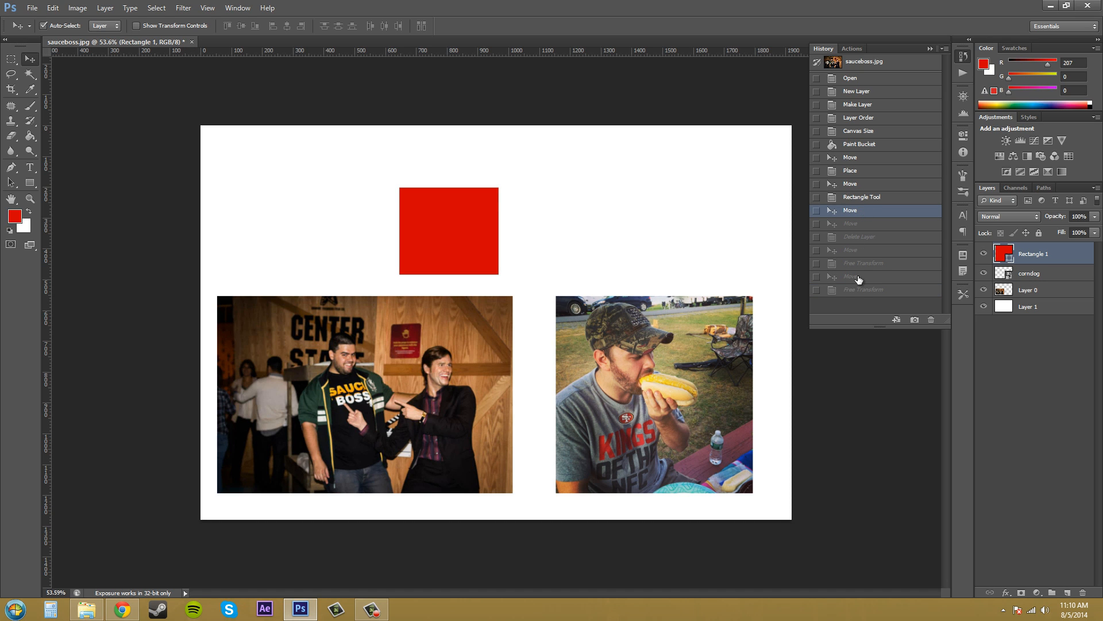
{"action": "mouse_move", "coordinate": [853, 233]}
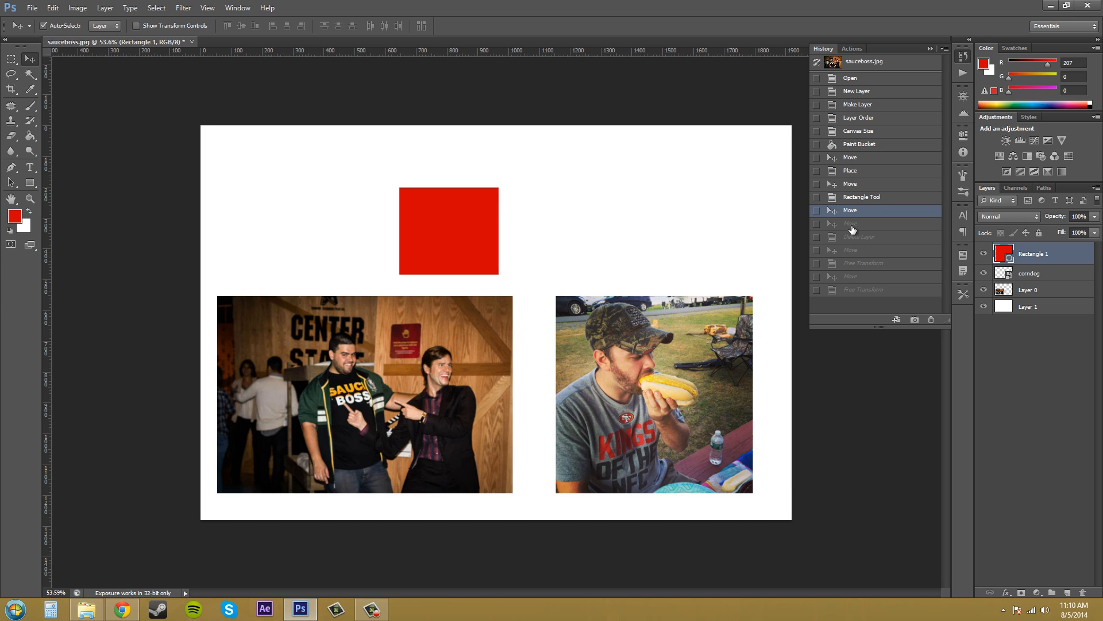
{"action": "mouse_move", "coordinate": [854, 241]}
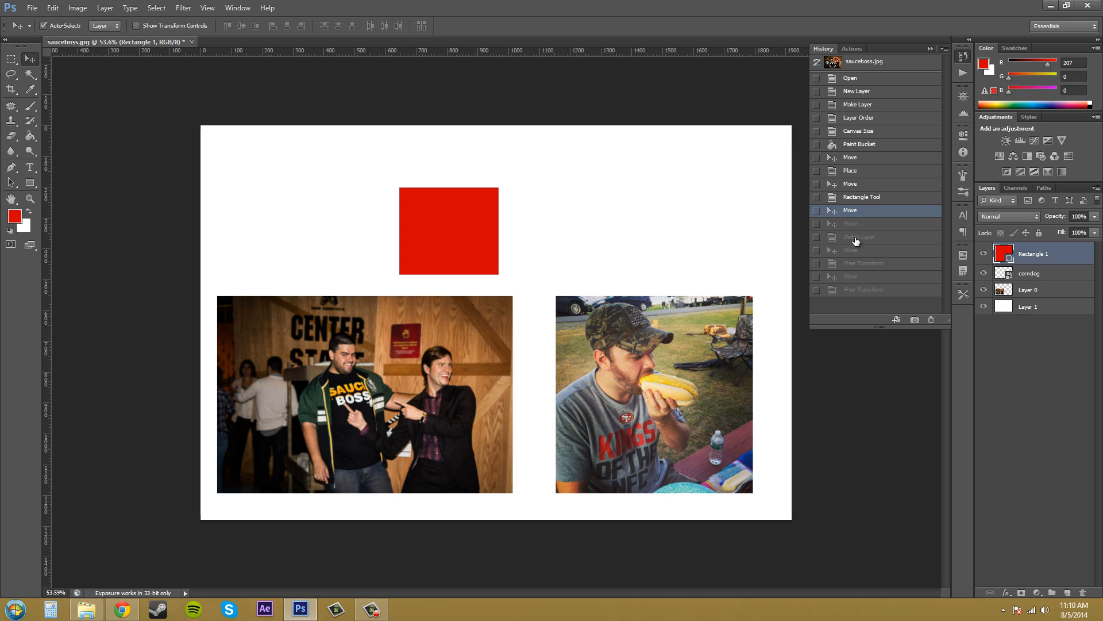
{"action": "mouse_move", "coordinate": [501, 212]}
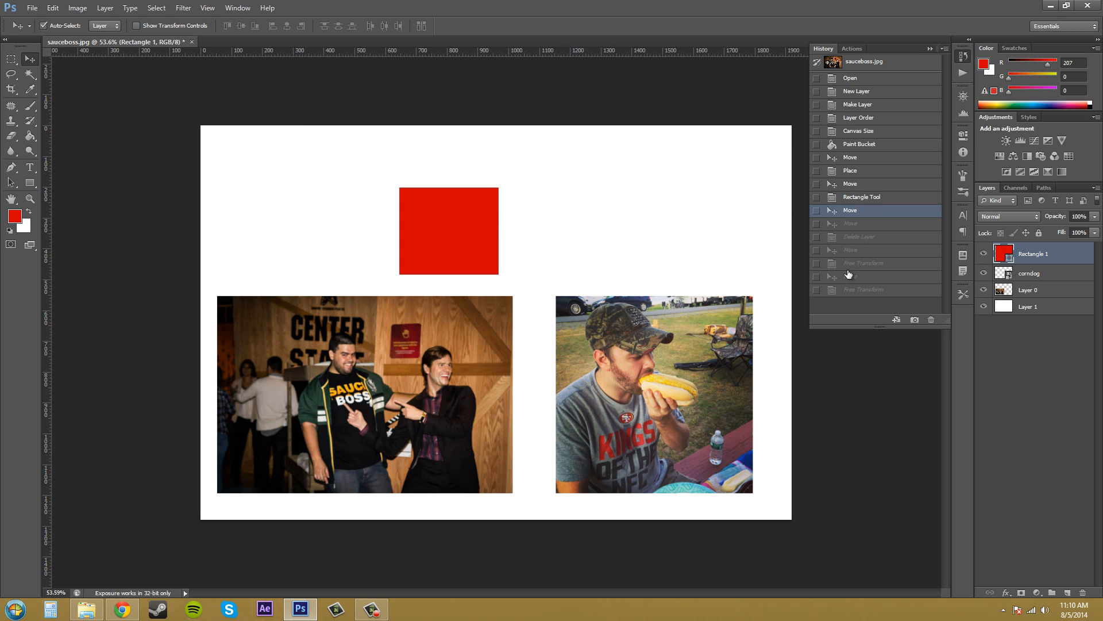
{"action": "mouse_move", "coordinate": [879, 319]}
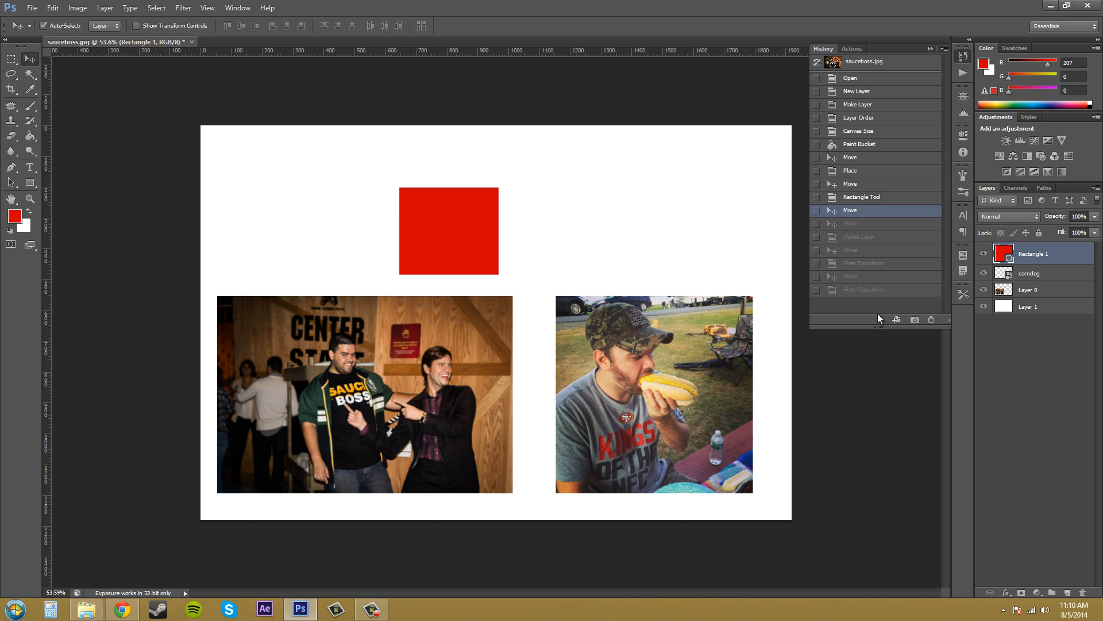
{"action": "mouse_move", "coordinate": [854, 297]}
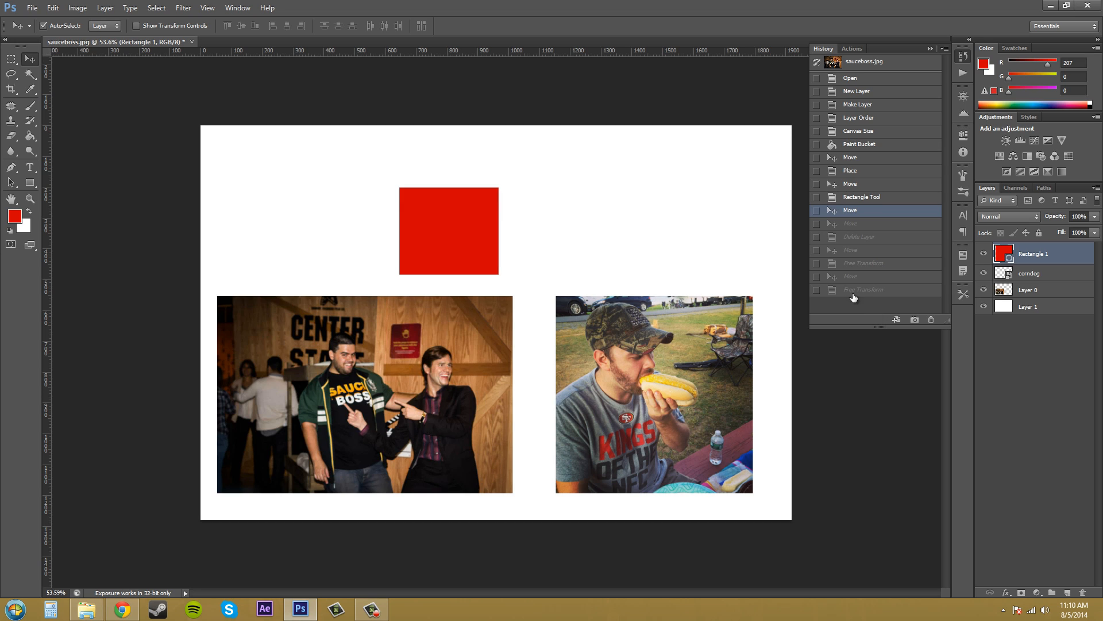
{"action": "mouse_move", "coordinate": [853, 225]}
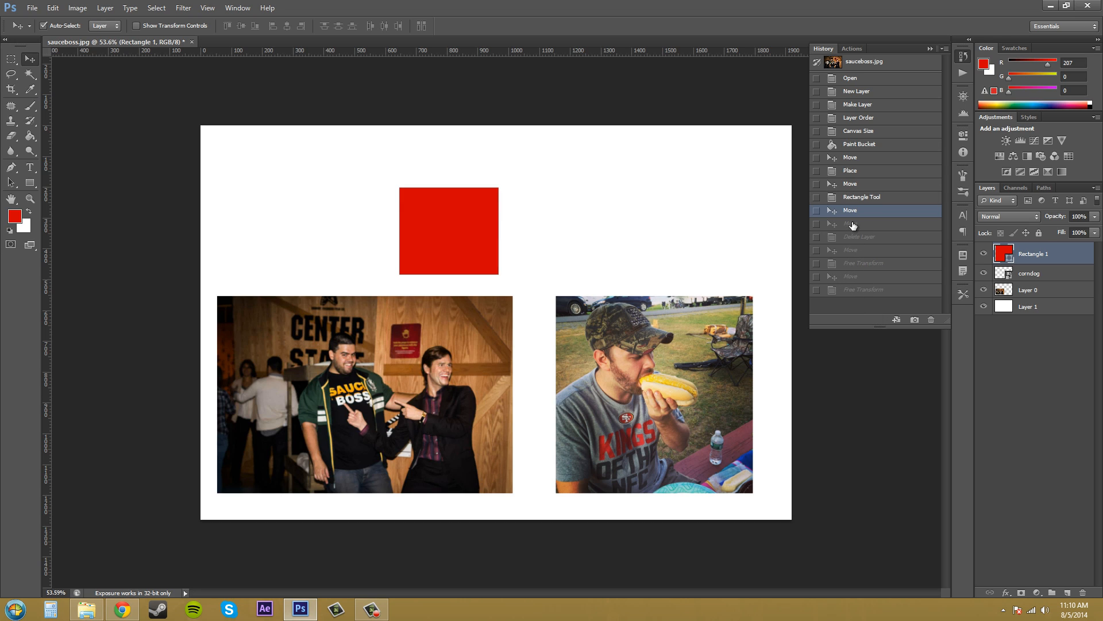
{"action": "mouse_move", "coordinate": [743, 464]}
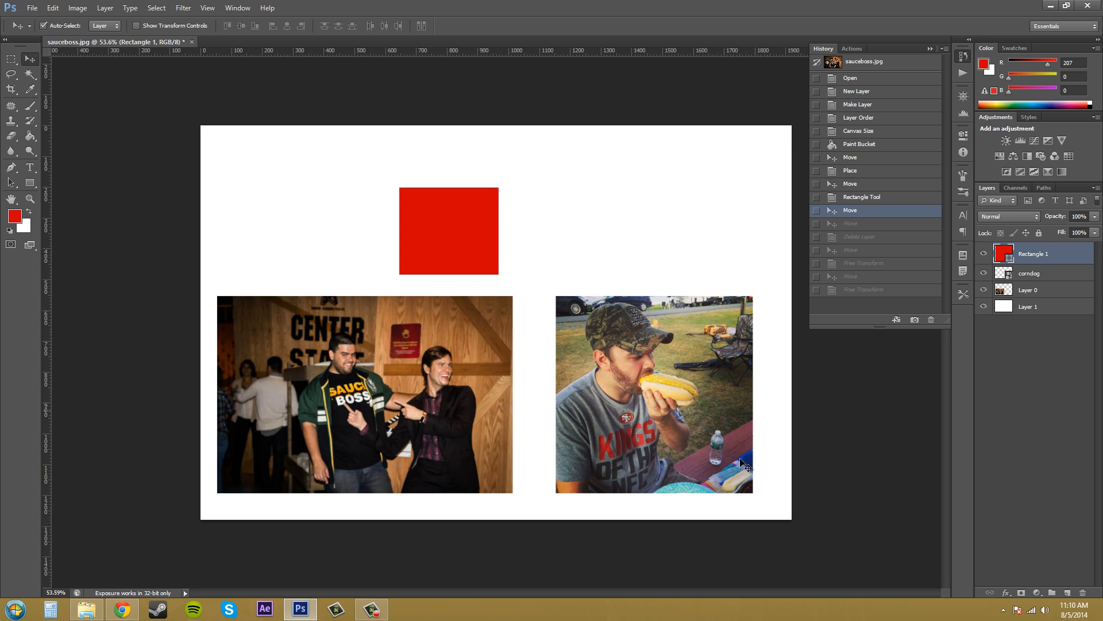
{"action": "mouse_move", "coordinate": [467, 280]}
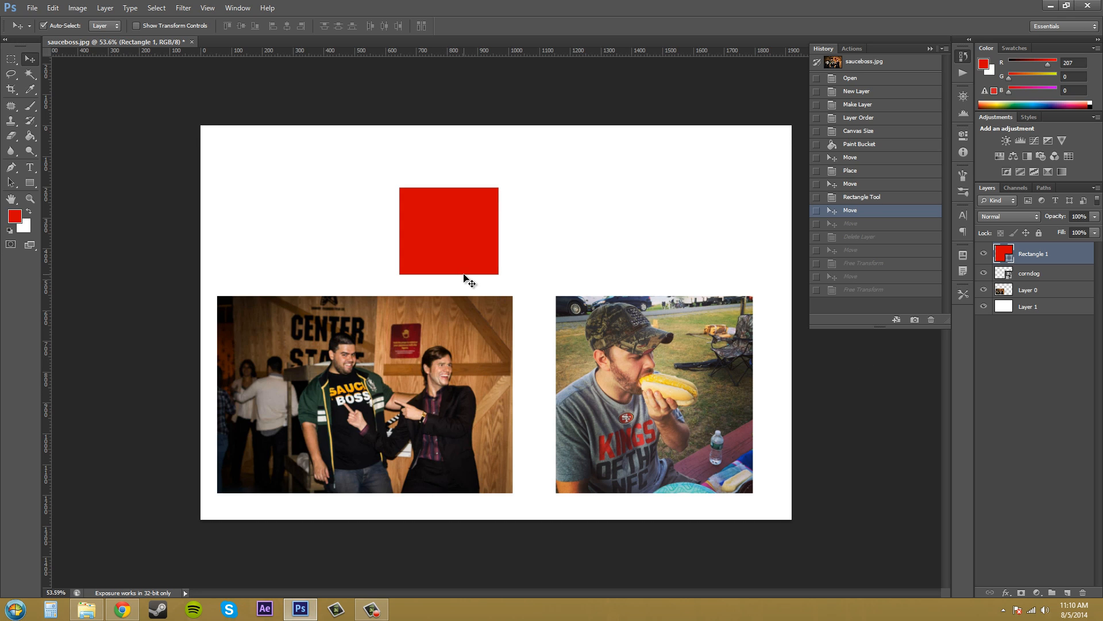
{"action": "mouse_move", "coordinate": [801, 283]}
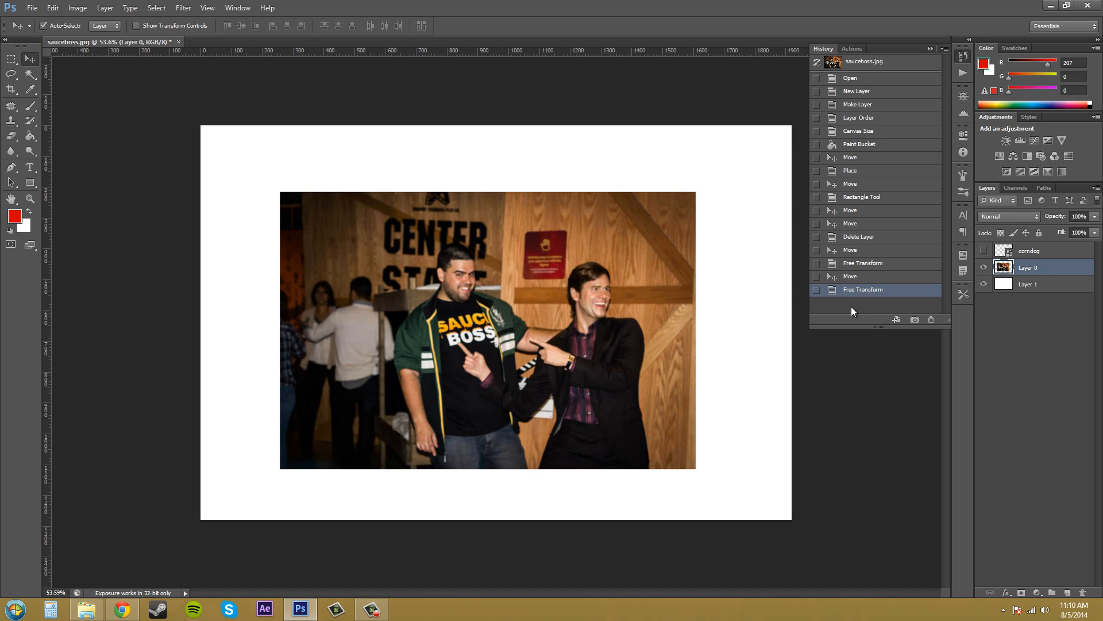
{"action": "mouse_move", "coordinate": [850, 310]}
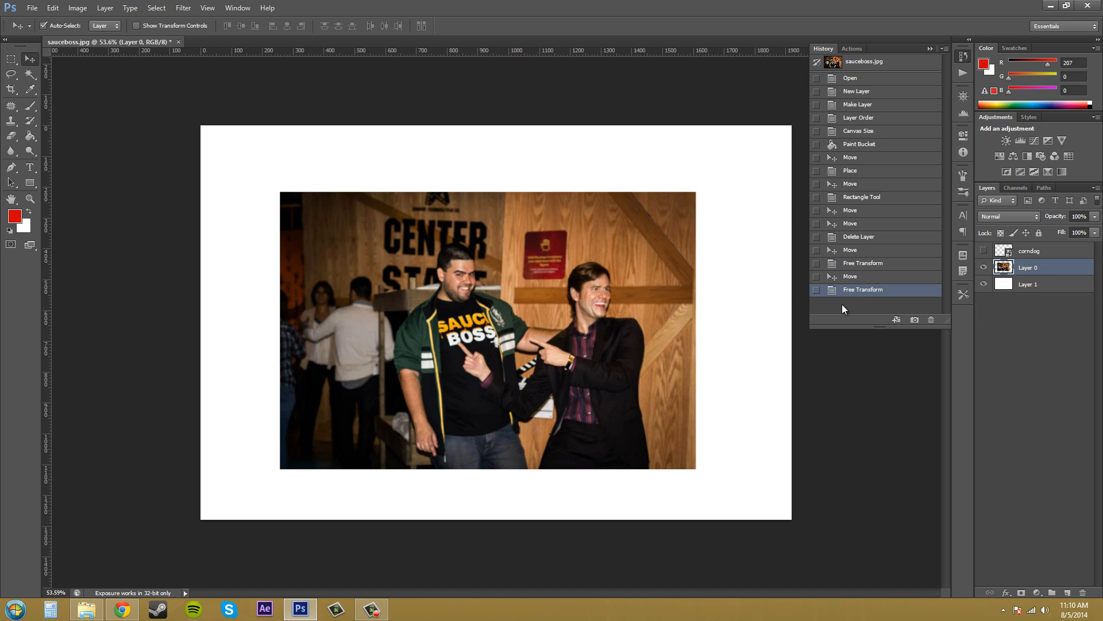
{"action": "mouse_move", "coordinate": [819, 262]}
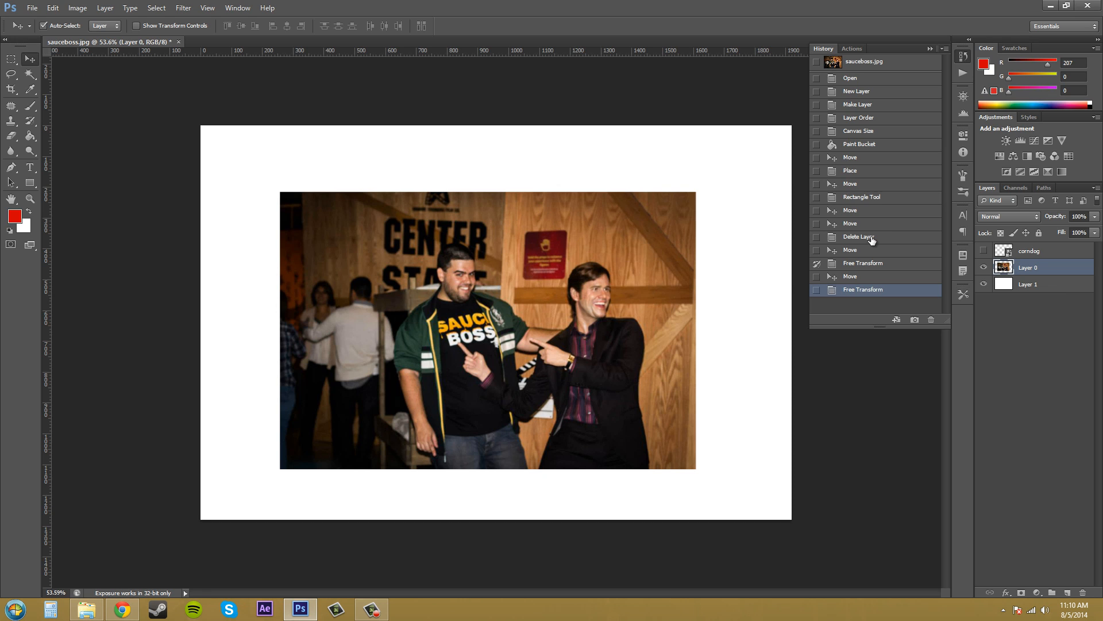
{"action": "mouse_move", "coordinate": [952, 58]}
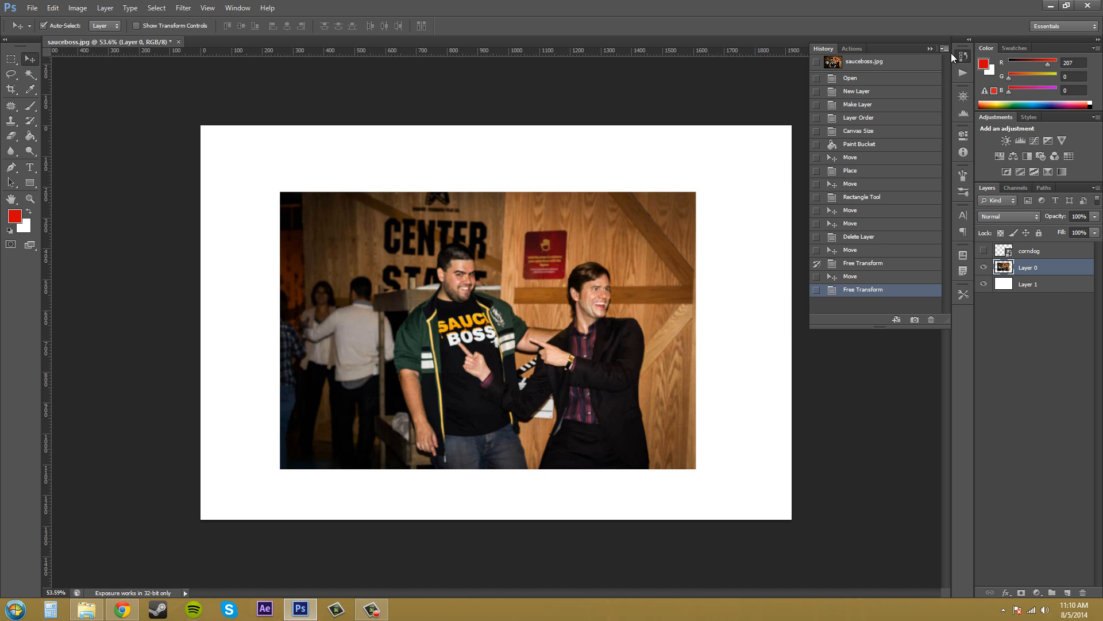
Step: Enable Allow Non-Linear History in History Options and confirm
{"action": "left_click", "coordinate": [945, 49]}
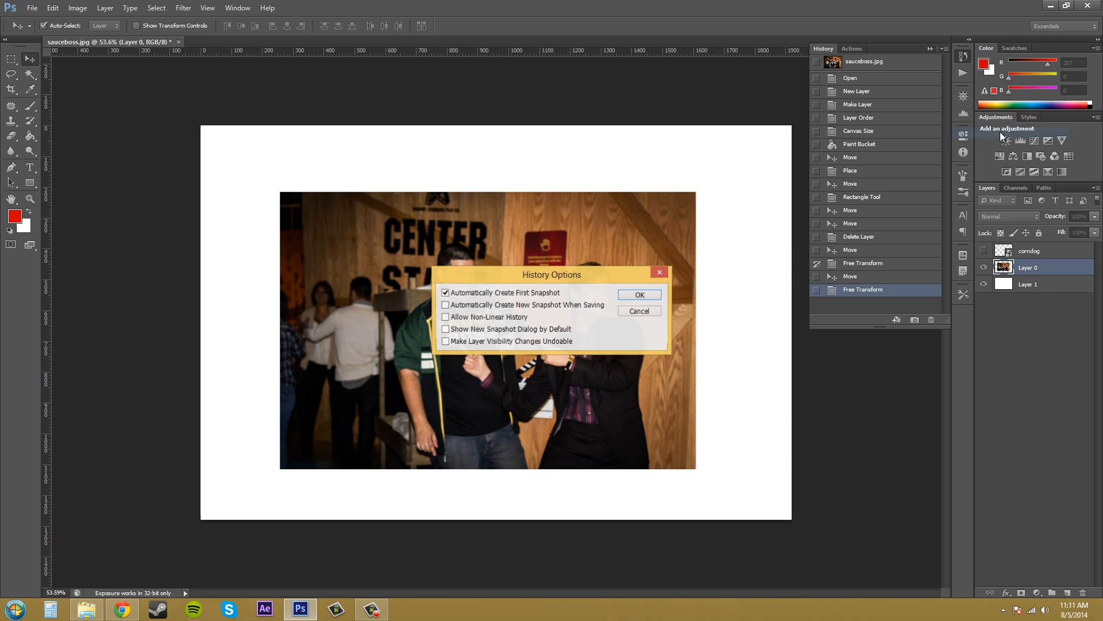
{"action": "left_click", "coordinate": [445, 317]}
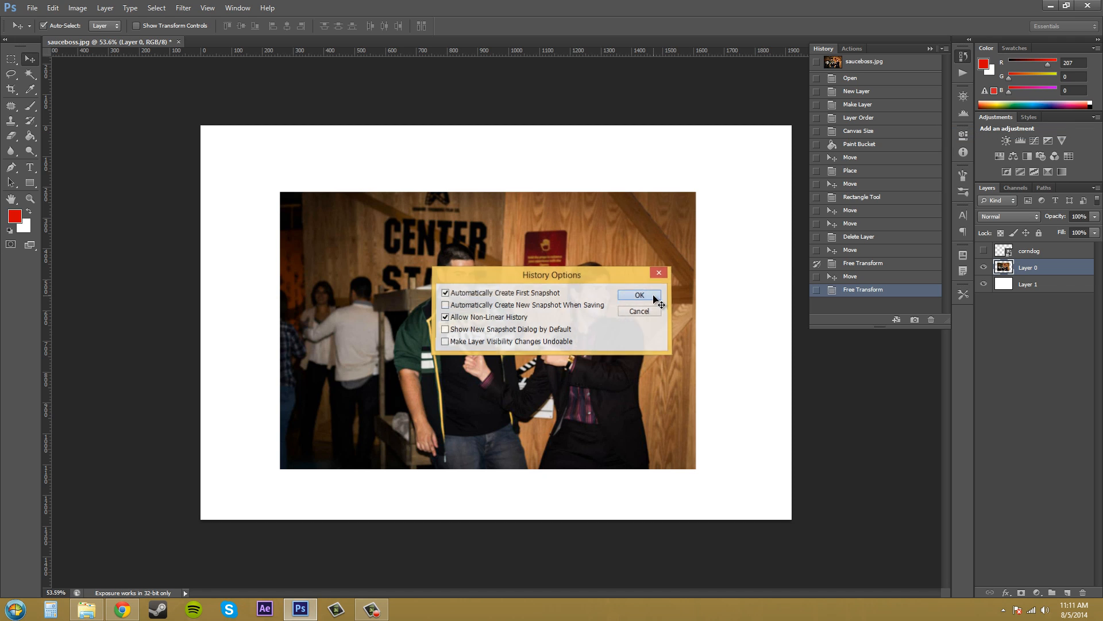
{"action": "left_click", "coordinate": [638, 294]}
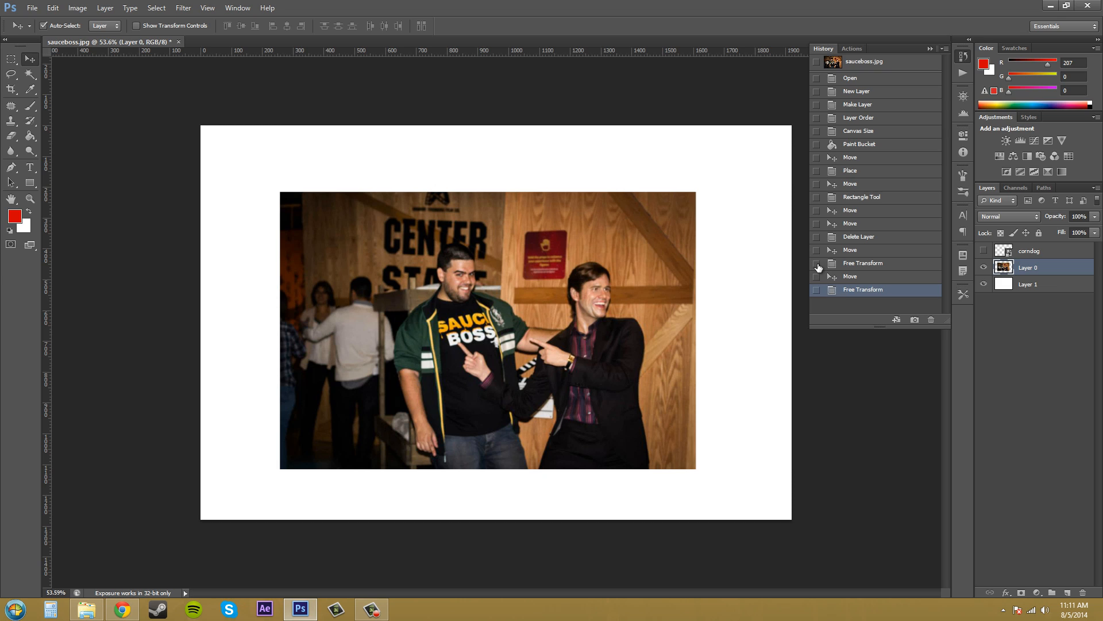
{"action": "mouse_move", "coordinate": [885, 421]}
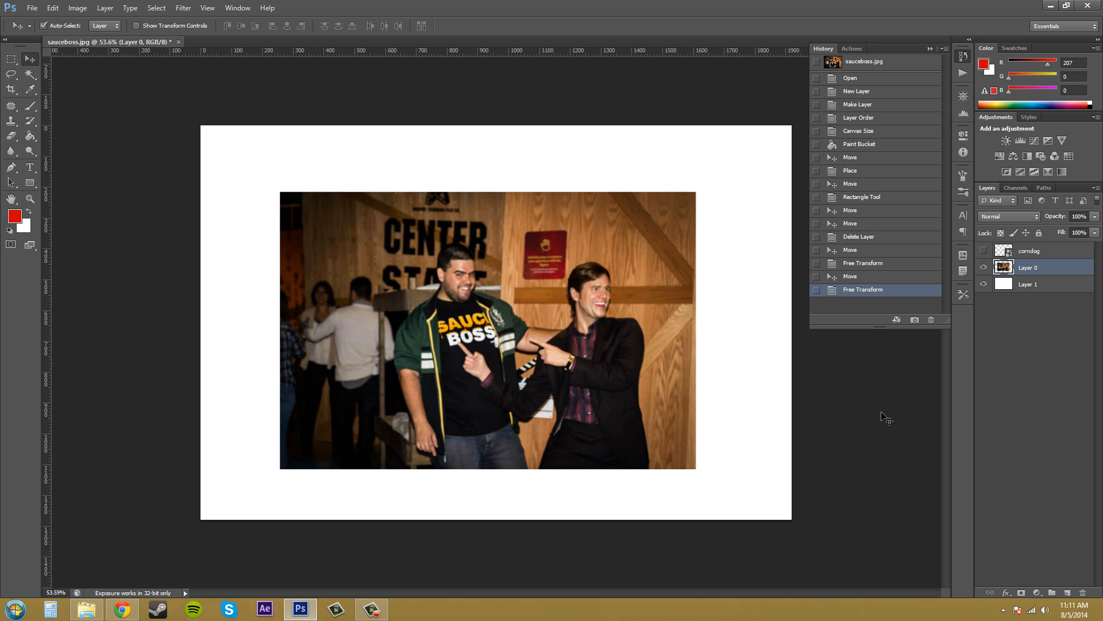
{"action": "mouse_move", "coordinate": [870, 199]}
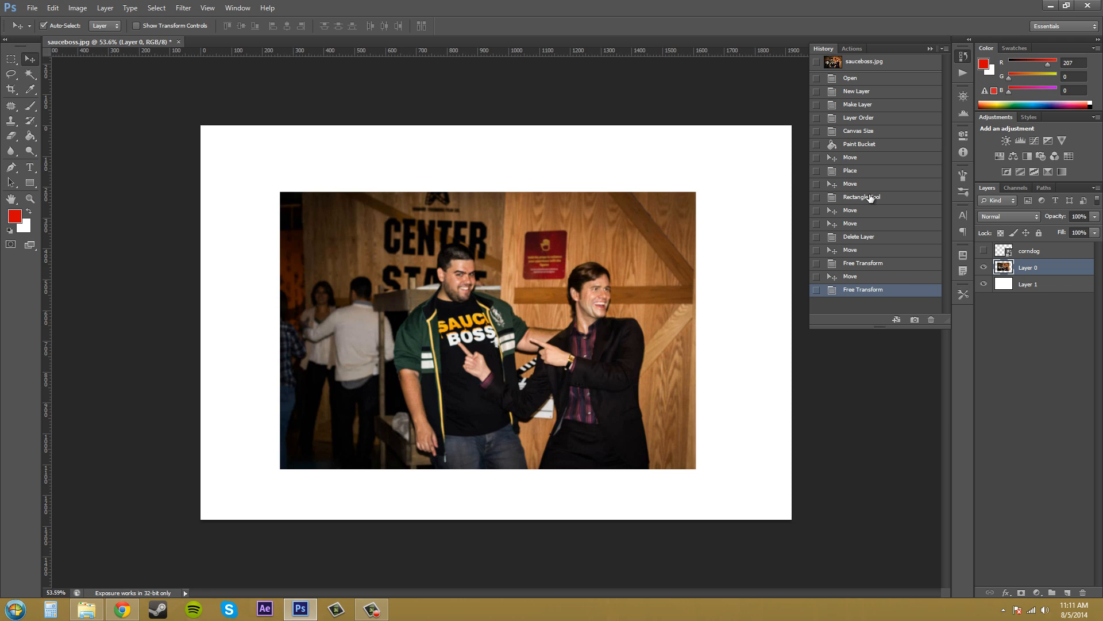
{"action": "mouse_move", "coordinate": [877, 198]}
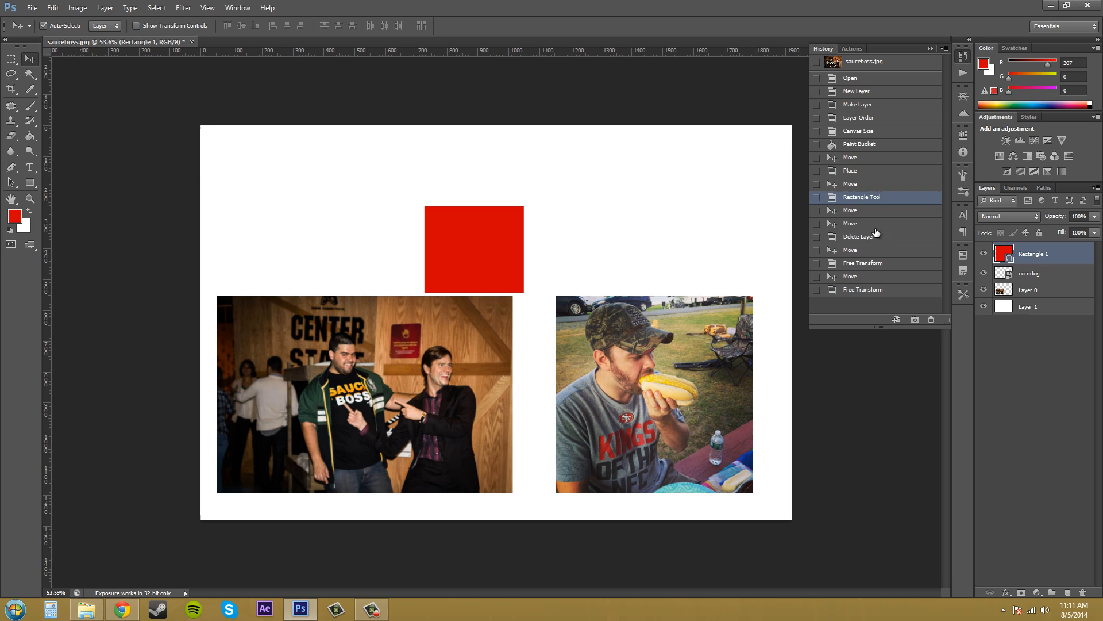
{"action": "mouse_move", "coordinate": [857, 221]}
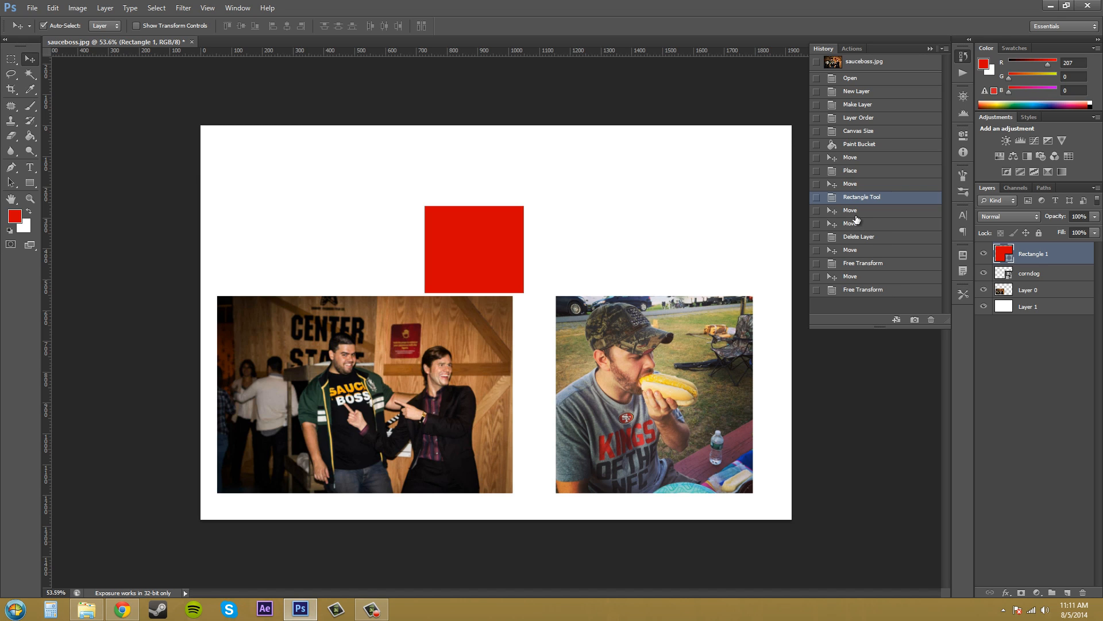
{"action": "mouse_move", "coordinate": [853, 235]}
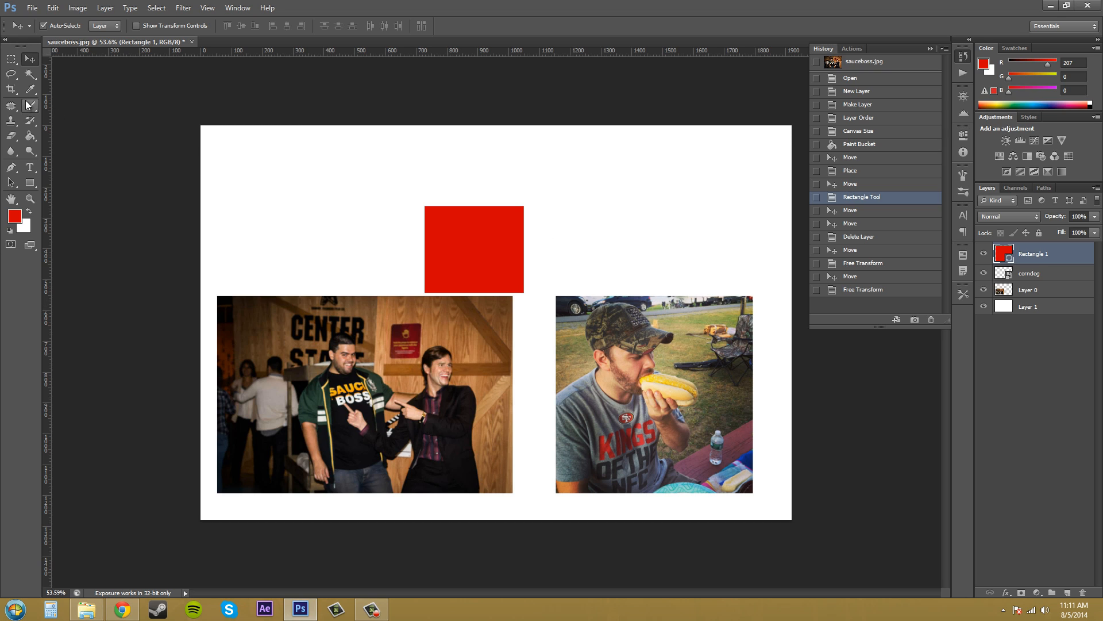
{"action": "mouse_move", "coordinate": [30, 165]}
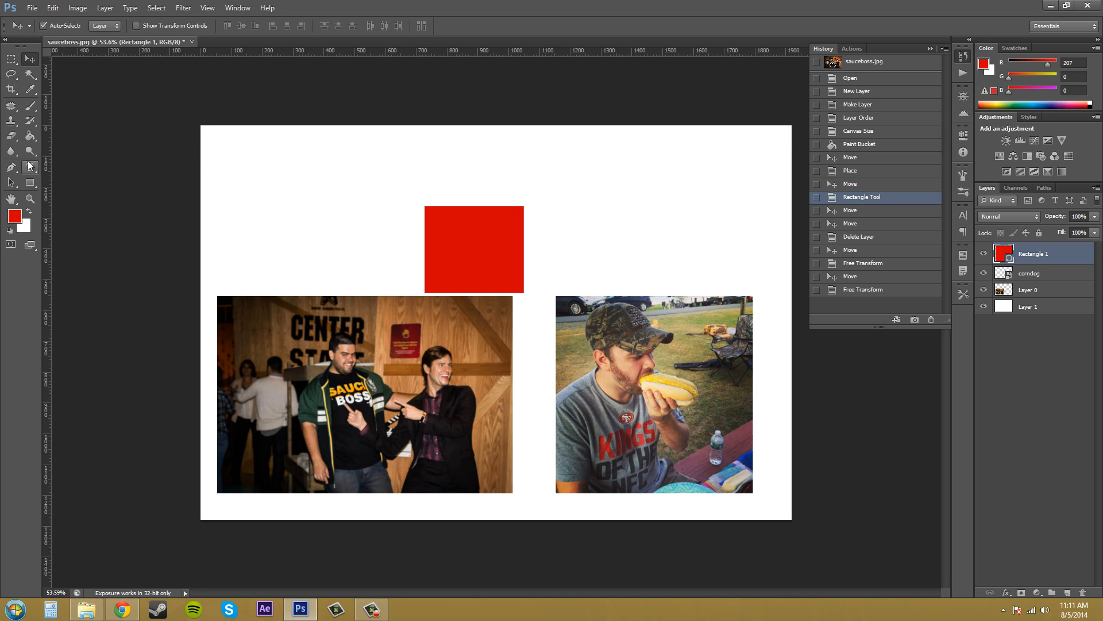
Step: Select the Brush tool to prepare for painting
{"action": "left_click", "coordinate": [30, 107]}
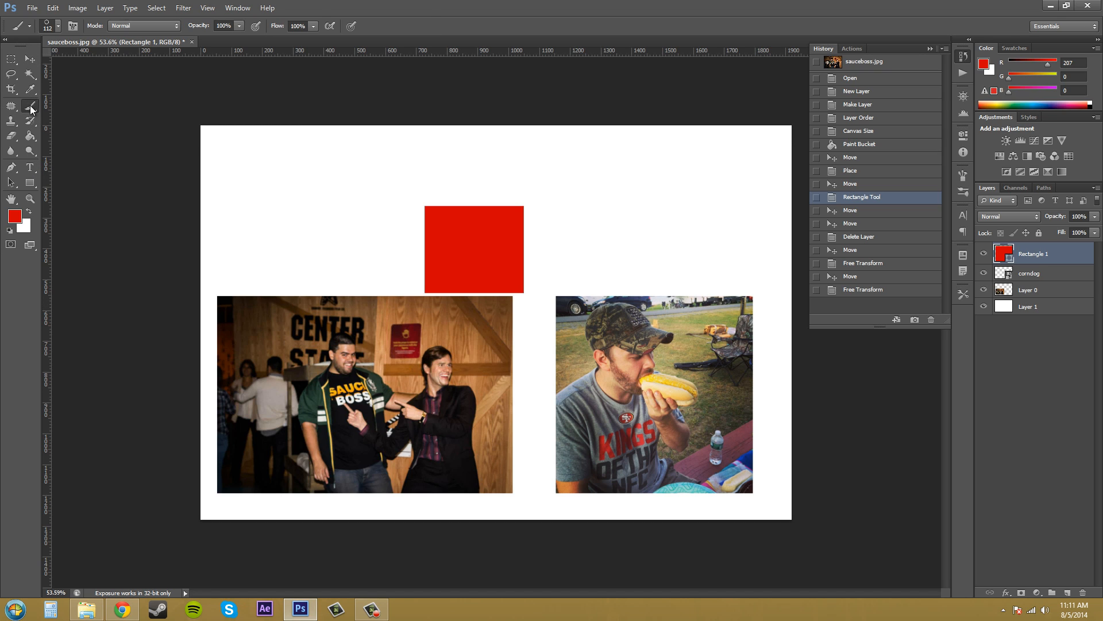
{"action": "mouse_move", "coordinate": [46, 115]}
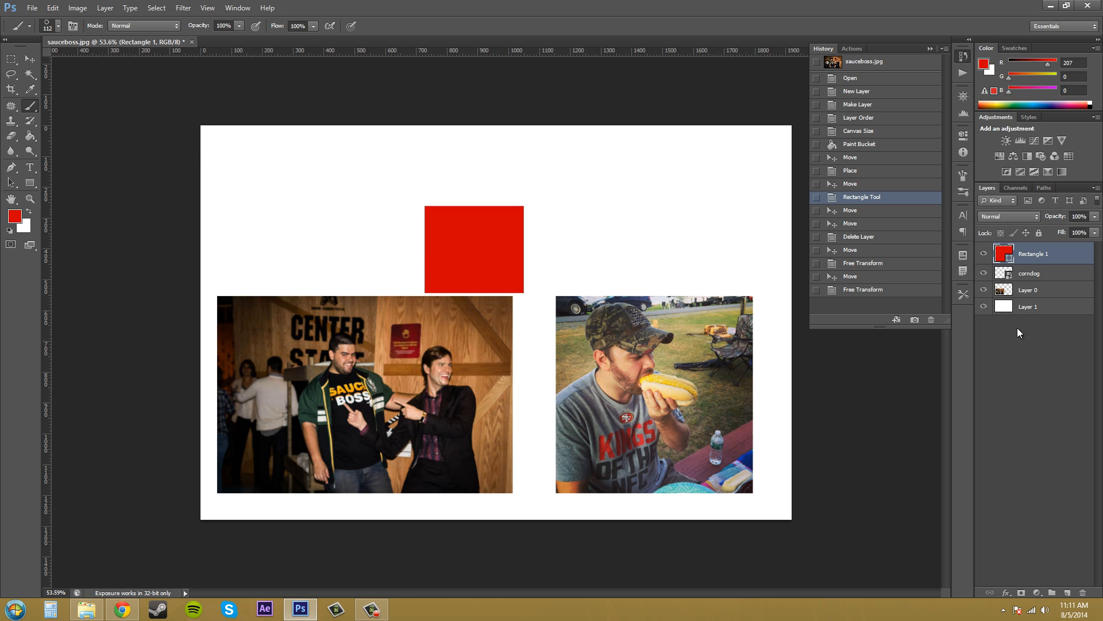
{"action": "left_click", "coordinate": [1027, 306]}
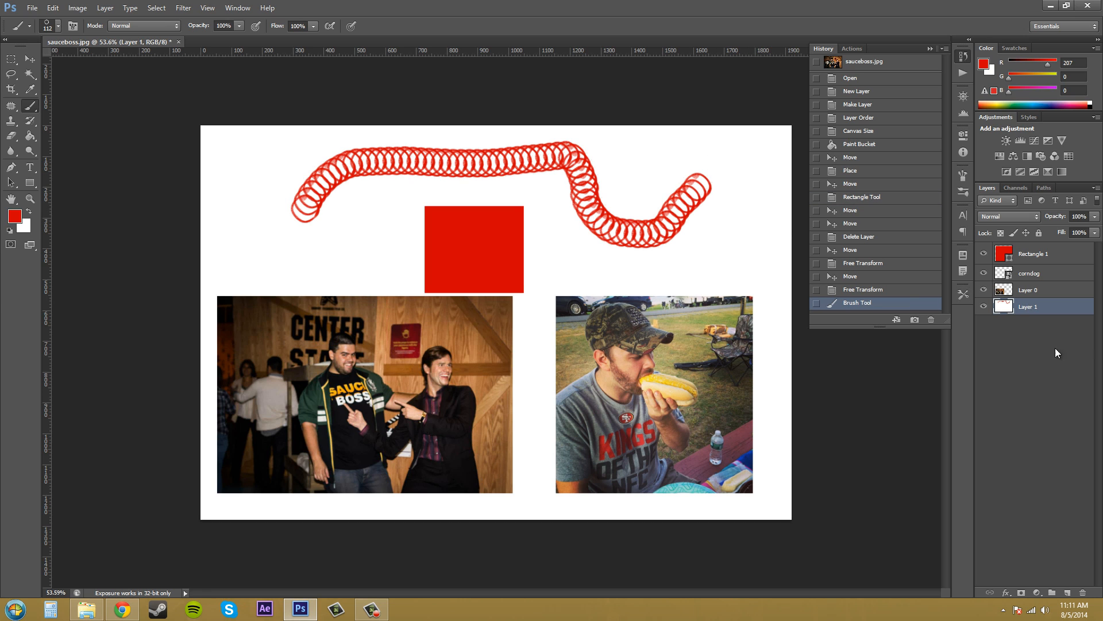
{"action": "mouse_move", "coordinate": [908, 227]}
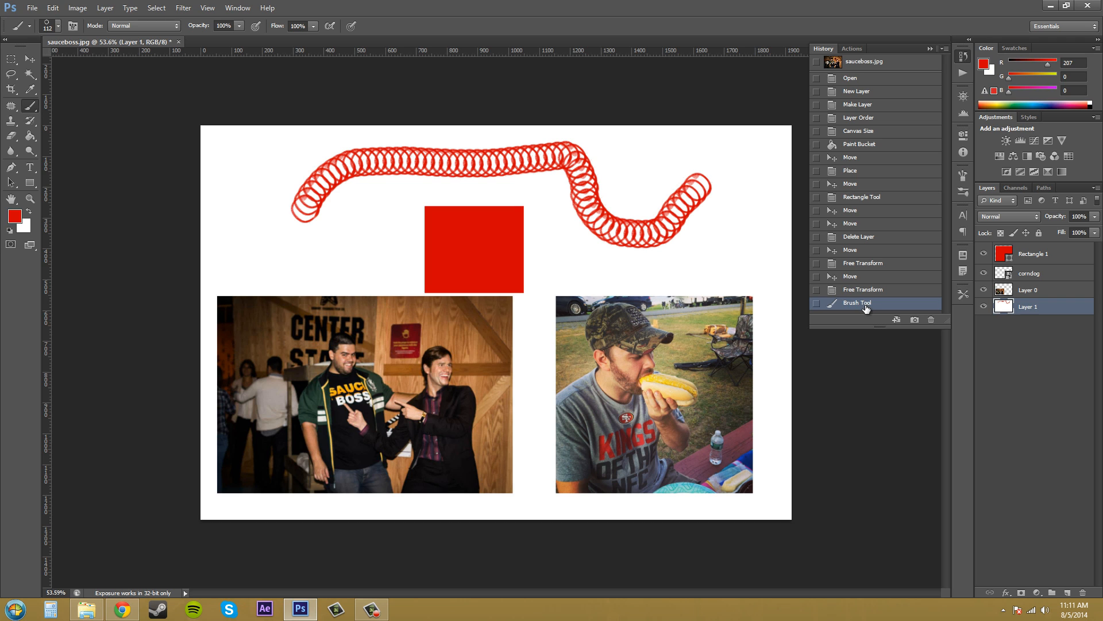
{"action": "left_click", "coordinate": [863, 290]}
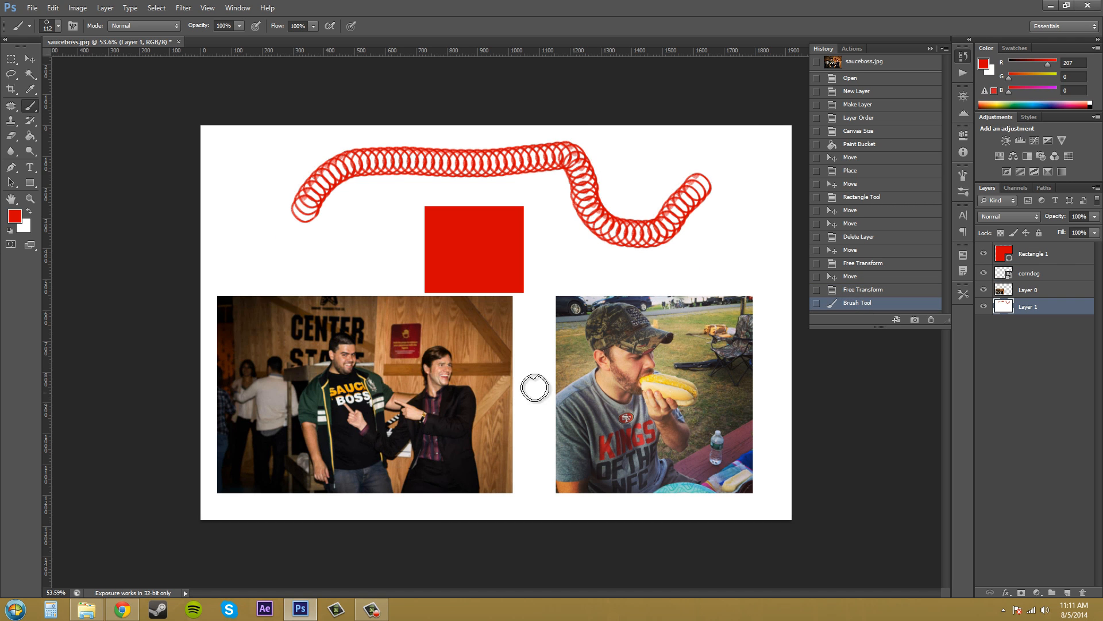
{"action": "mouse_move", "coordinate": [455, 192]}
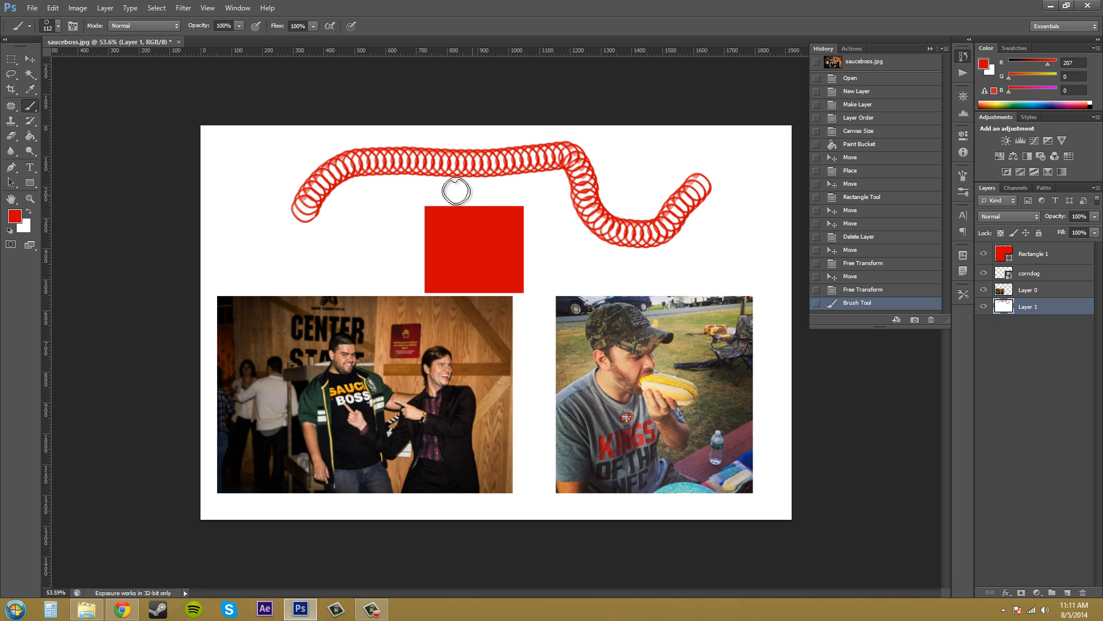
{"action": "mouse_move", "coordinate": [374, 170]}
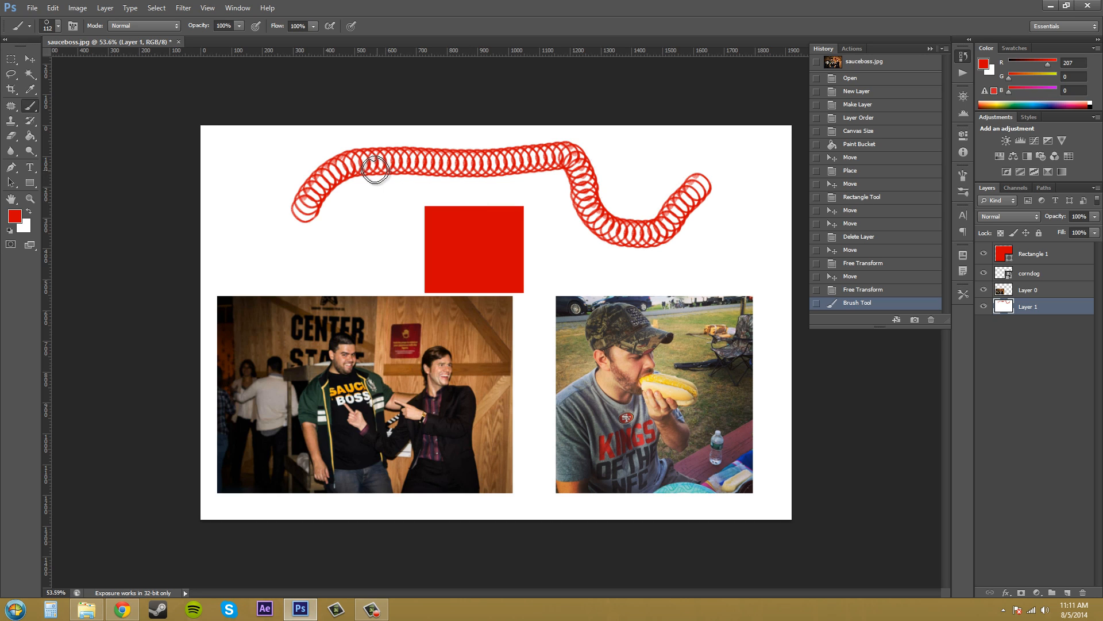
{"action": "mouse_move", "coordinate": [271, 202]}
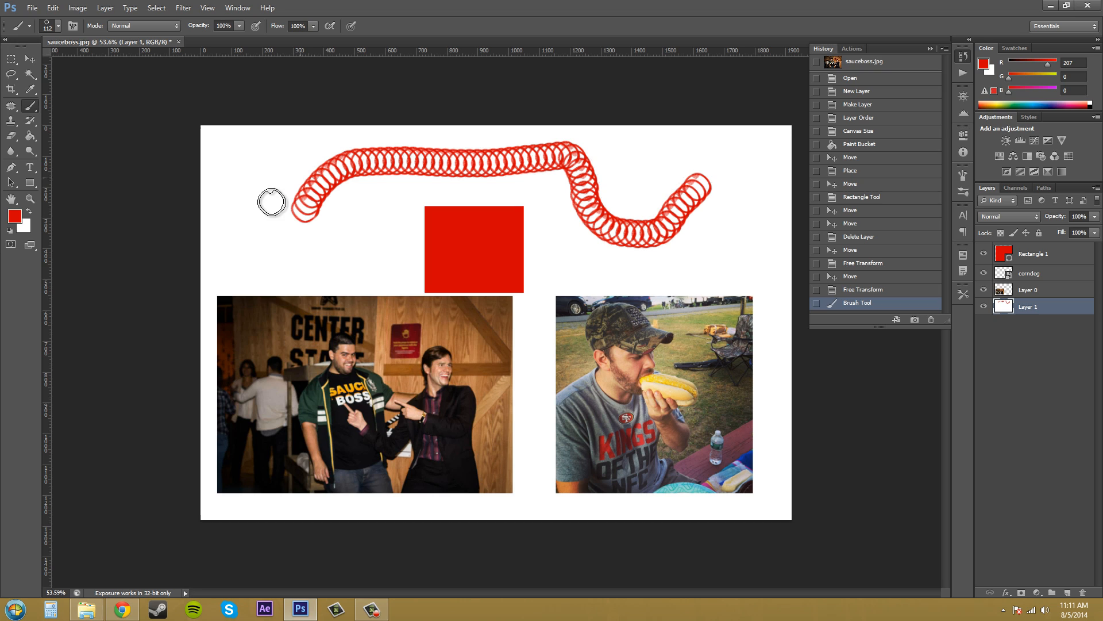
{"action": "mouse_move", "coordinate": [577, 241]}
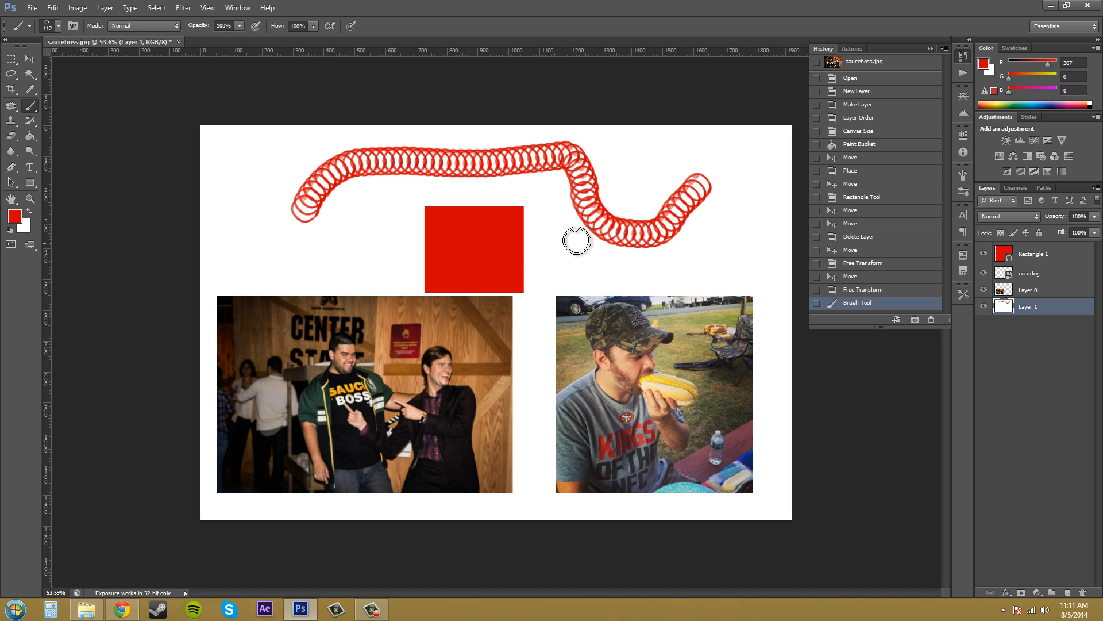
{"action": "mouse_move", "coordinate": [584, 222]}
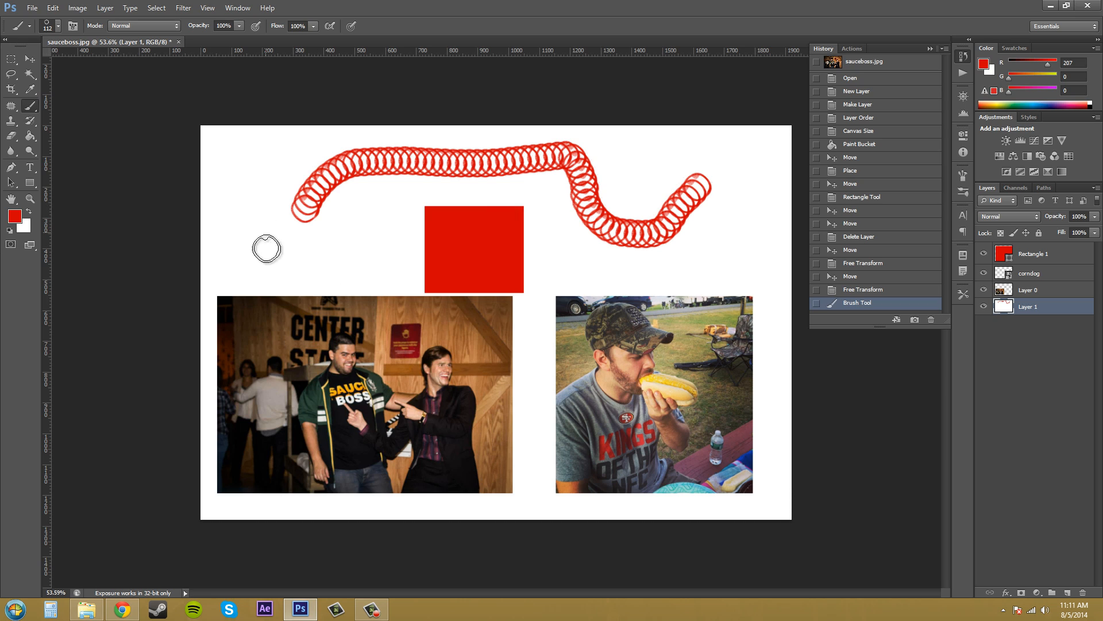
{"action": "mouse_move", "coordinate": [460, 277]}
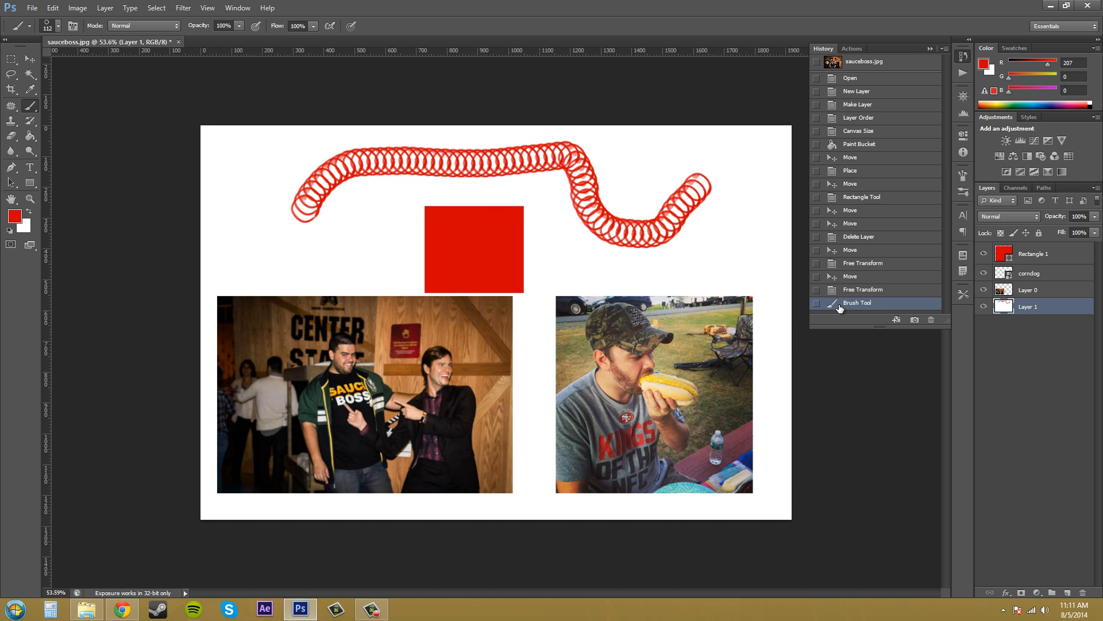
{"action": "mouse_move", "coordinate": [857, 302]}
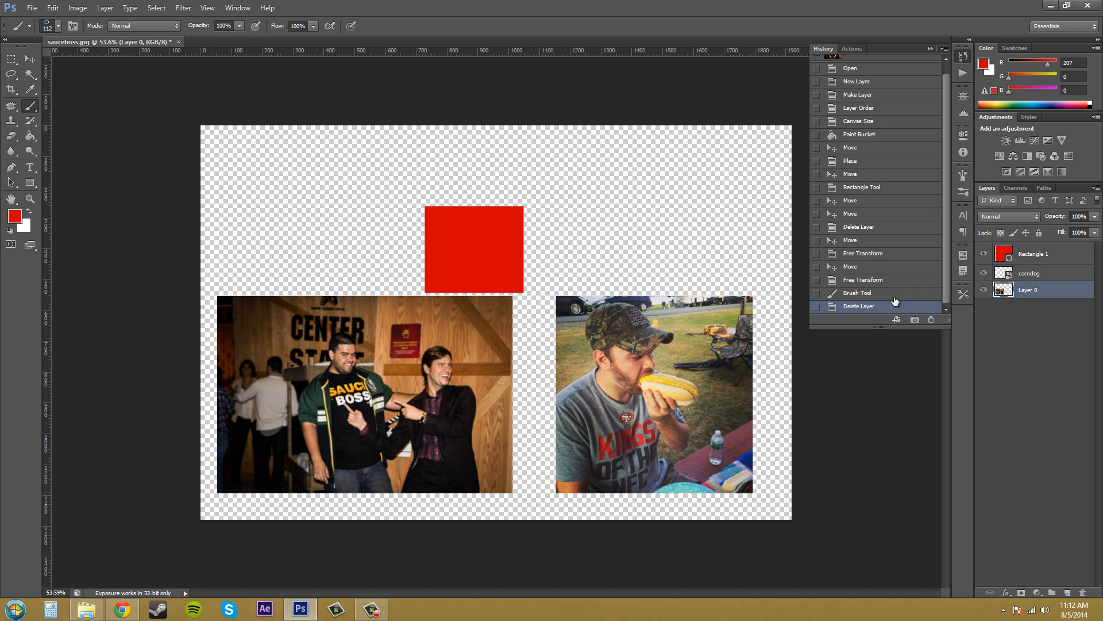
{"action": "mouse_move", "coordinate": [894, 268]}
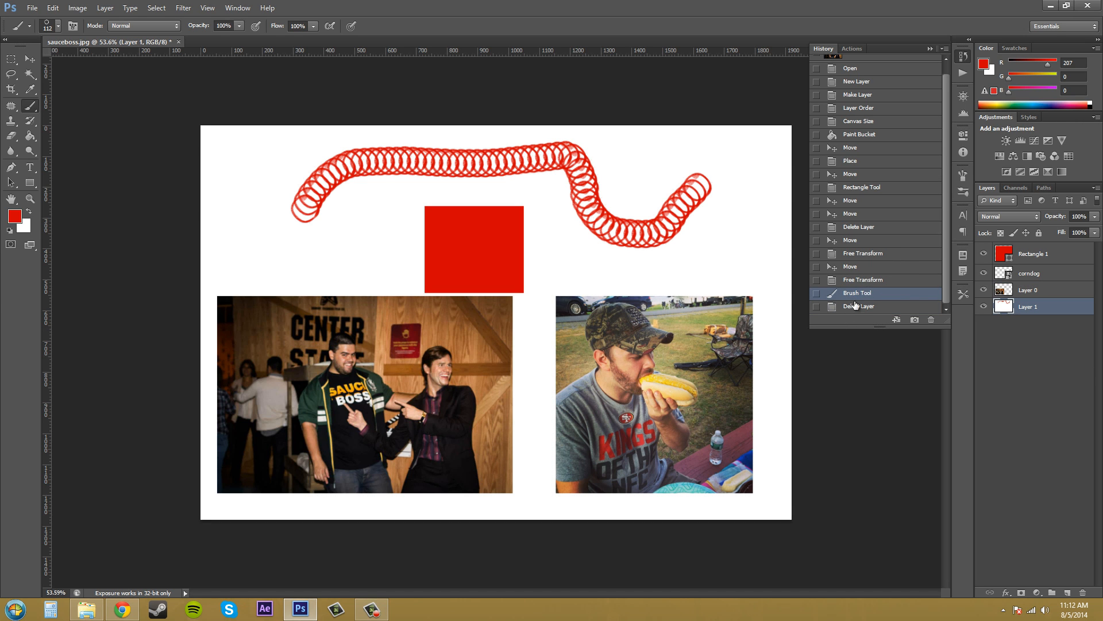
Step: Delete the Delete Layer and Brush Tool history states, confirming each removal
{"action": "left_click", "coordinate": [930, 319]}
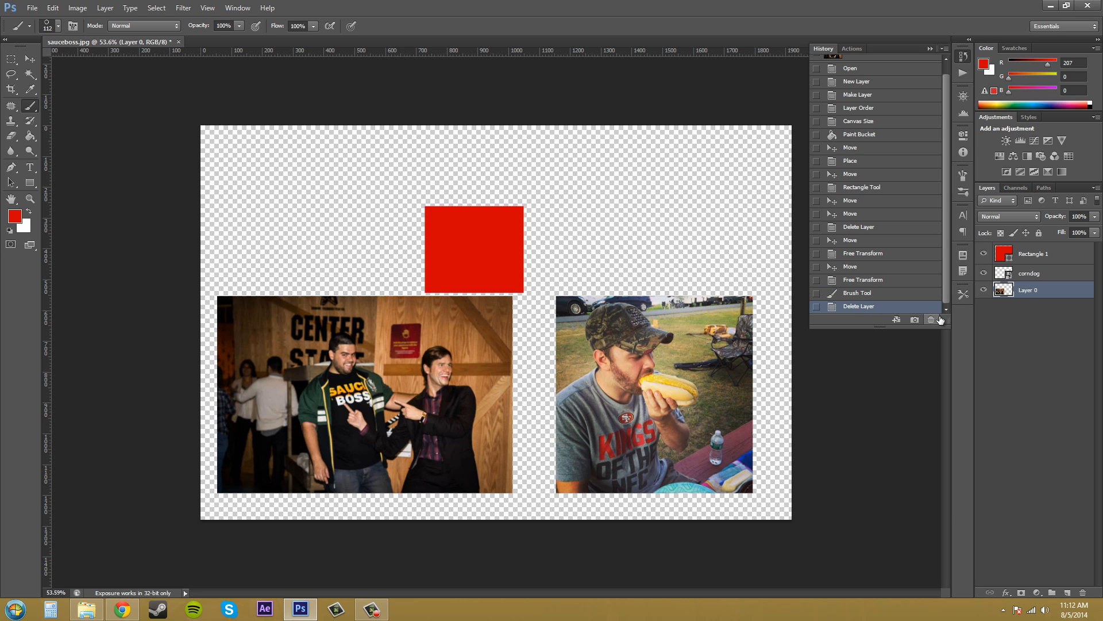
{"action": "left_click", "coordinate": [930, 318]}
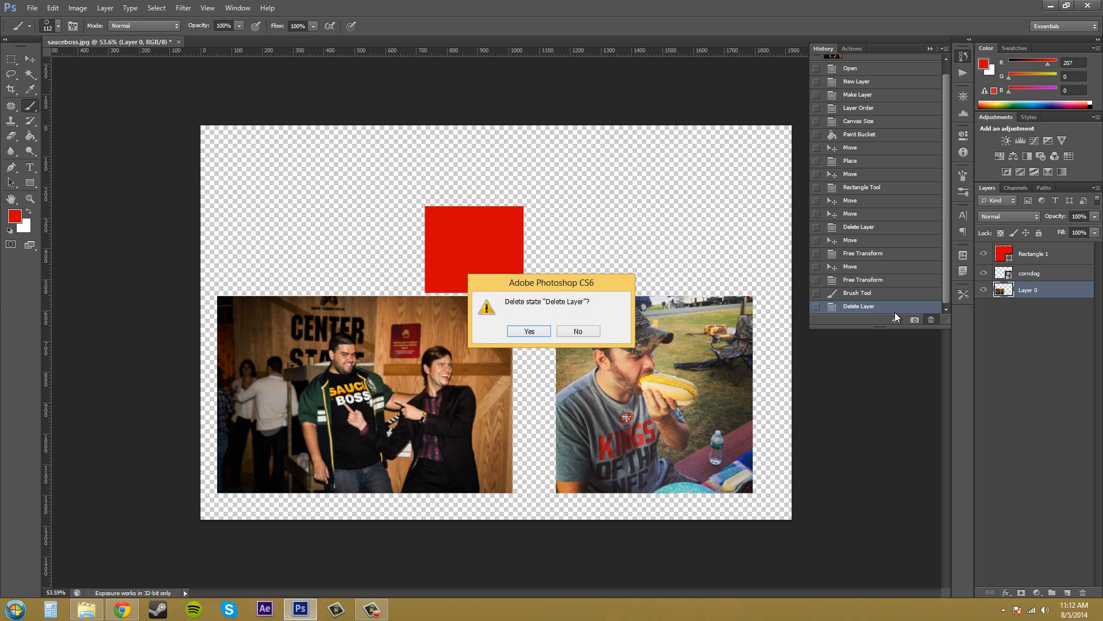
{"action": "left_click", "coordinate": [528, 331]}
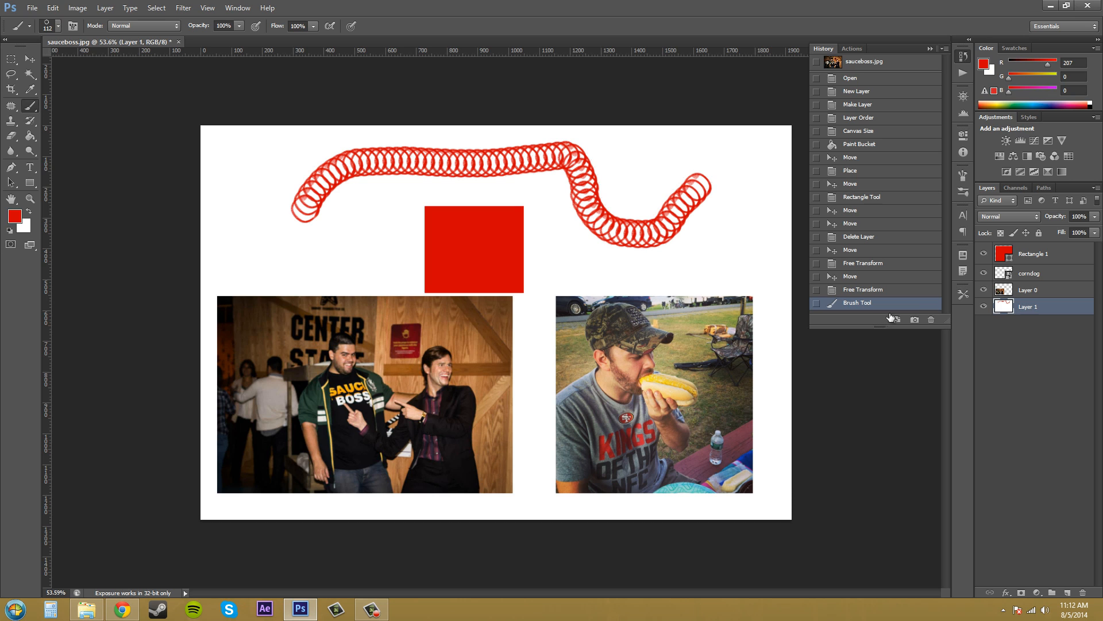
{"action": "left_click", "coordinate": [930, 319]}
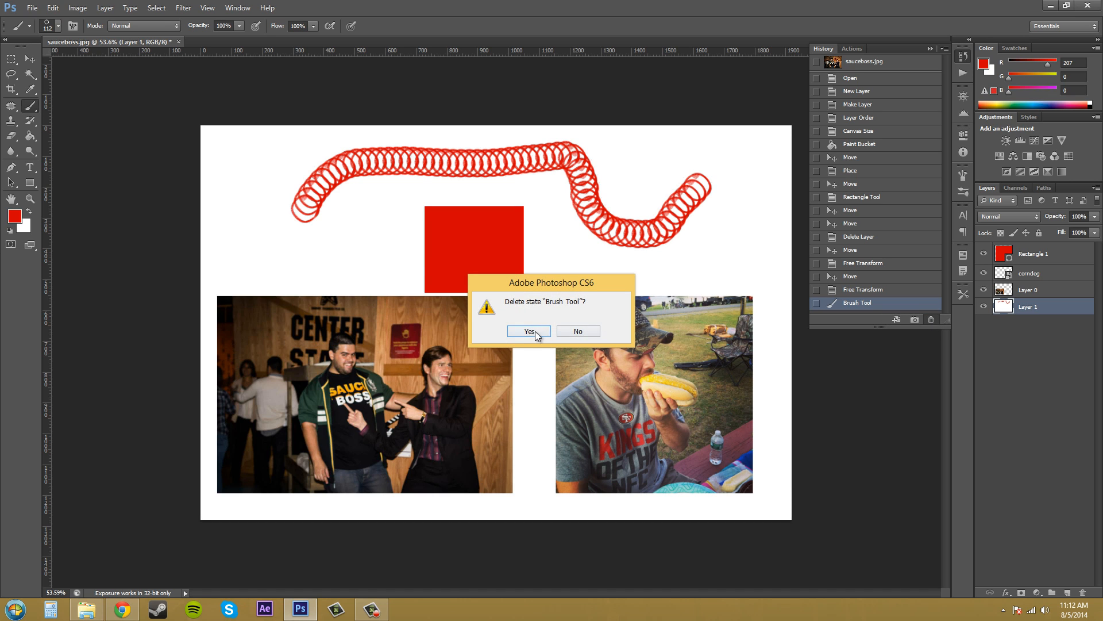
{"action": "left_click", "coordinate": [529, 331]}
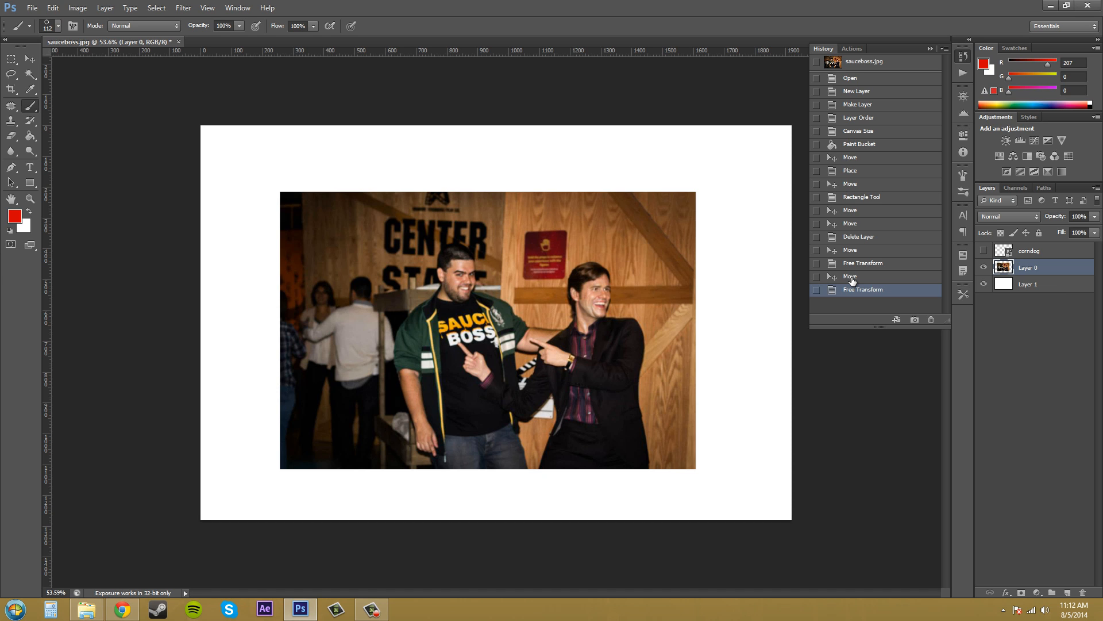
{"action": "left_click", "coordinate": [862, 197]}
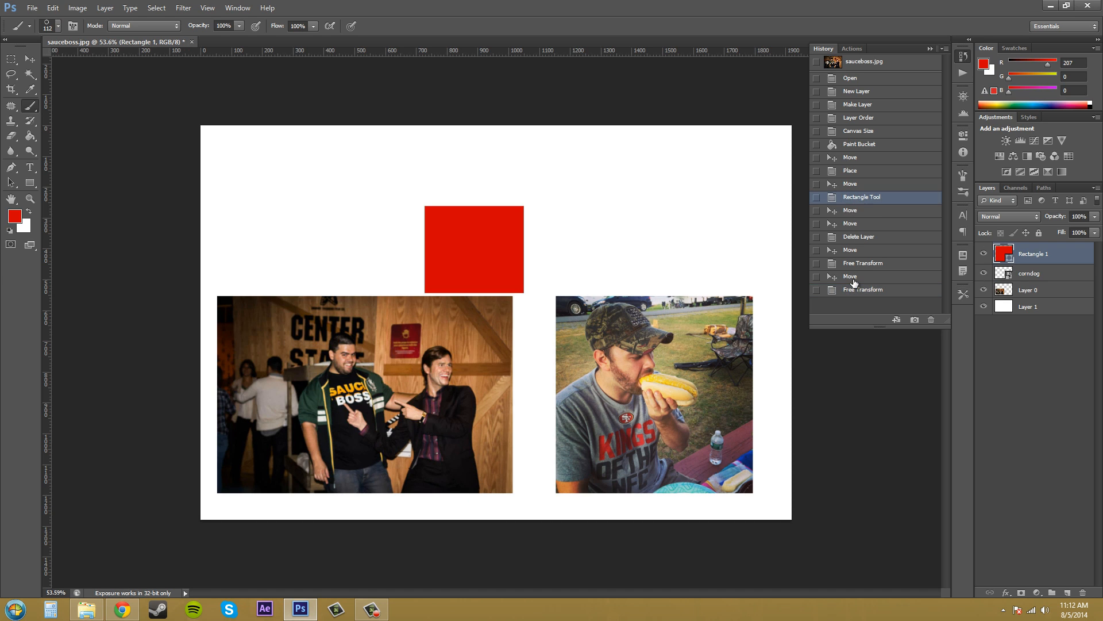
{"action": "mouse_move", "coordinate": [854, 292]}
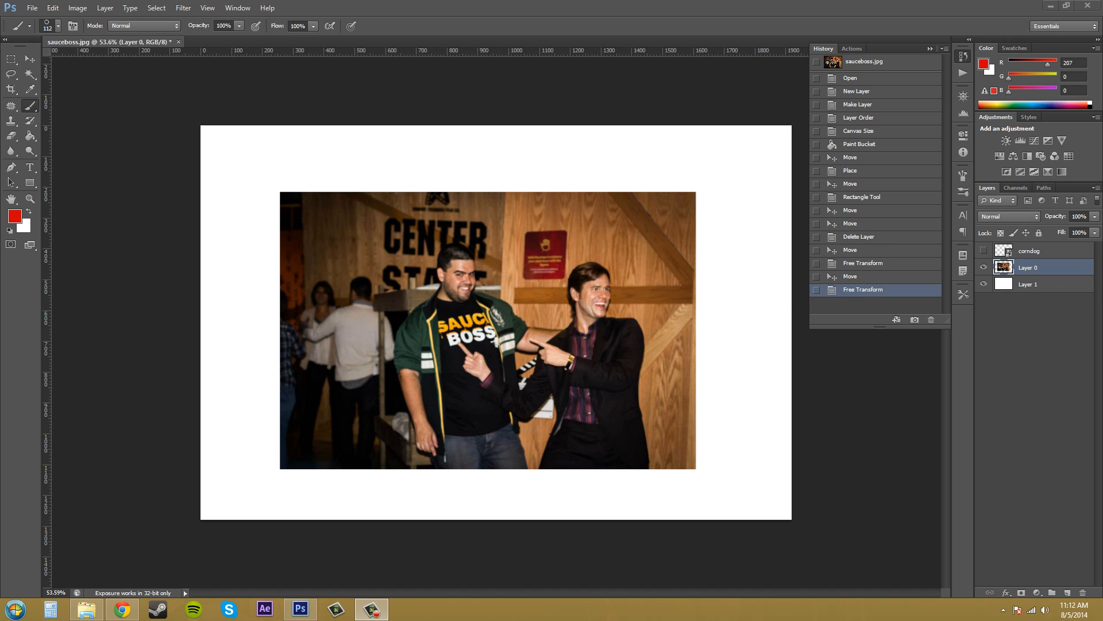
{"action": "mouse_move", "coordinate": [936, 367]}
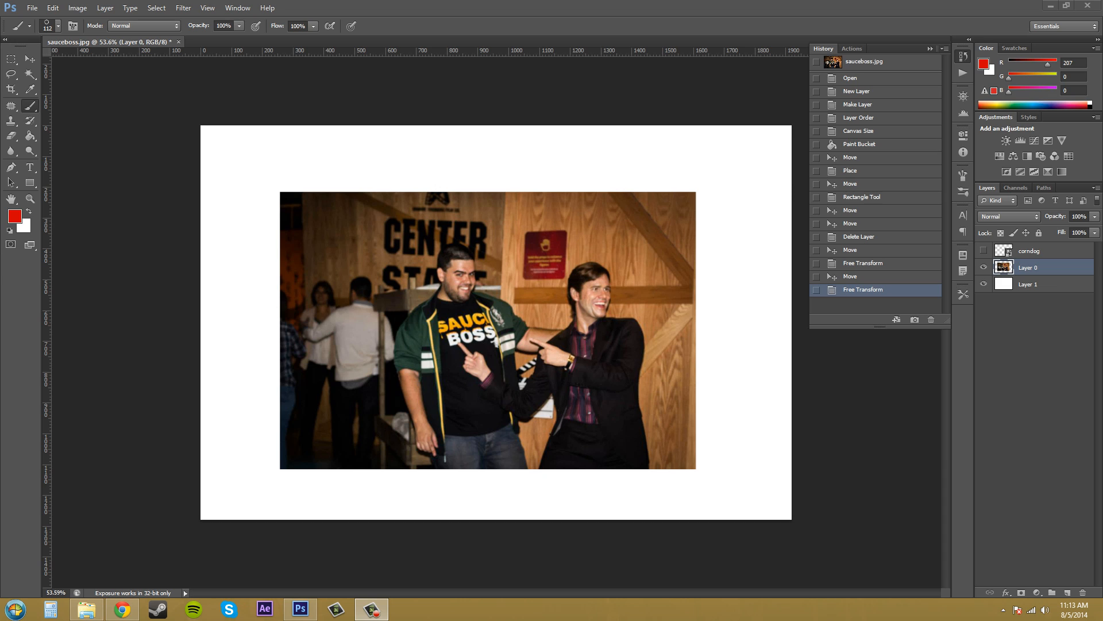
{"action": "mouse_move", "coordinate": [889, 430]}
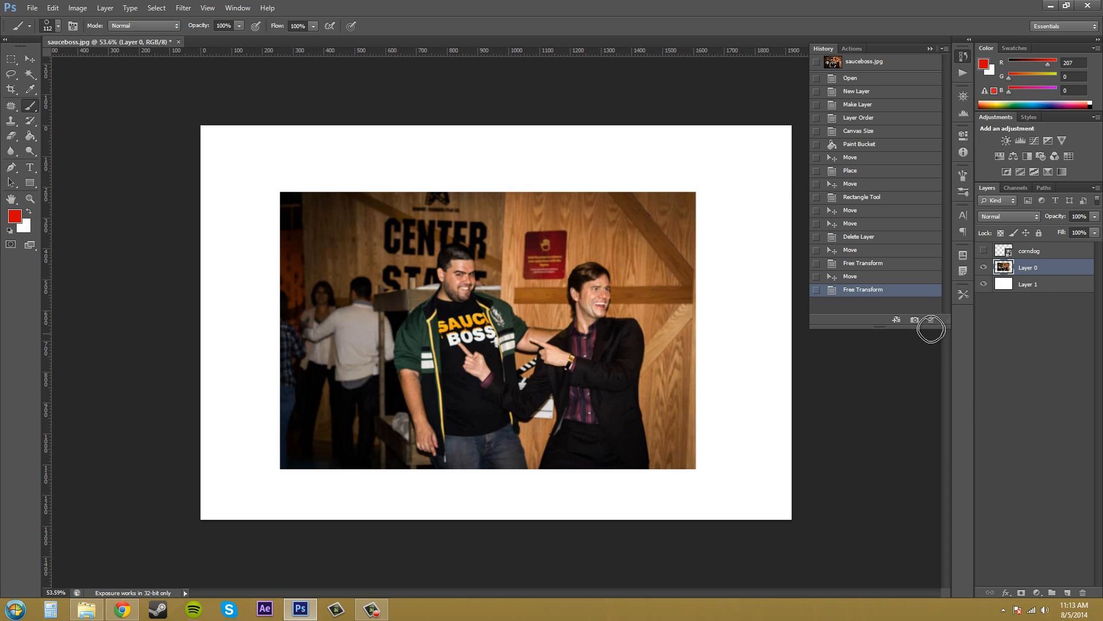
{"action": "mouse_move", "coordinate": [932, 319]}
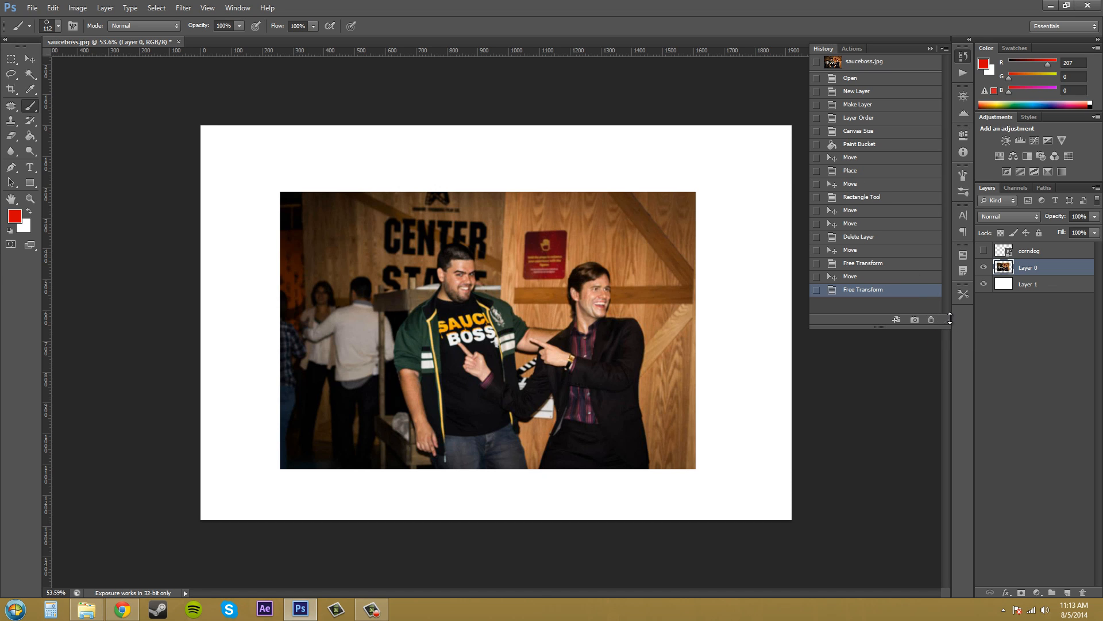
{"action": "mouse_move", "coordinate": [945, 319]}
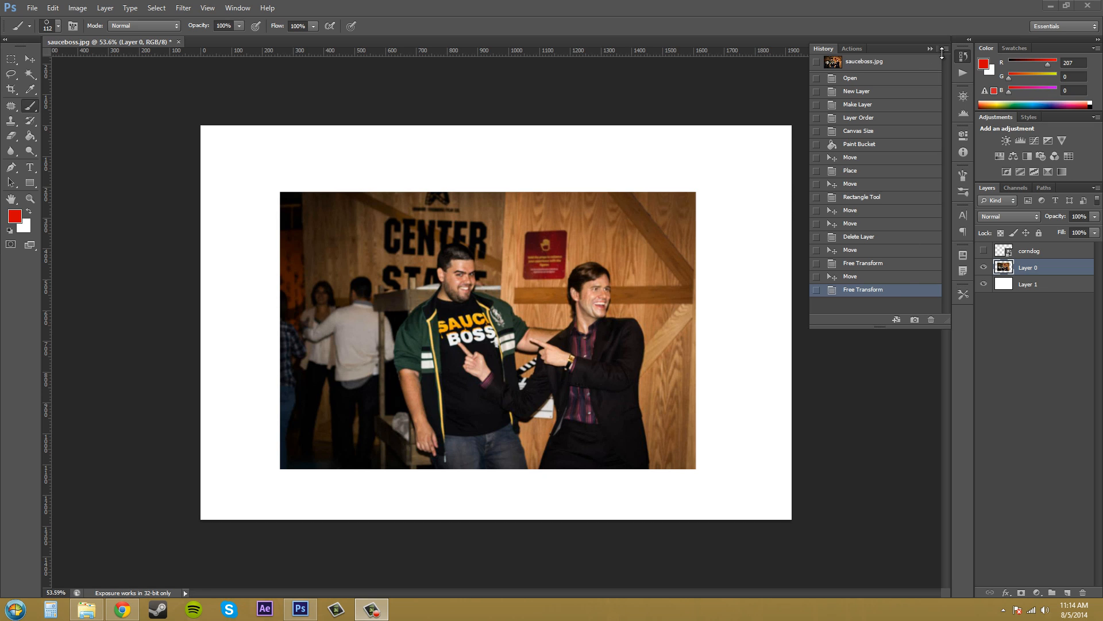
Step: Disable Allow Non-Linear History in History Options and confirm
{"action": "left_click", "coordinate": [929, 48]}
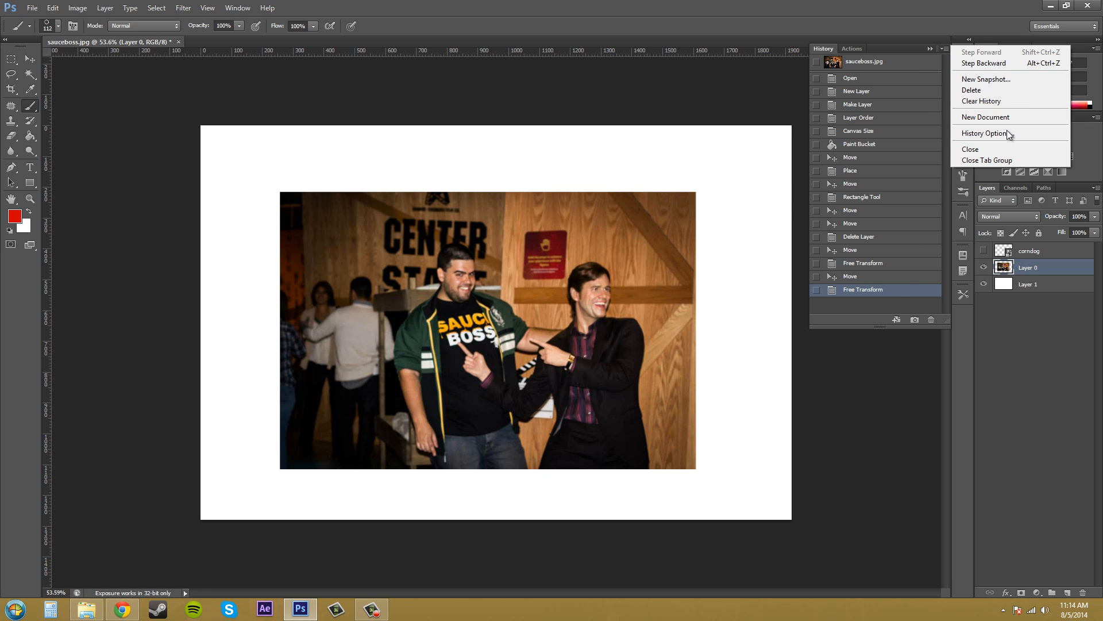
{"action": "left_click", "coordinate": [985, 133]}
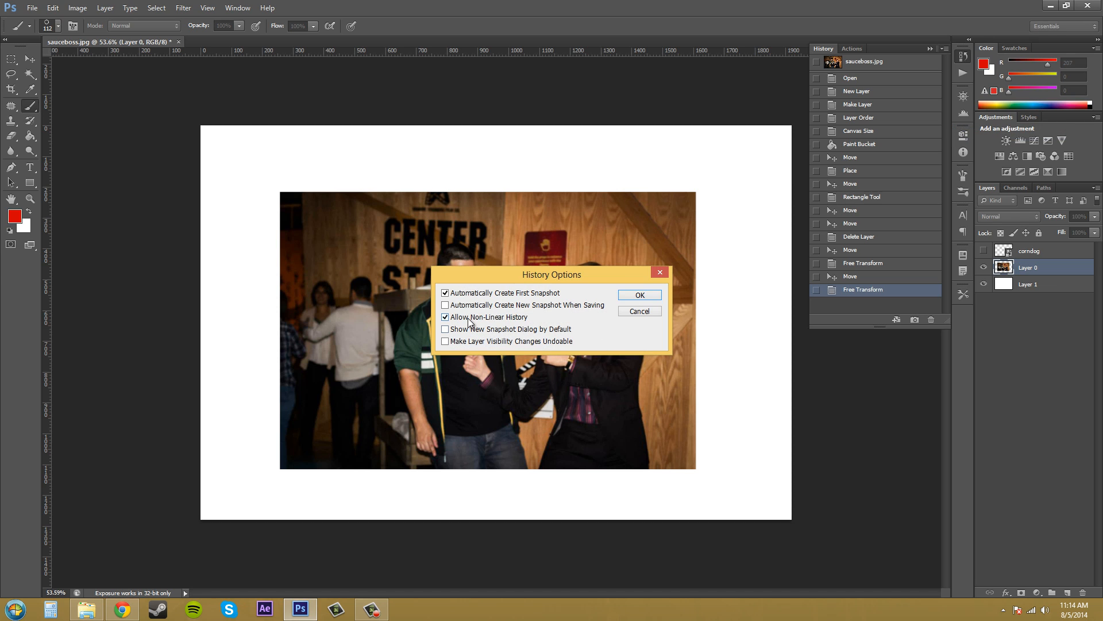
{"action": "left_click", "coordinate": [639, 295]}
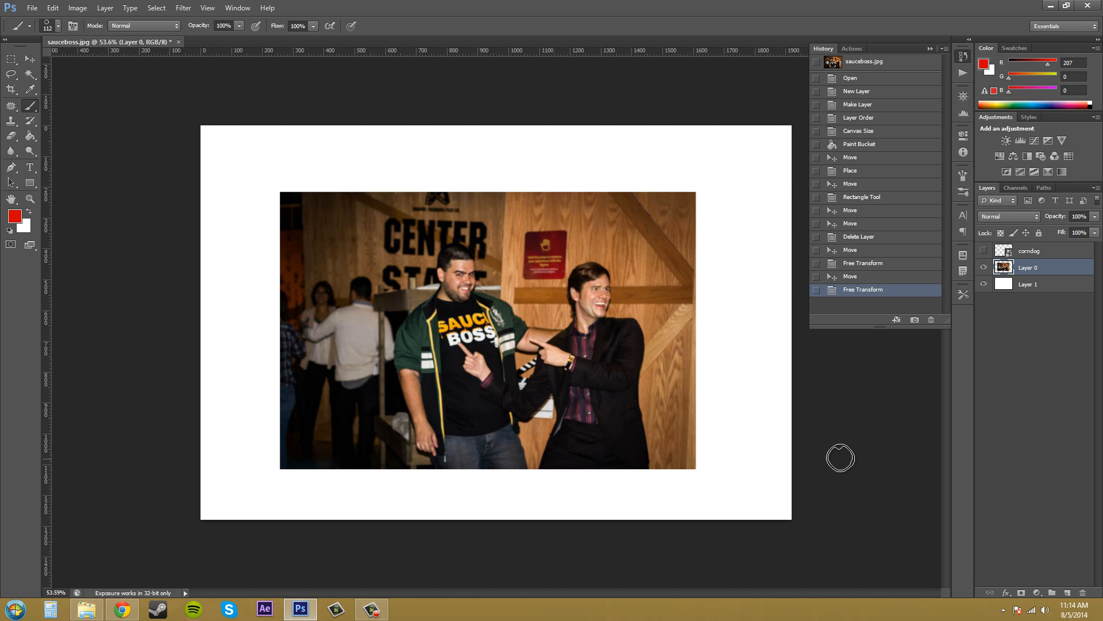
{"action": "mouse_move", "coordinate": [754, 378]}
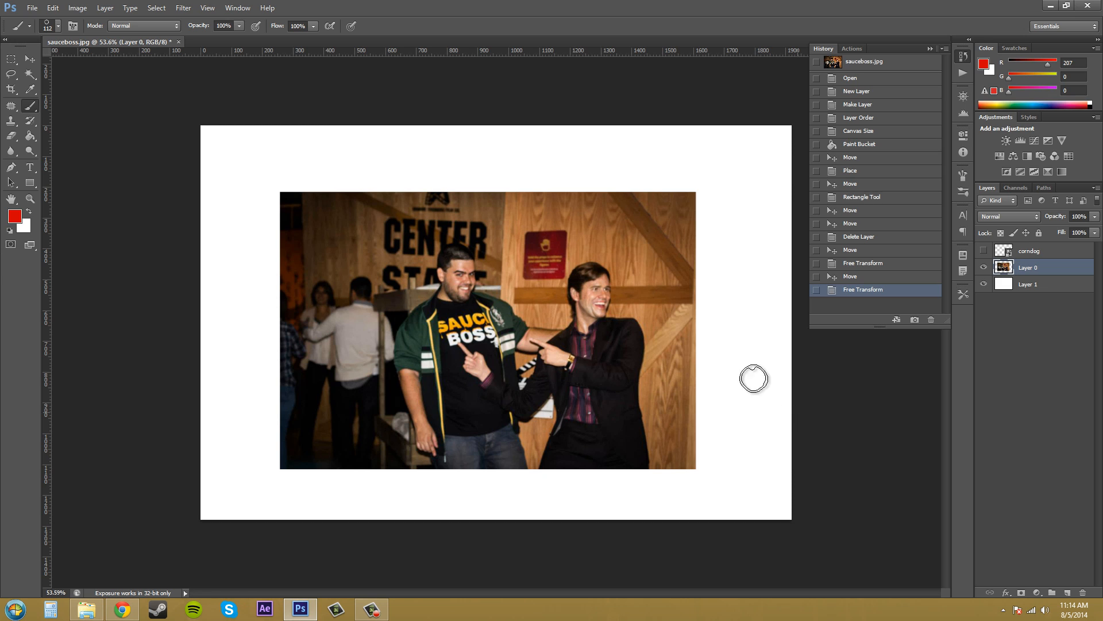
{"action": "mouse_move", "coordinate": [670, 327]}
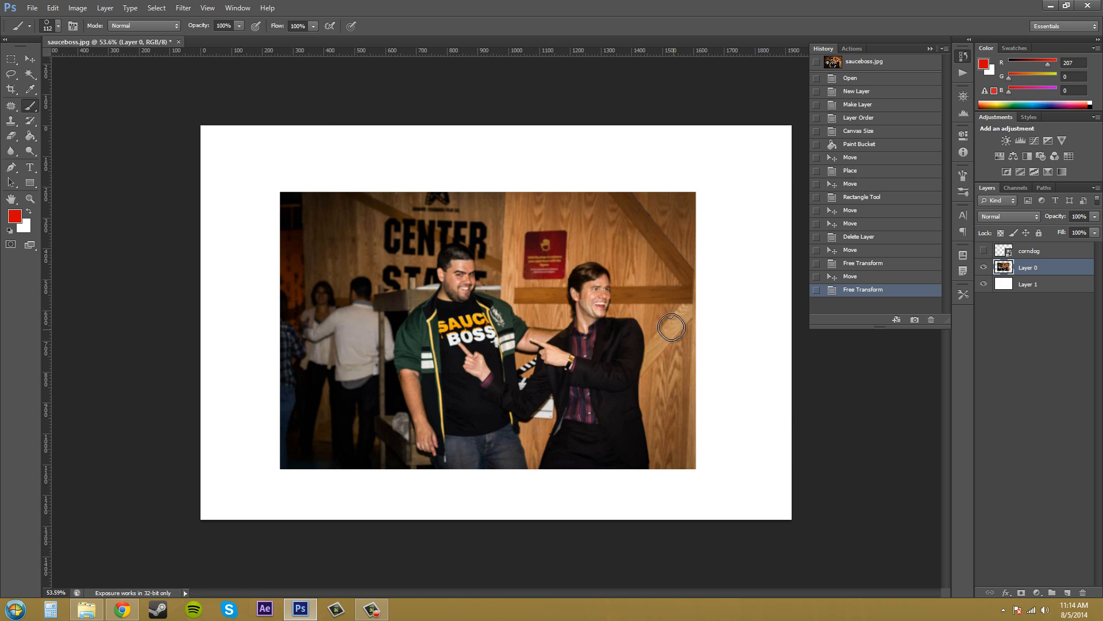
{"action": "mouse_move", "coordinate": [650, 271]}
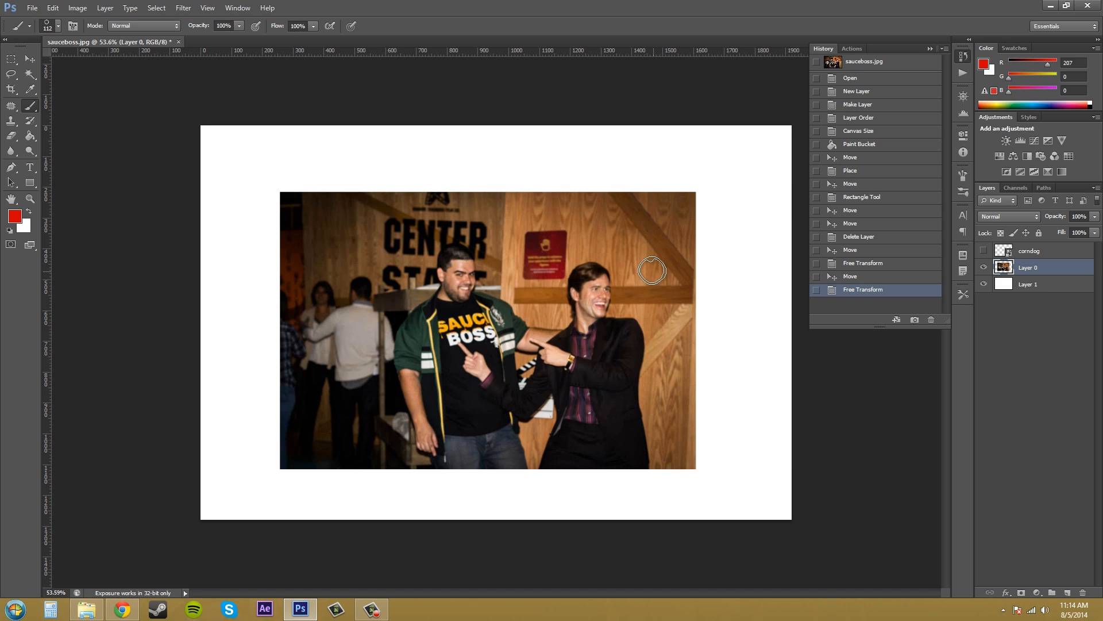
{"action": "mouse_move", "coordinate": [955, 47]}
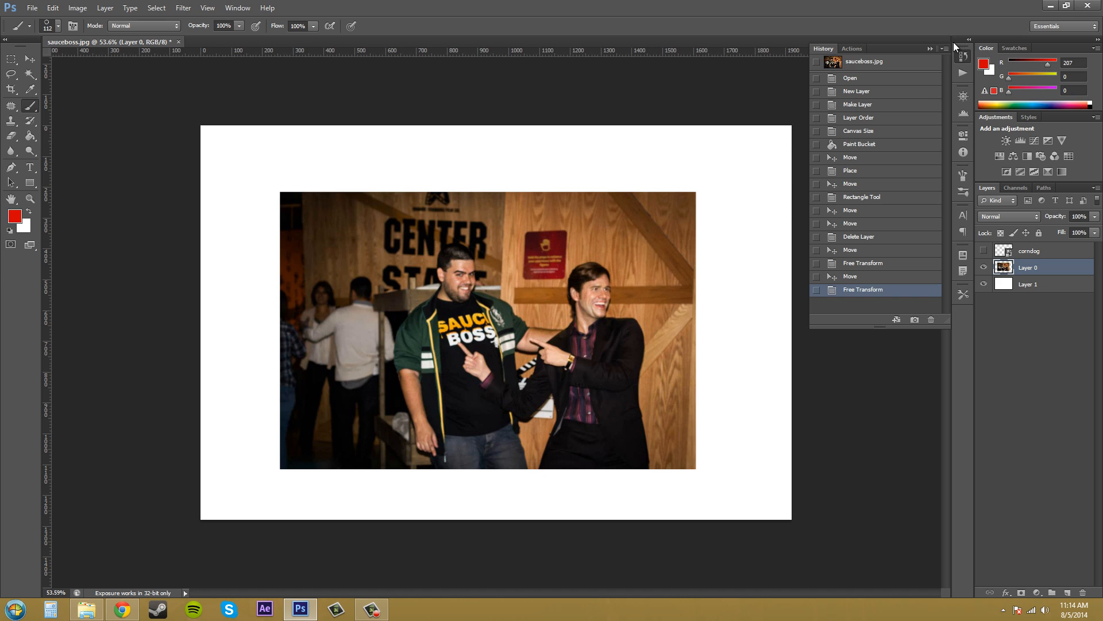
Step: Clear the history via the panel menu, then make the corndog layer active
{"action": "left_click", "coordinate": [946, 48]}
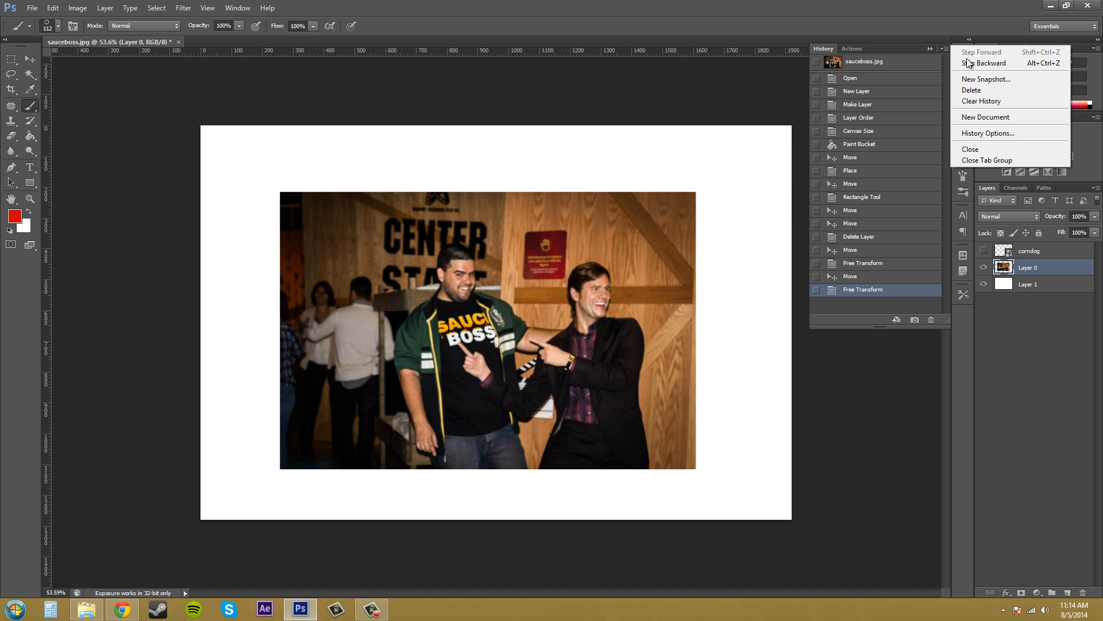
{"action": "mouse_move", "coordinate": [1020, 133]}
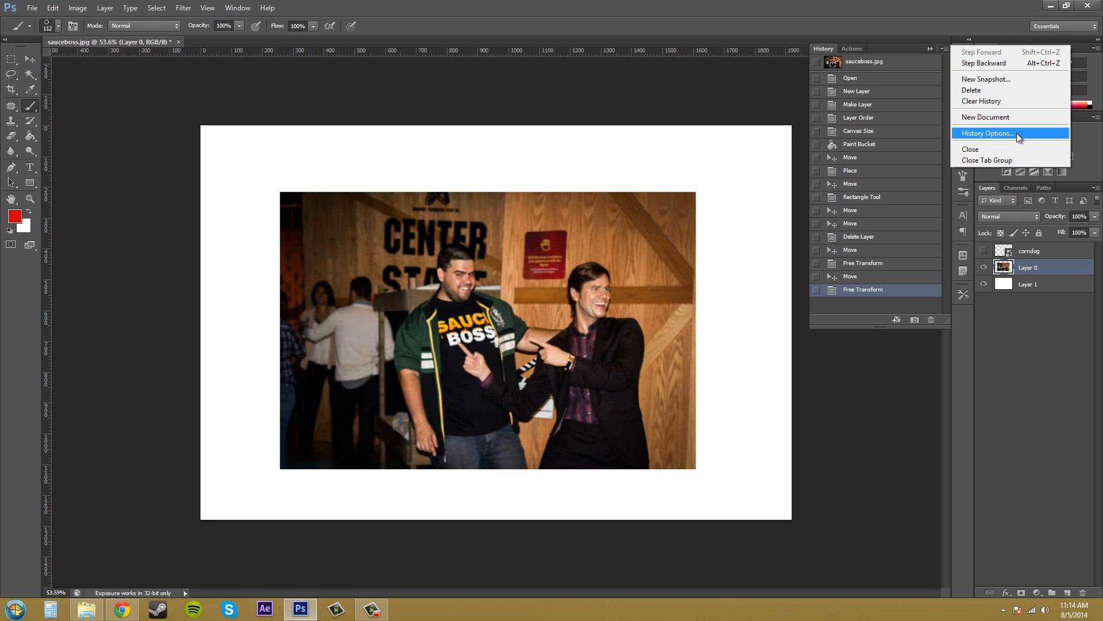
{"action": "mouse_move", "coordinate": [1006, 105]}
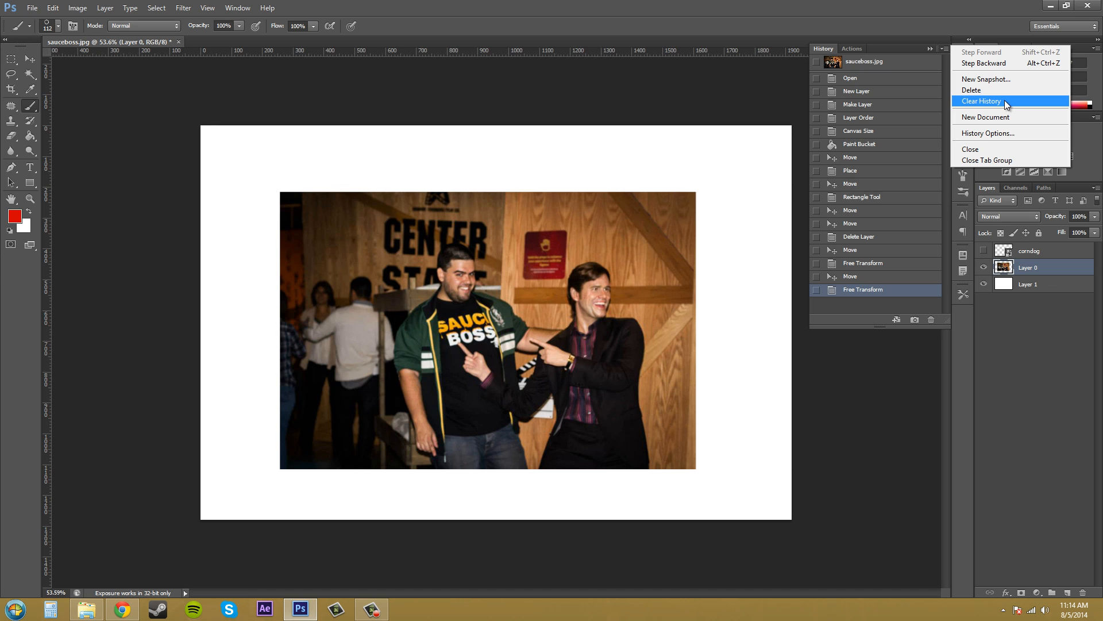
{"action": "mouse_move", "coordinate": [989, 105]}
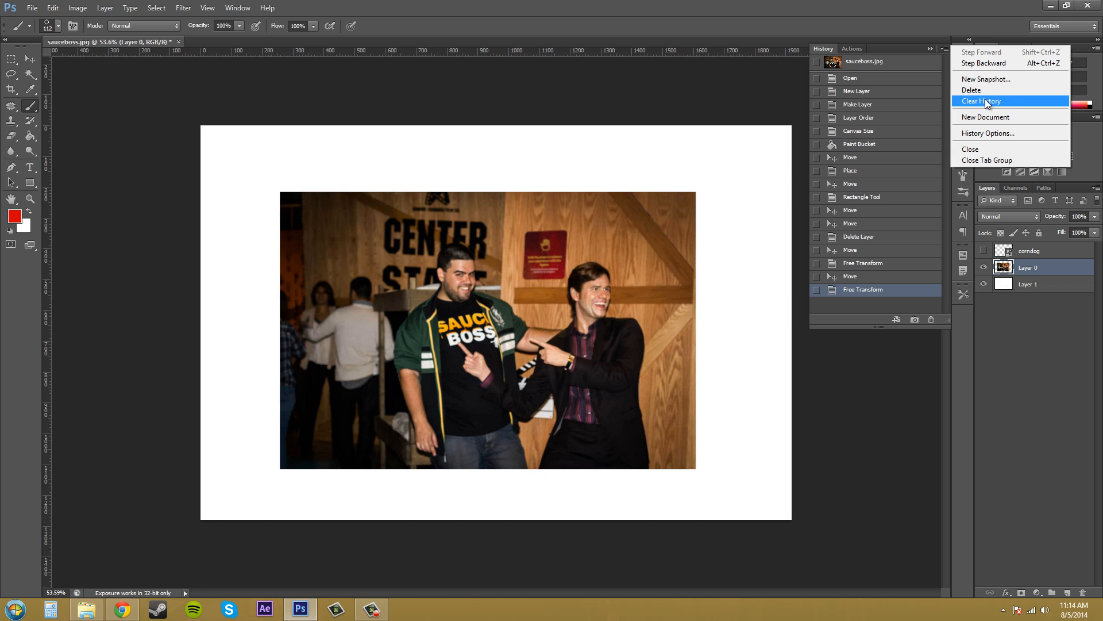
{"action": "left_click", "coordinate": [980, 101]}
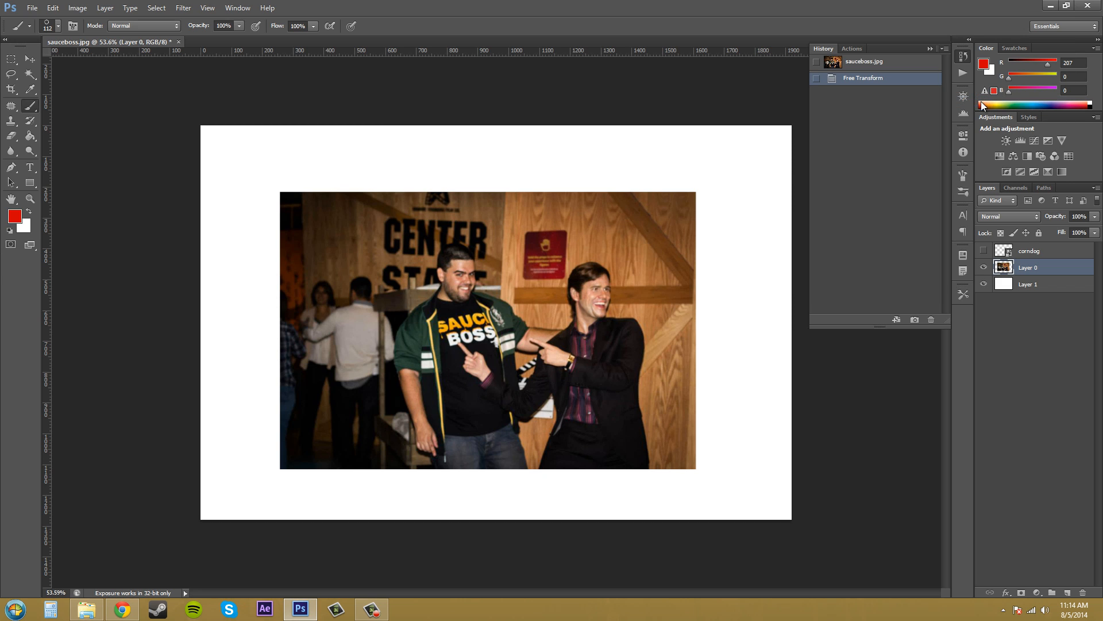
{"action": "mouse_move", "coordinate": [761, 162]}
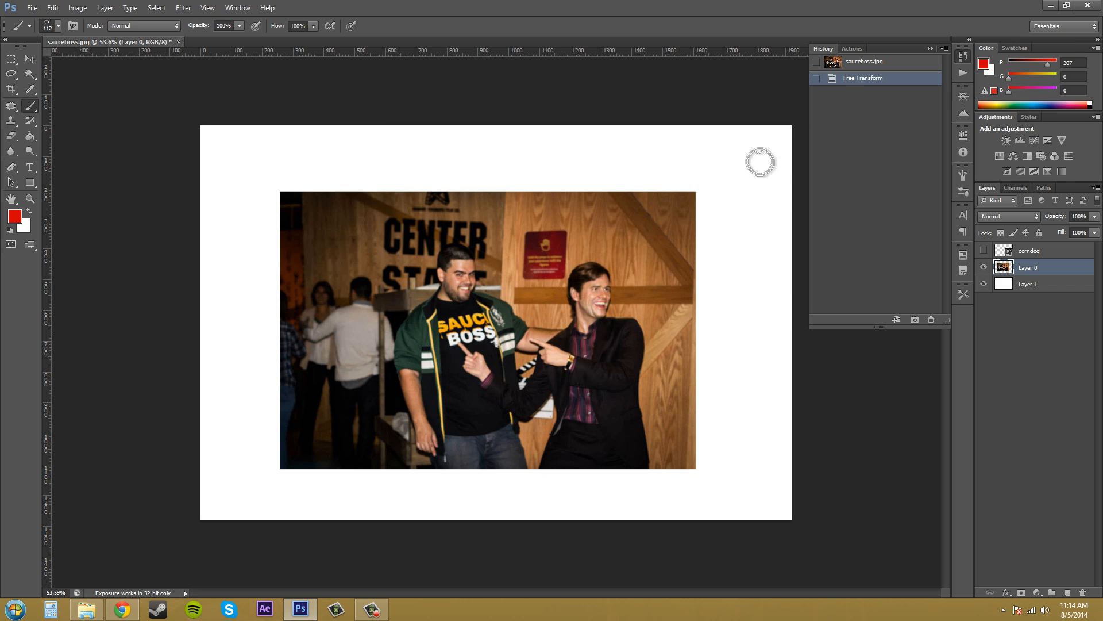
{"action": "mouse_move", "coordinate": [476, 231]}
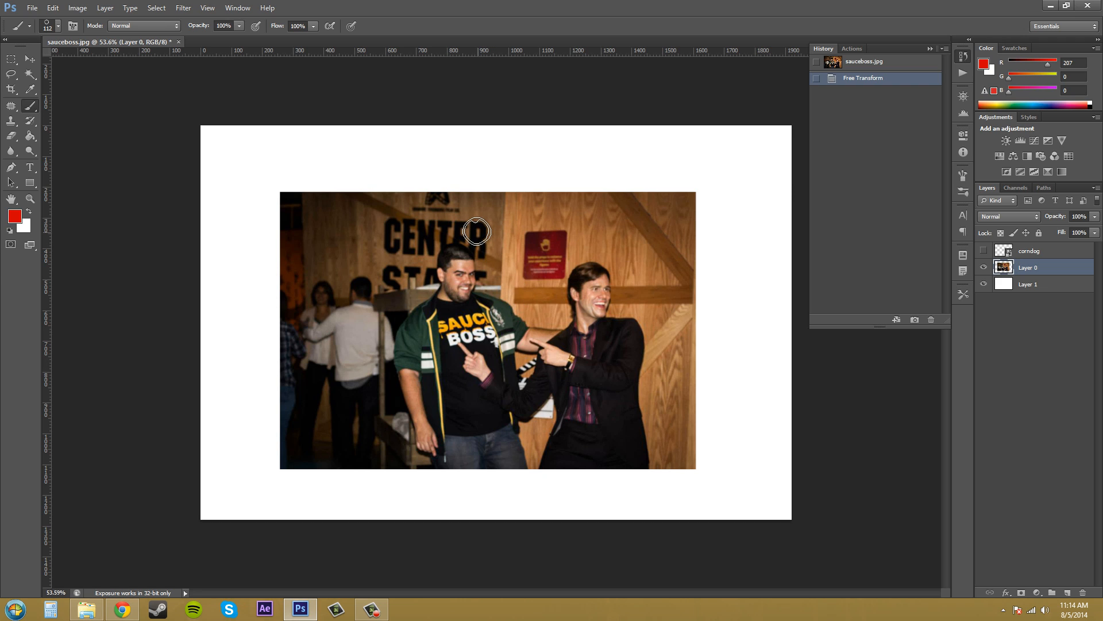
{"action": "mouse_move", "coordinate": [609, 210]}
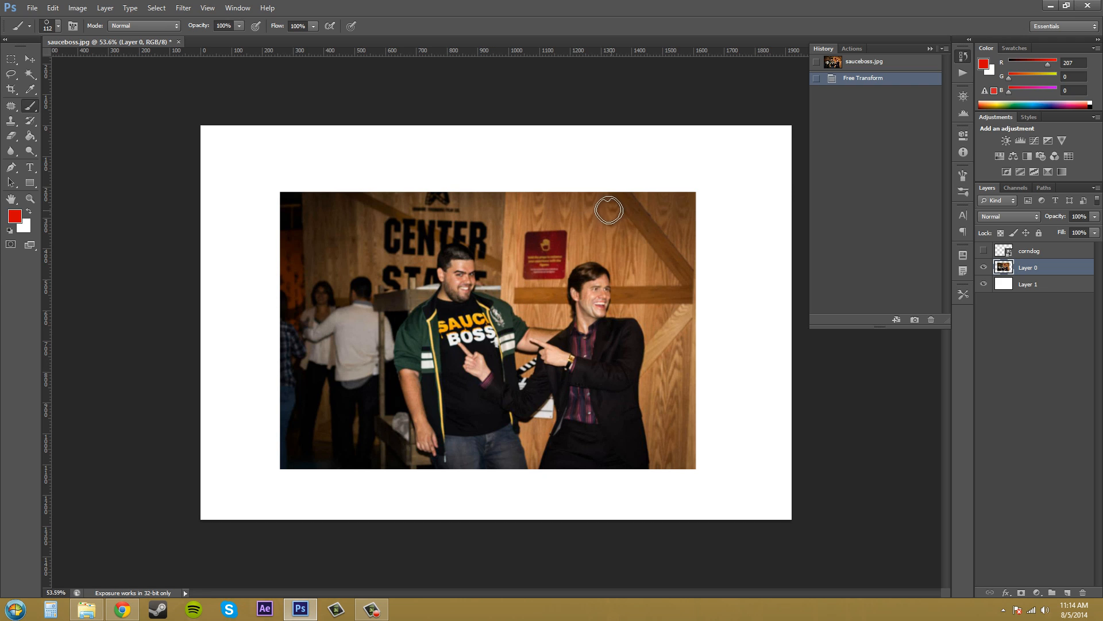
{"action": "mouse_move", "coordinate": [573, 199]}
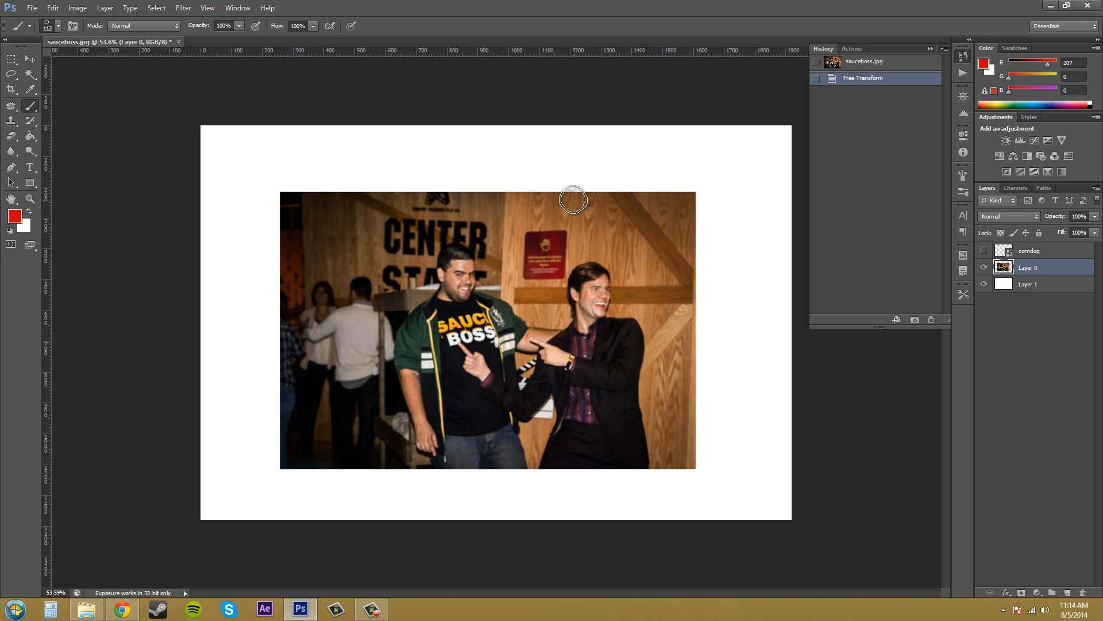
{"action": "mouse_move", "coordinate": [917, 129]}
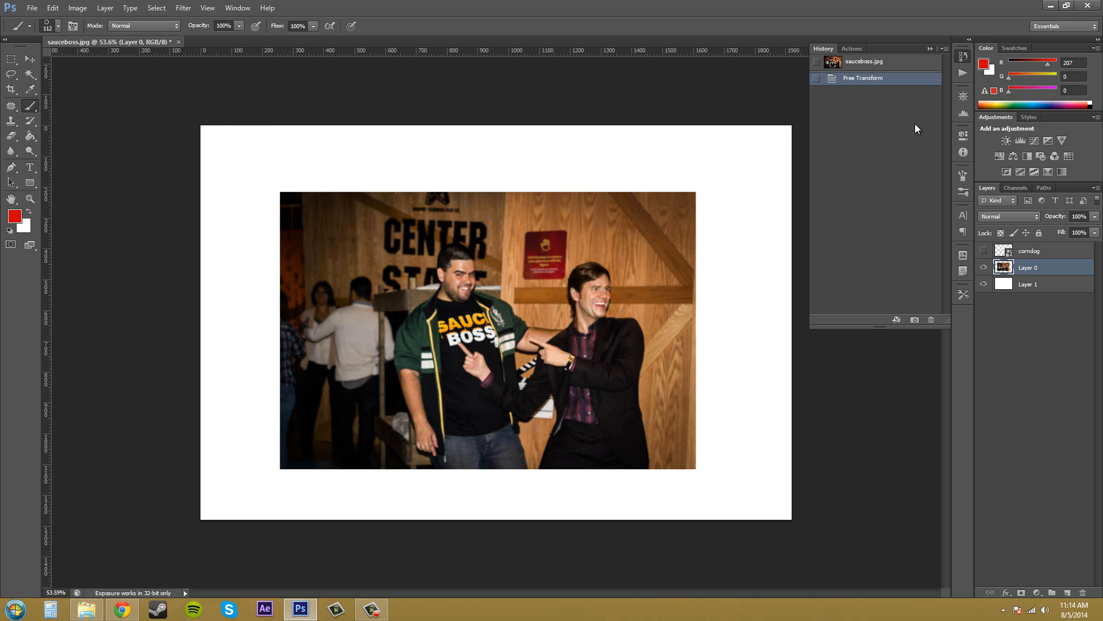
{"action": "mouse_move", "coordinate": [869, 70]}
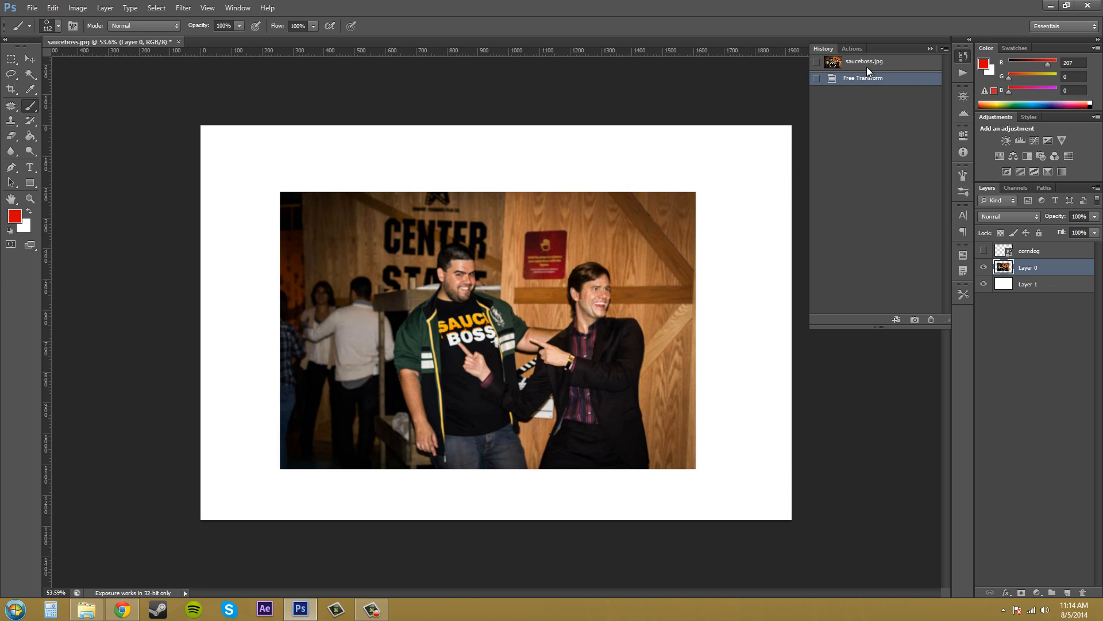
{"action": "left_click", "coordinate": [1027, 250]}
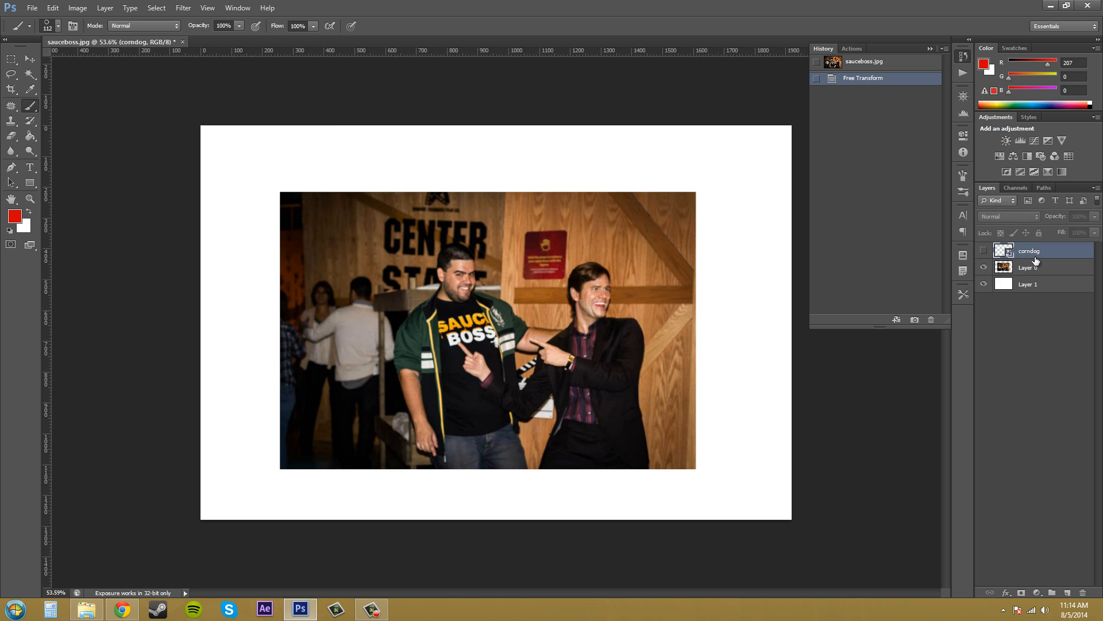
Step: Select Layer 1 and the corndog layer and nudge the corndog layer's position, adding Move steps
{"action": "left_click", "coordinate": [1027, 284]}
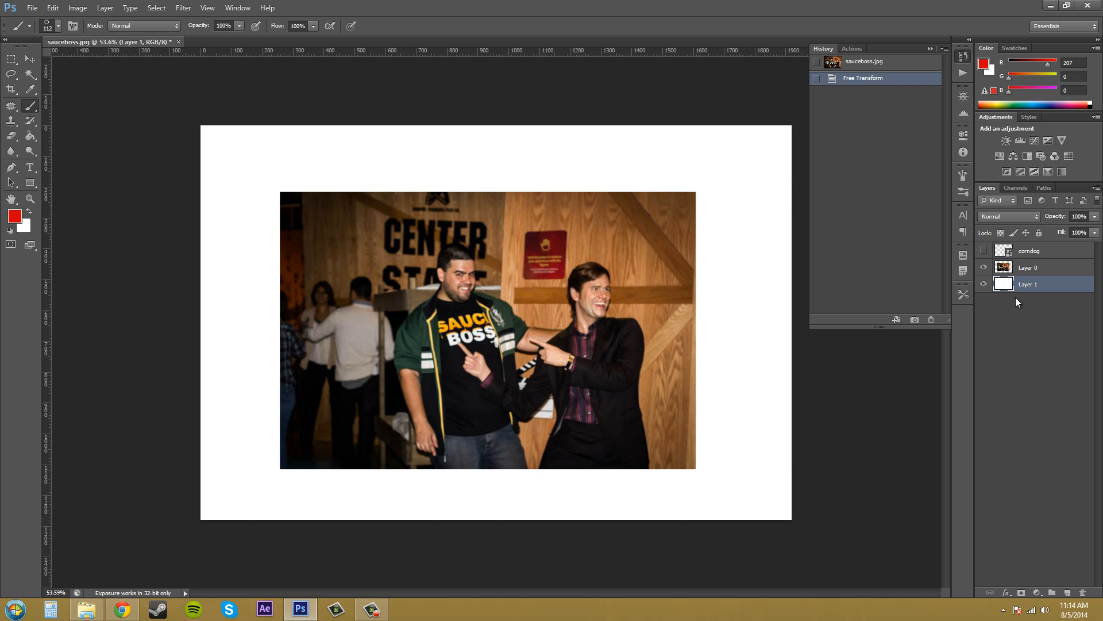
{"action": "mouse_move", "coordinate": [1044, 268]}
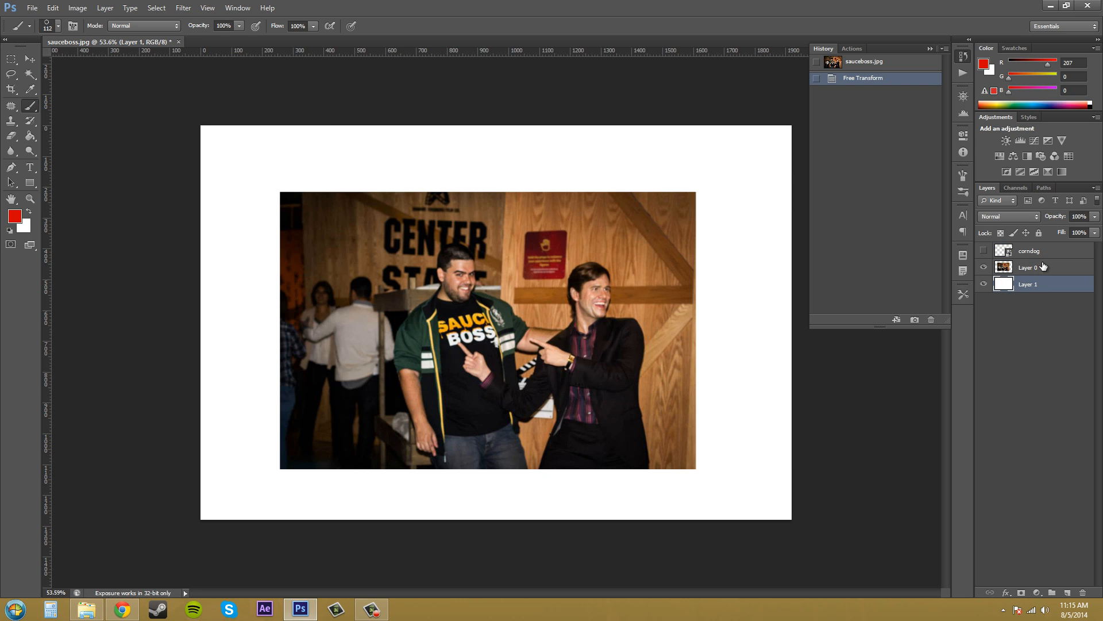
{"action": "mouse_move", "coordinate": [1034, 256]}
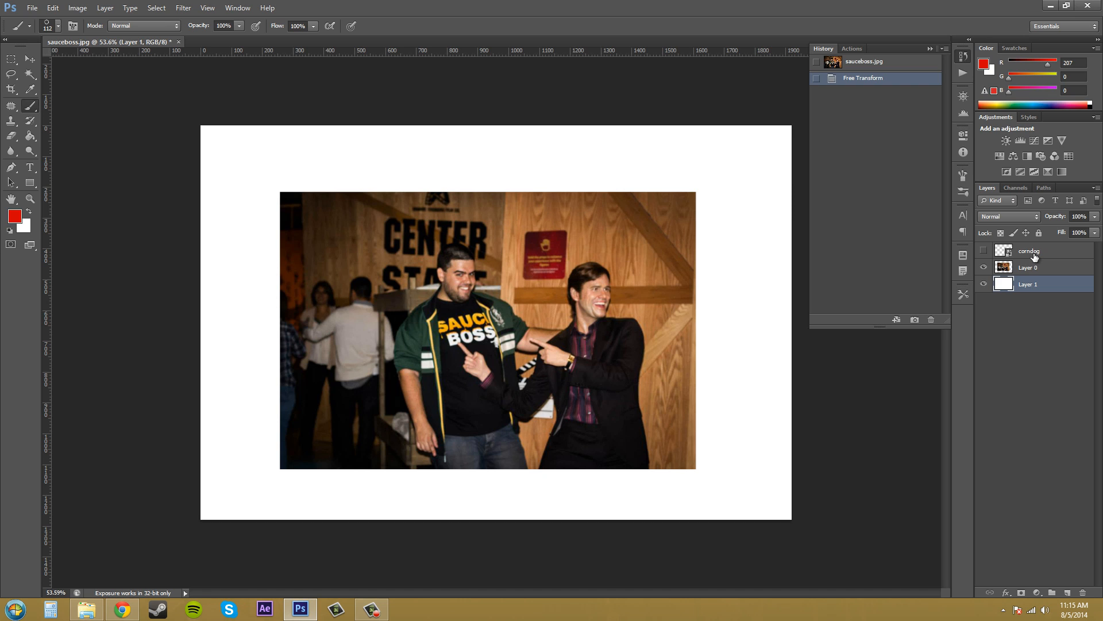
{"action": "left_click", "coordinate": [1029, 250]}
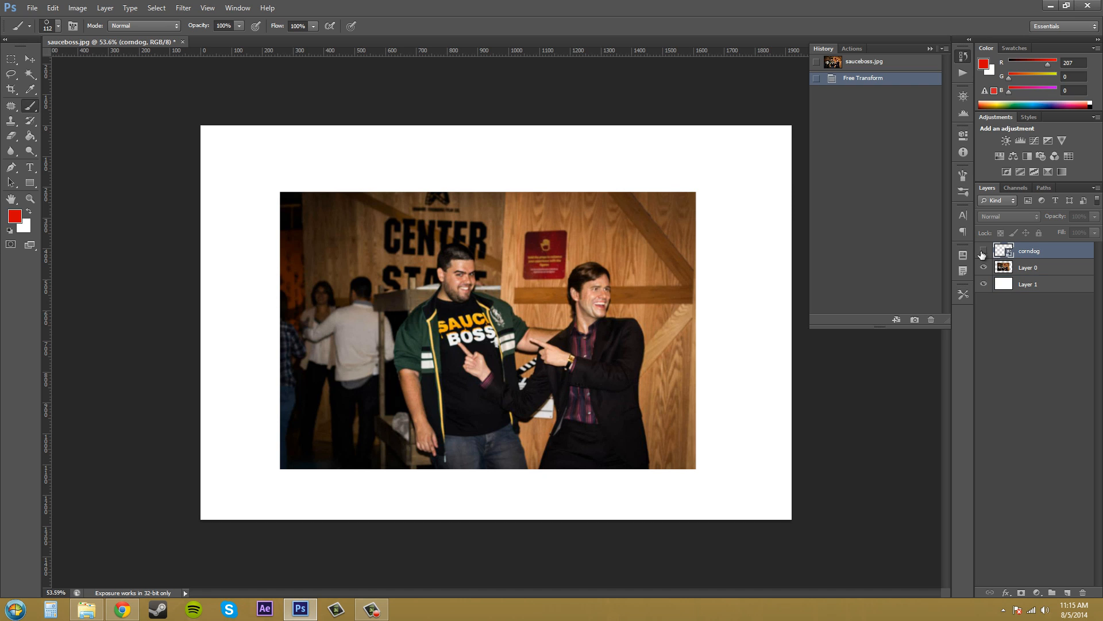
{"action": "left_click", "coordinate": [984, 250]}
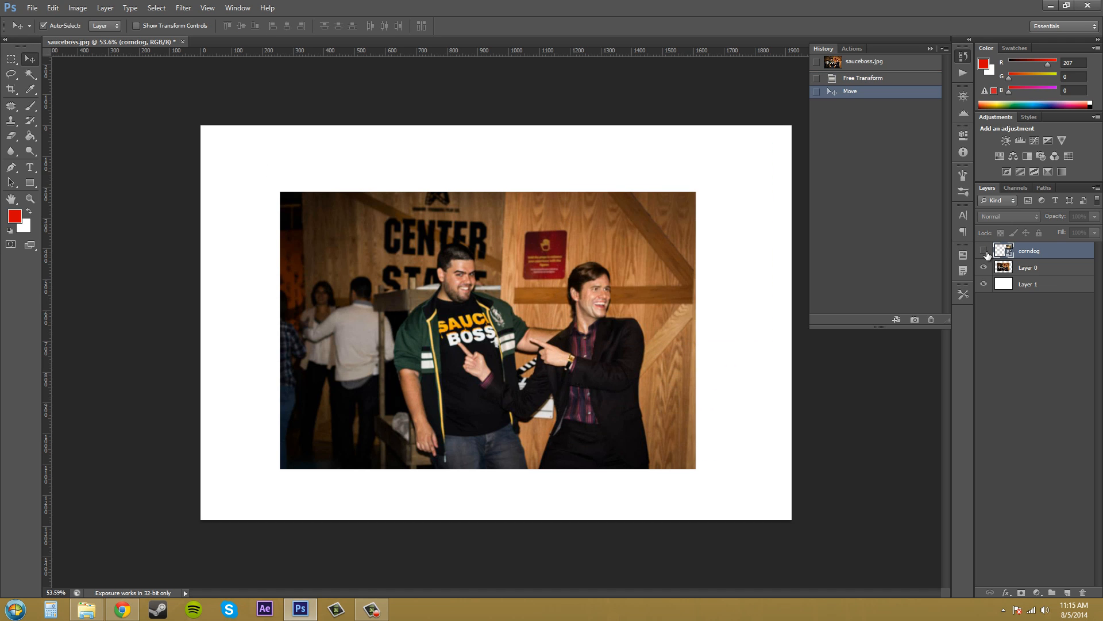
{"action": "left_click", "coordinate": [985, 251]}
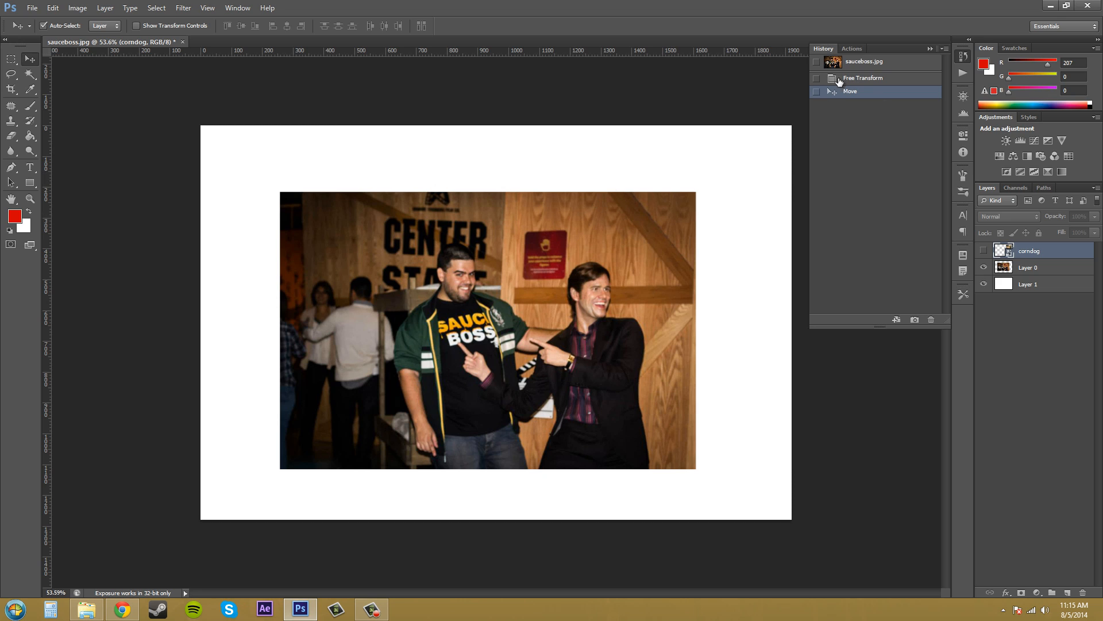
{"action": "mouse_move", "coordinate": [563, 199]}
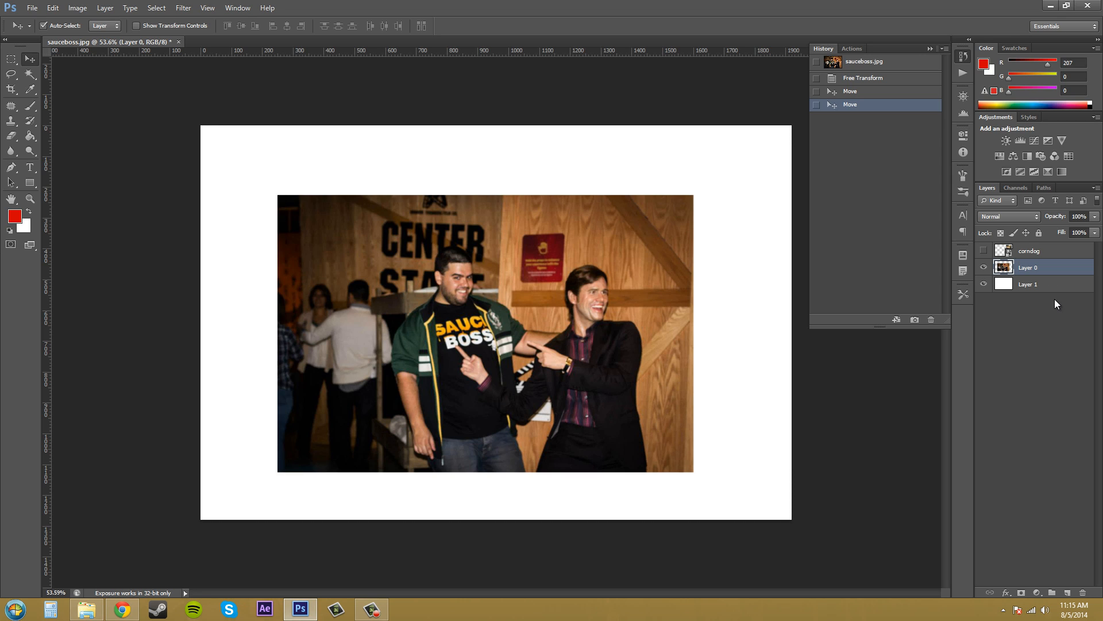
{"action": "mouse_move", "coordinate": [943, 325]}
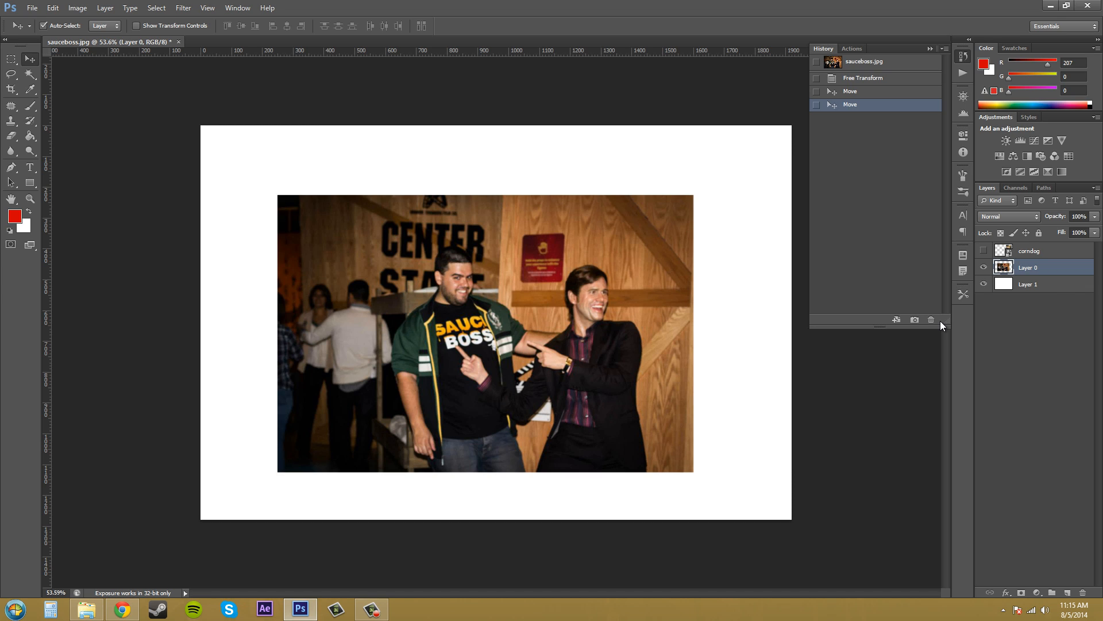
{"action": "mouse_move", "coordinate": [941, 326]}
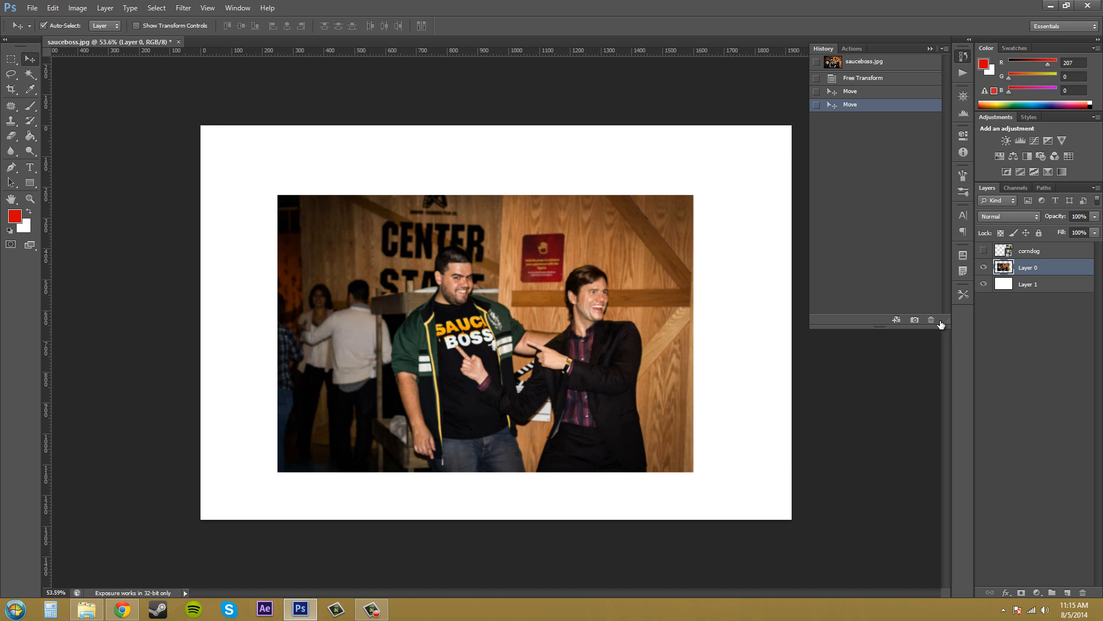
{"action": "mouse_move", "coordinate": [756, 340]}
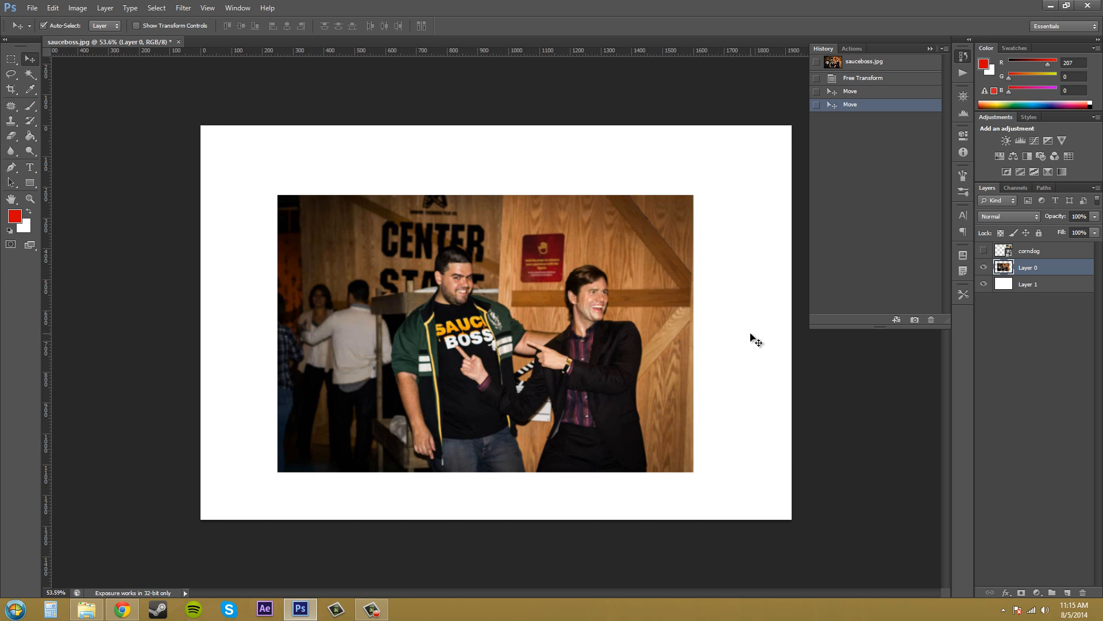
{"action": "mouse_move", "coordinate": [858, 365]}
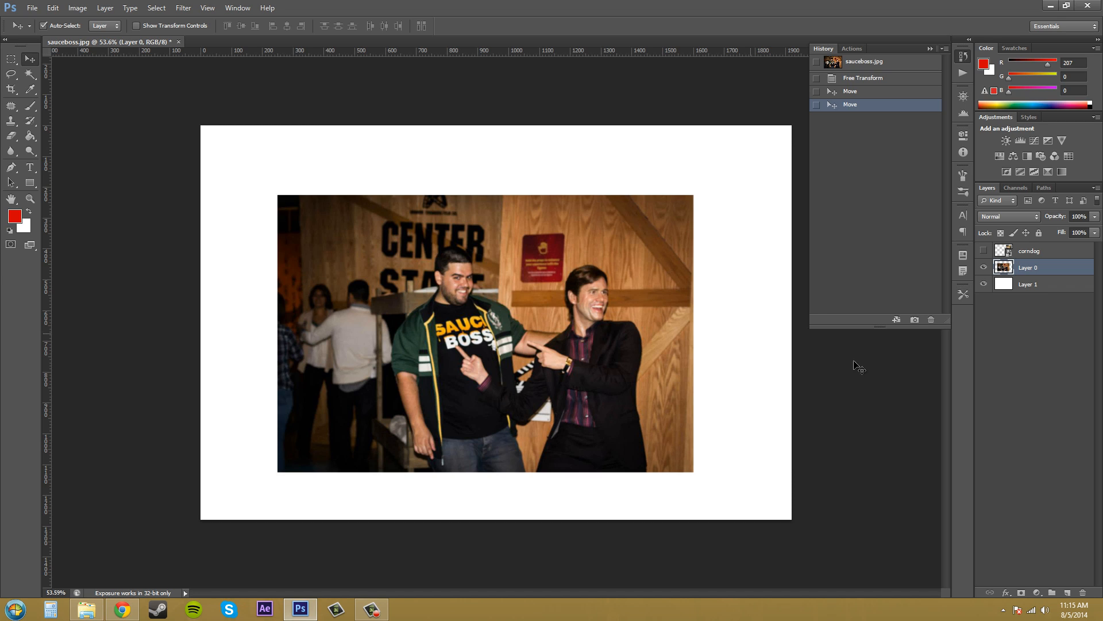
{"action": "mouse_move", "coordinate": [908, 398]}
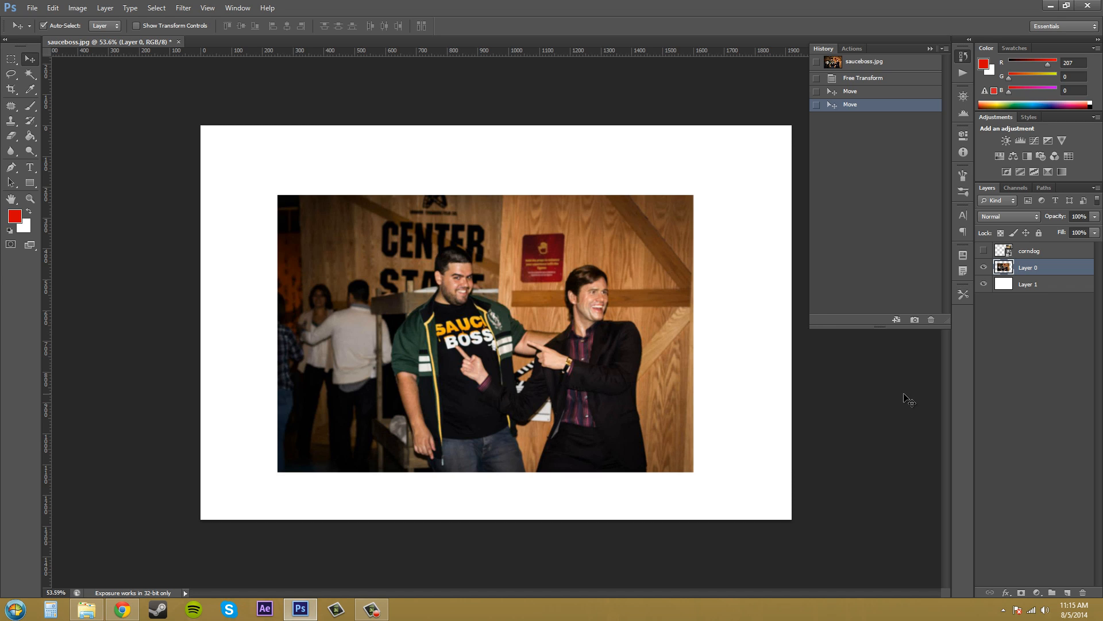
{"action": "mouse_move", "coordinate": [986, 412]}
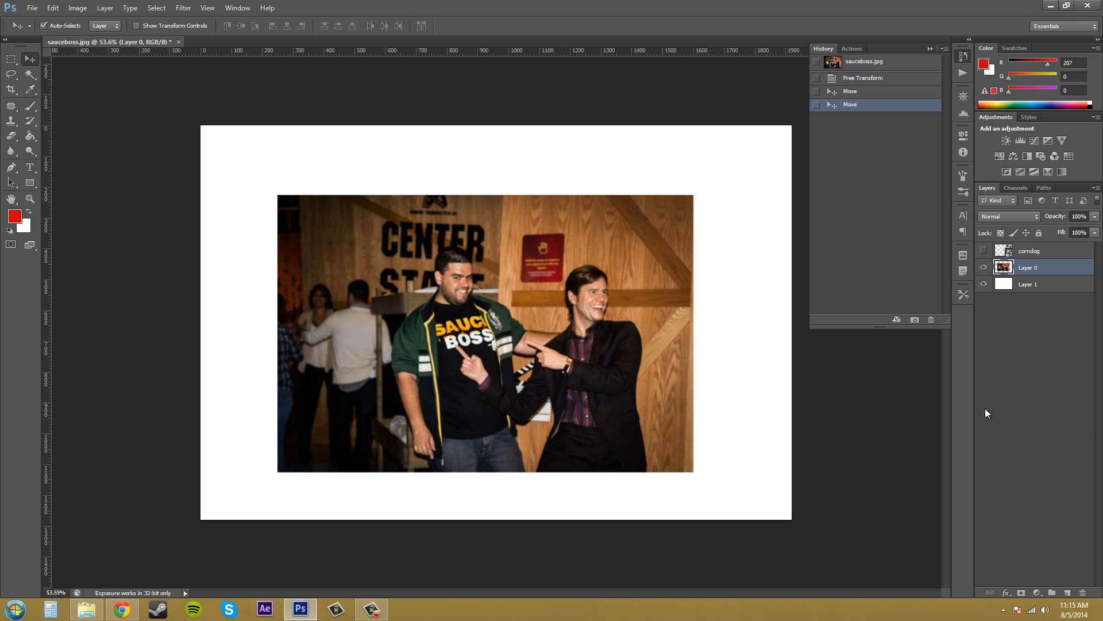